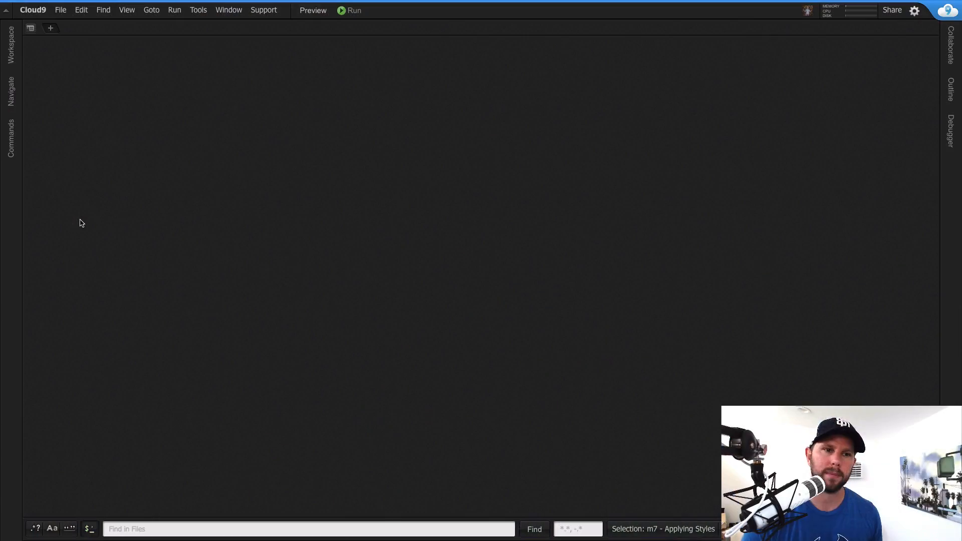
{"action": "mouse_move", "coordinate": [47, 40]}
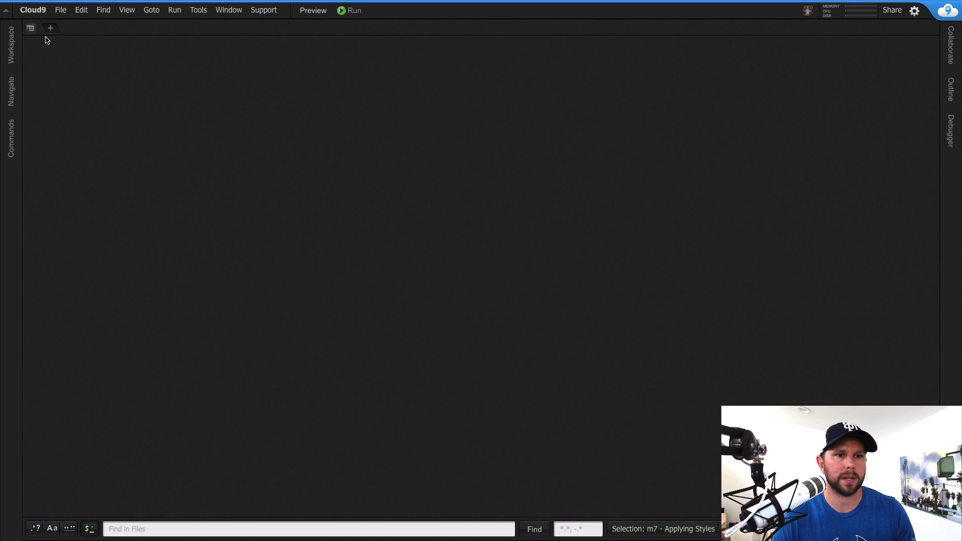
Create a new blank, untitled file (Untitled2) from the + tab menu
{"action": "left_click", "coordinate": [50, 28]}
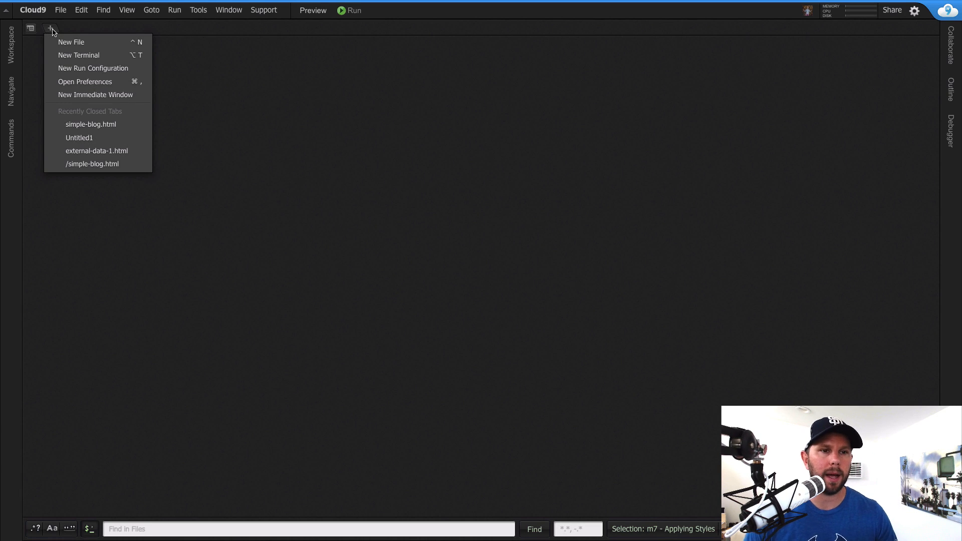
{"action": "left_click", "coordinate": [71, 41]}
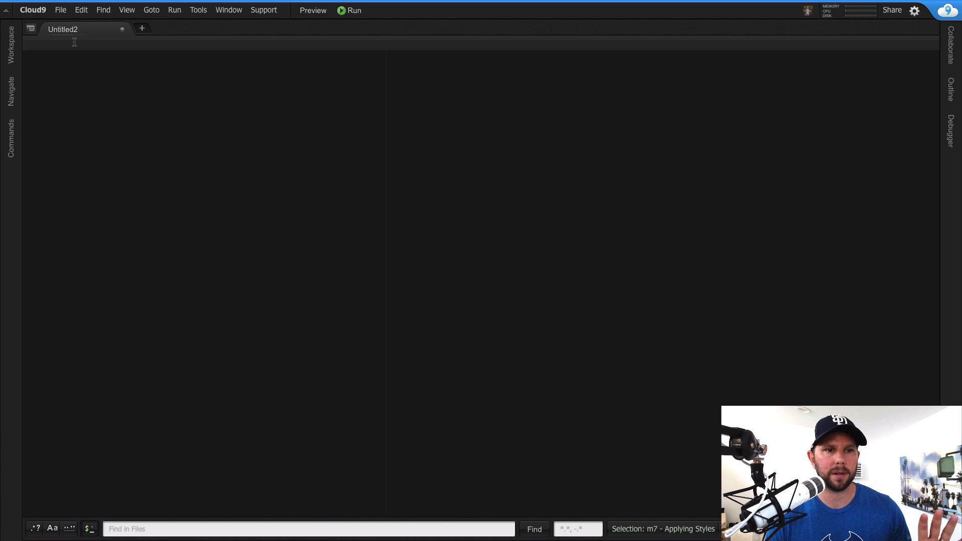
{"action": "mouse_move", "coordinate": [75, 44]}
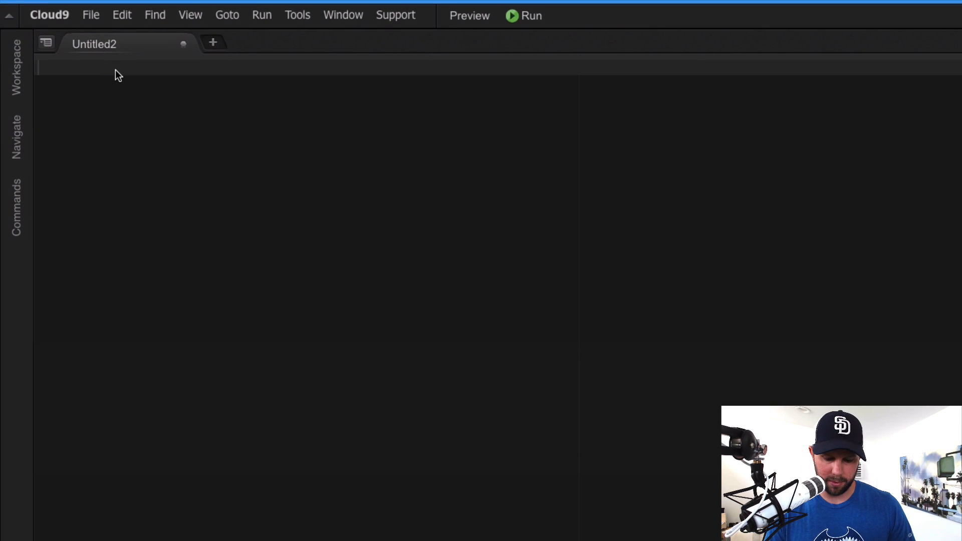
Write the doctype line, a utf-8 charset meta tag, and empty <style></style> tags
{"action": "type", "text": "<DOCT"}
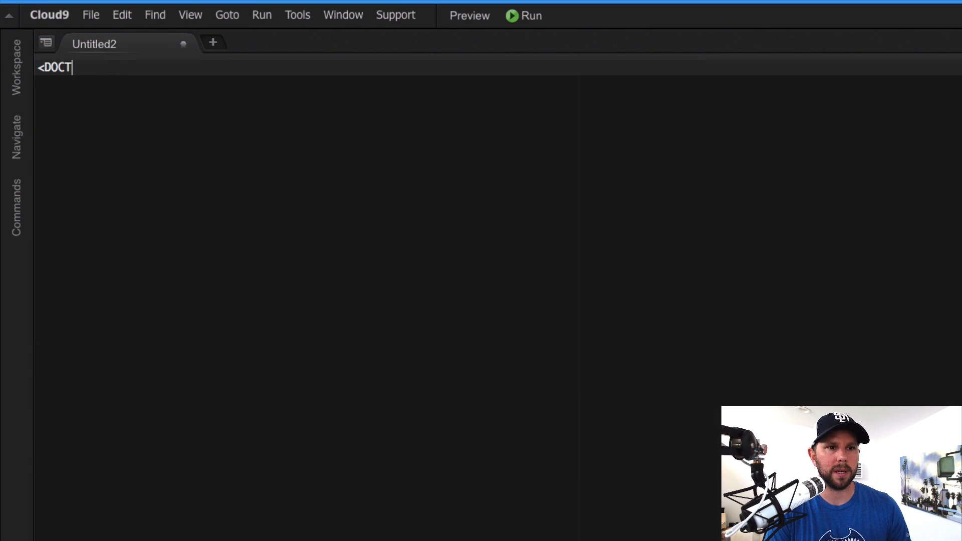
{"action": "type", "text": "YPE"}
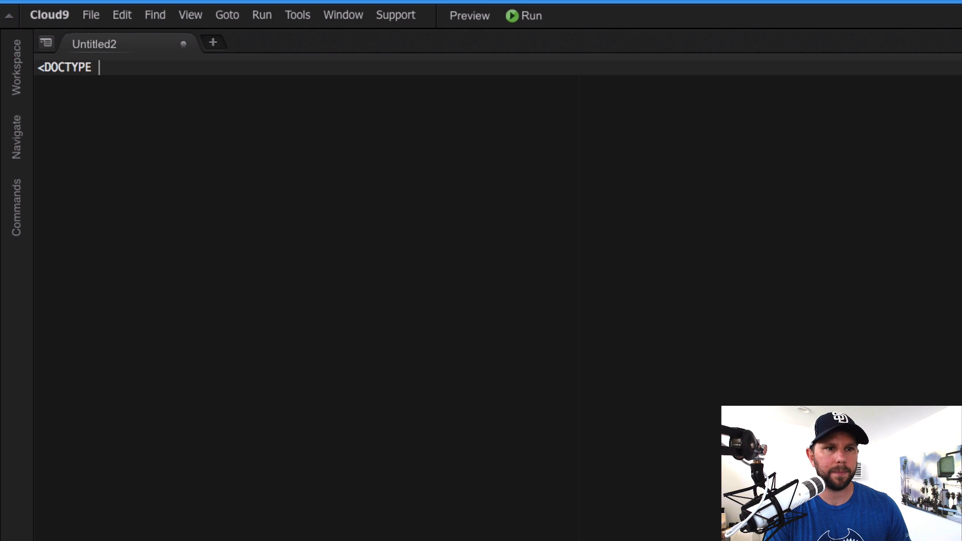
{"action": "type", "text": "html>"}
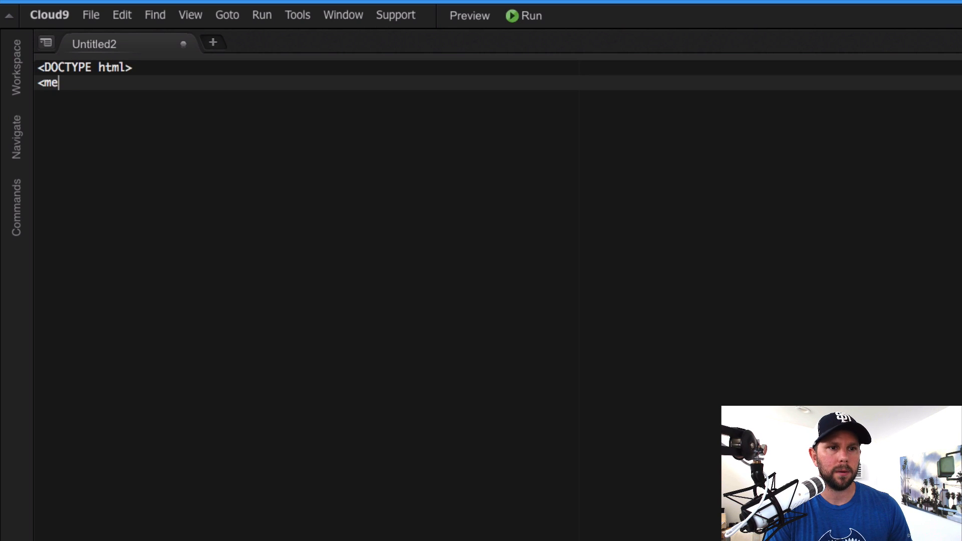
{"action": "type", "text": "ta chartset=\"ut"}
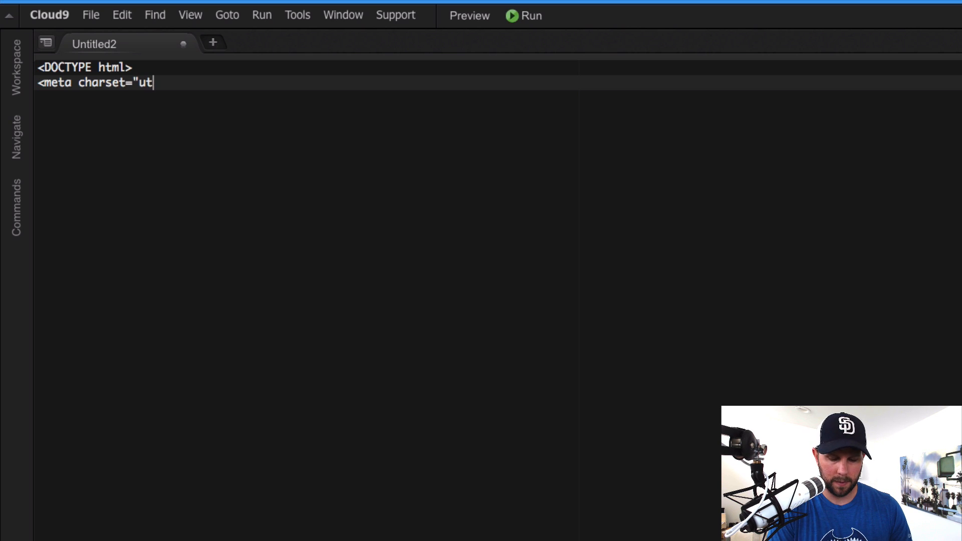
{"action": "type", "text": "f-8\">"}
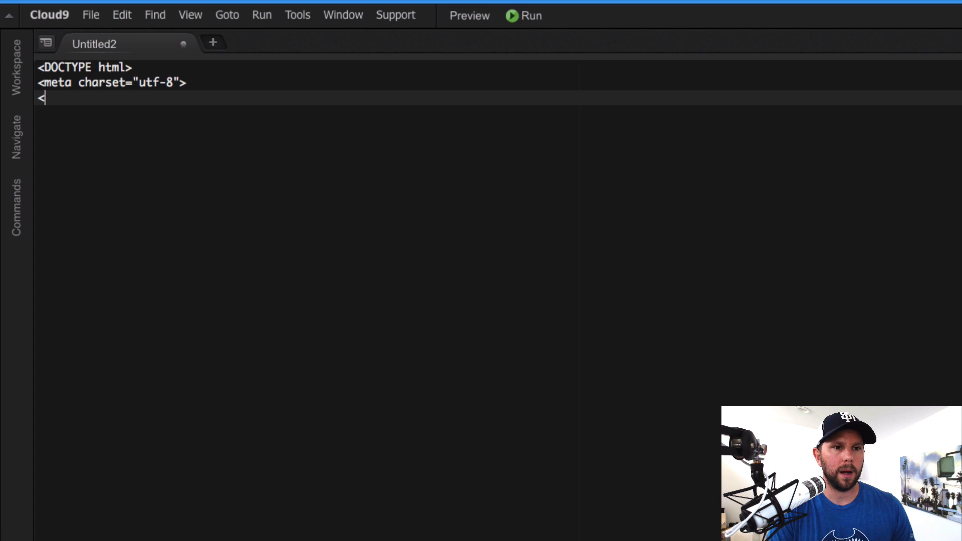
{"action": "type", "text": "<style>"}
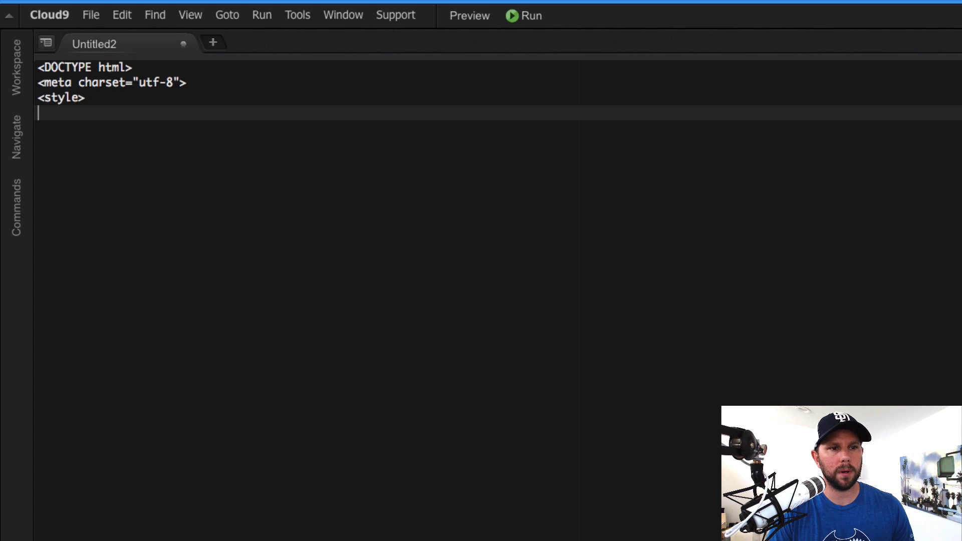
{"action": "type", "text": "</style>"}
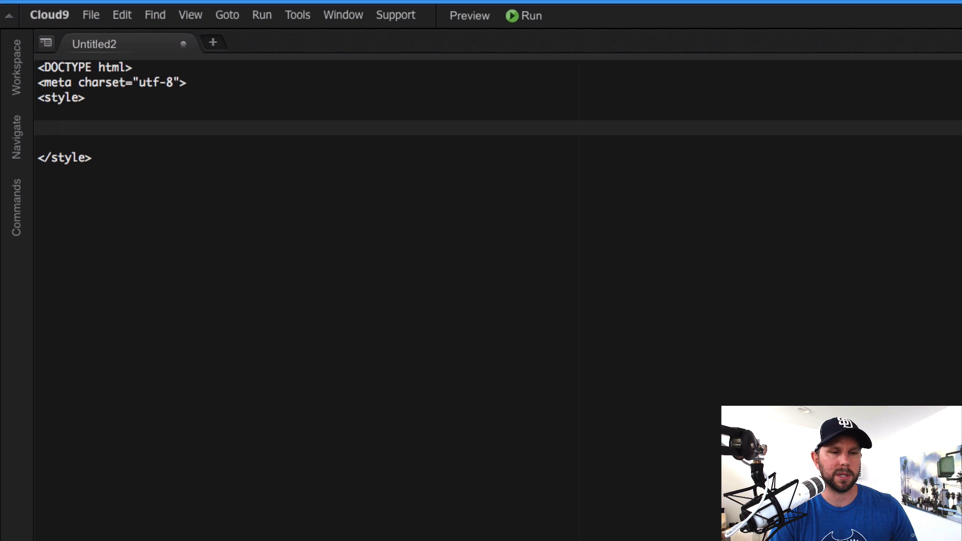
Add a .node rule with fill #ccc, stroke #fff and stroke-width 2px
{"action": "type", "text": ".node {"}
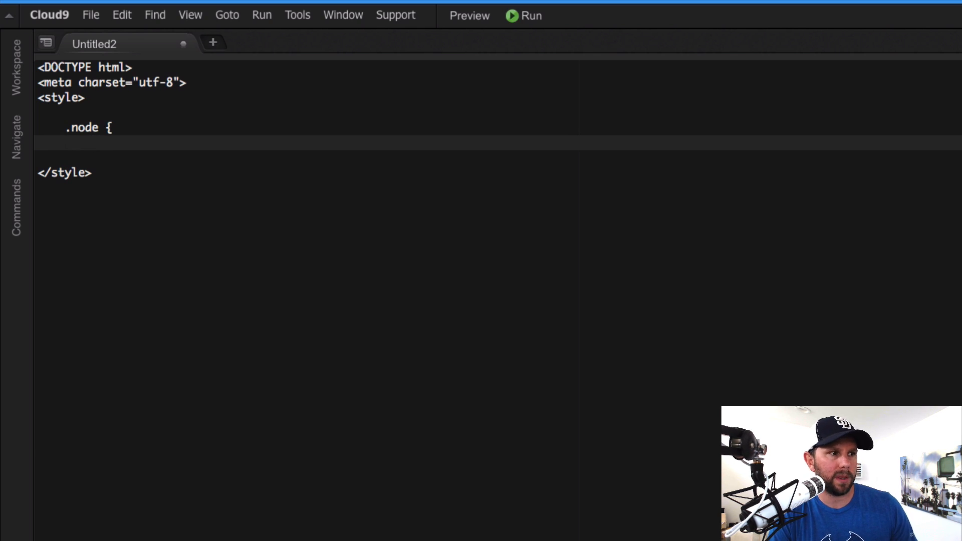
{"action": "type", "text": "fill:"}
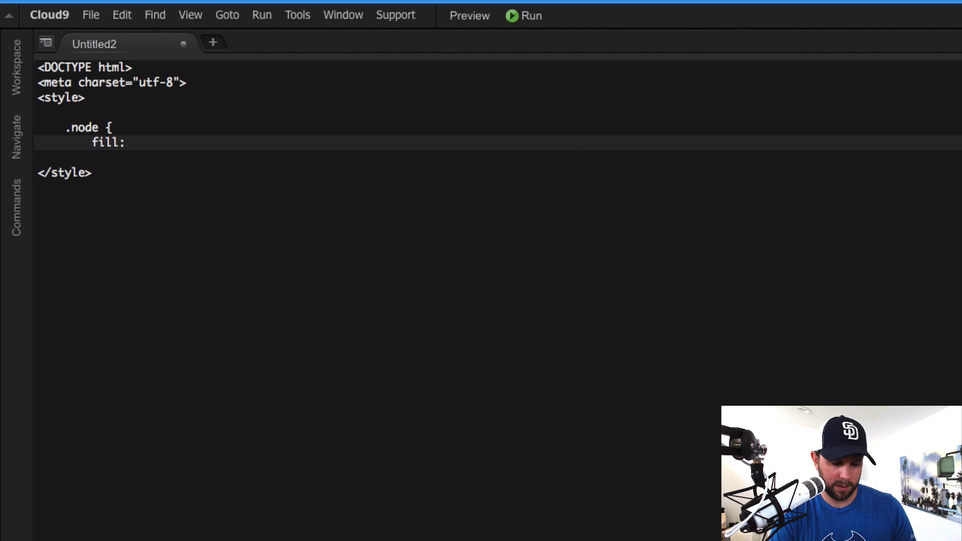
{"action": "type", "text": "#ccc;"}
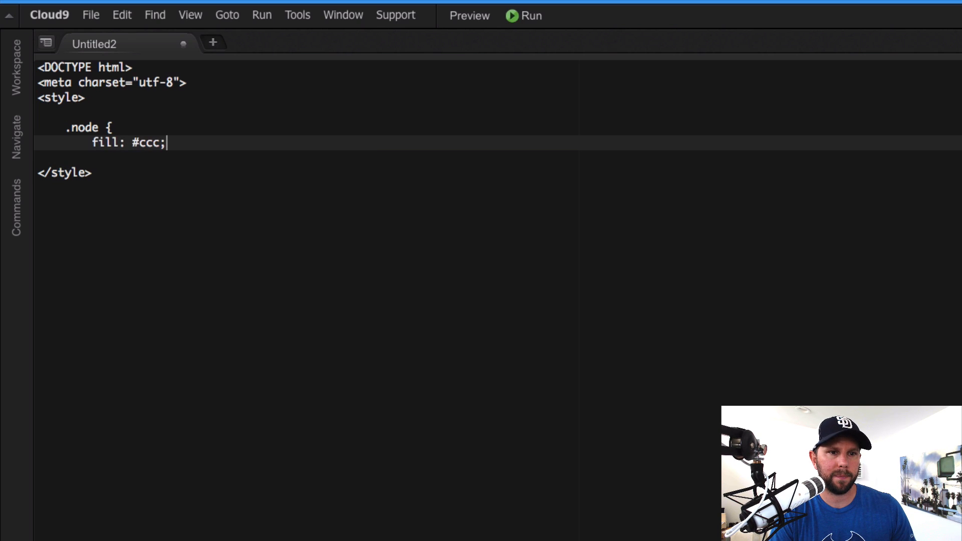
{"action": "type", "text": "stroke"}
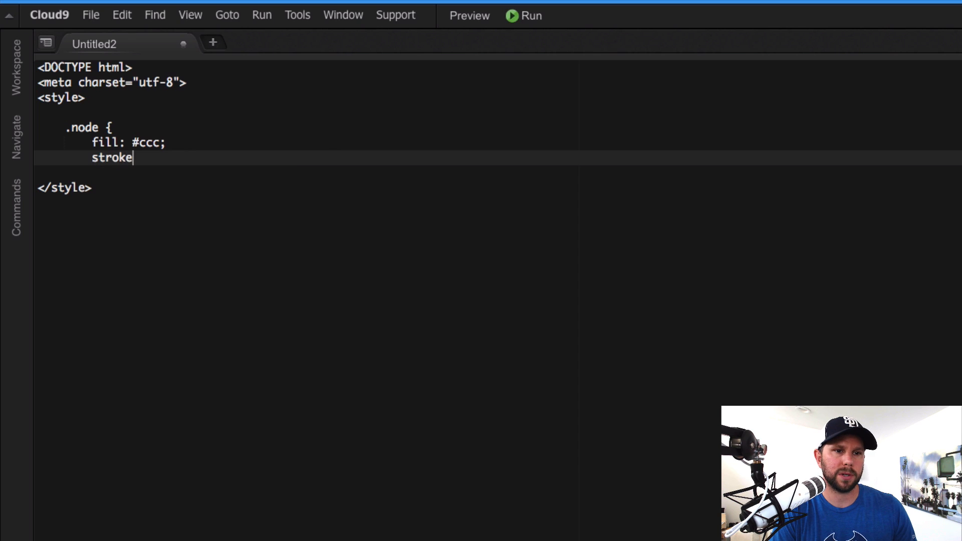
{"action": "type", "text": ": #fff;"}
{"action": "type", "text": "t"}
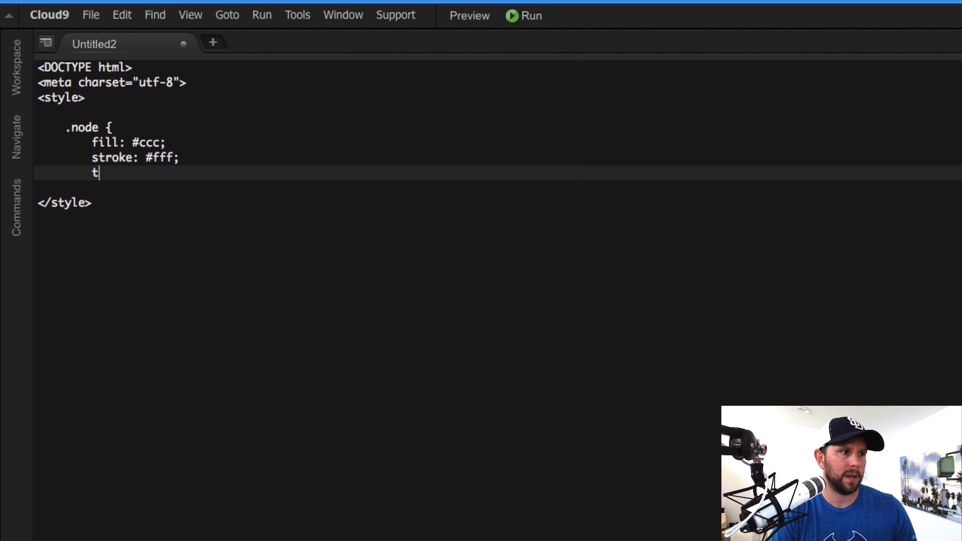
{"action": "type", "text": "stroke-with"}
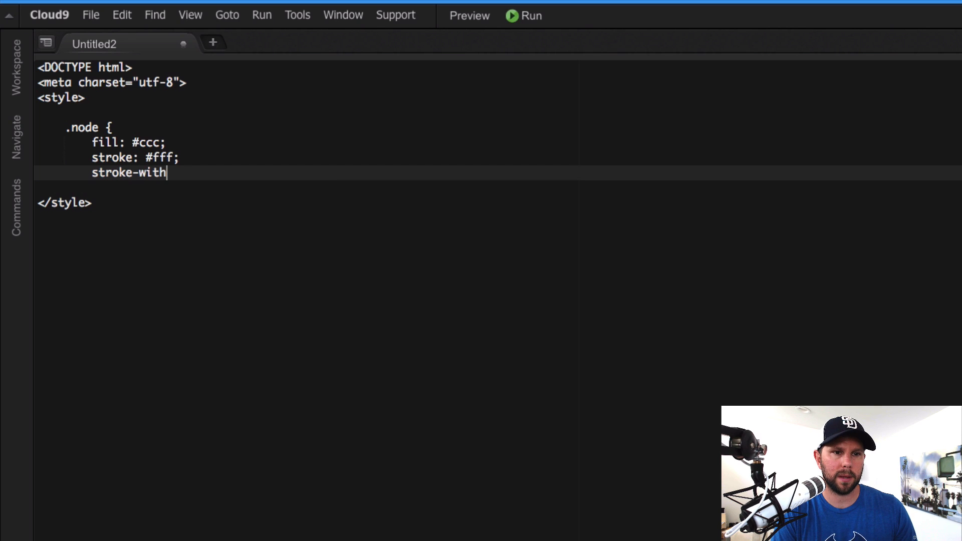
{"action": "type", "text": "h: 2px;"}
{"action": "type", "text": "}"}
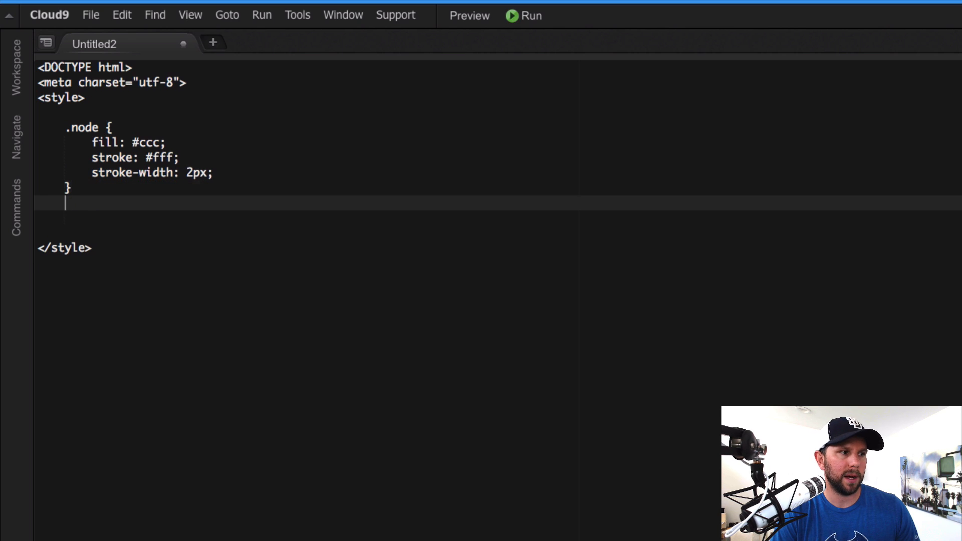
Add a .link rule with stroke #777 and stroke-width 2px
{"action": "type", "text": ".link {"}
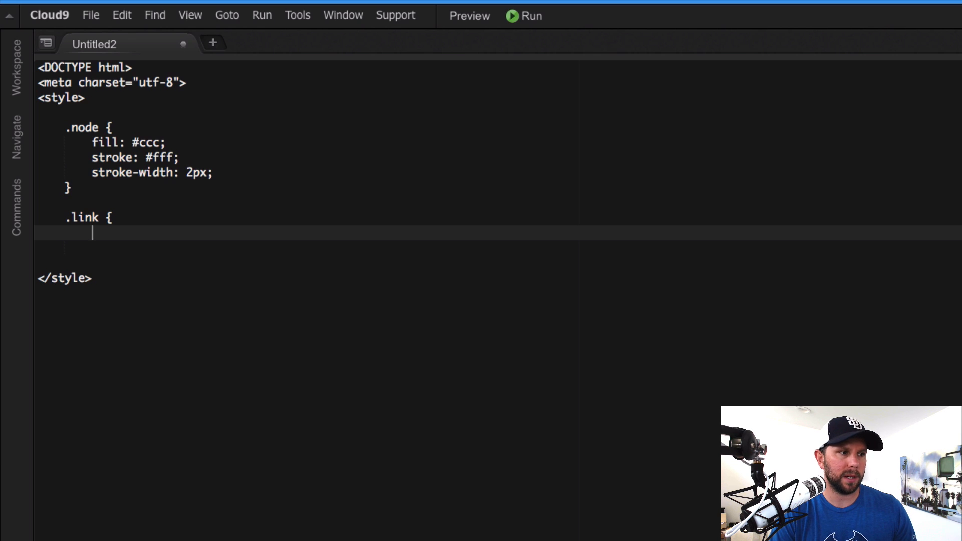
{"action": "type", "text": "stroke:"}
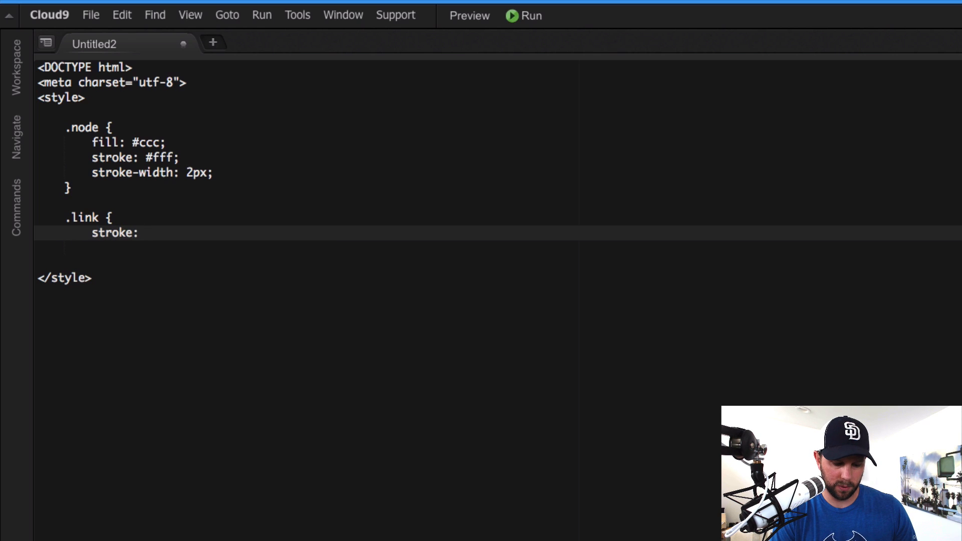
{"action": "type", "text": "#777"}
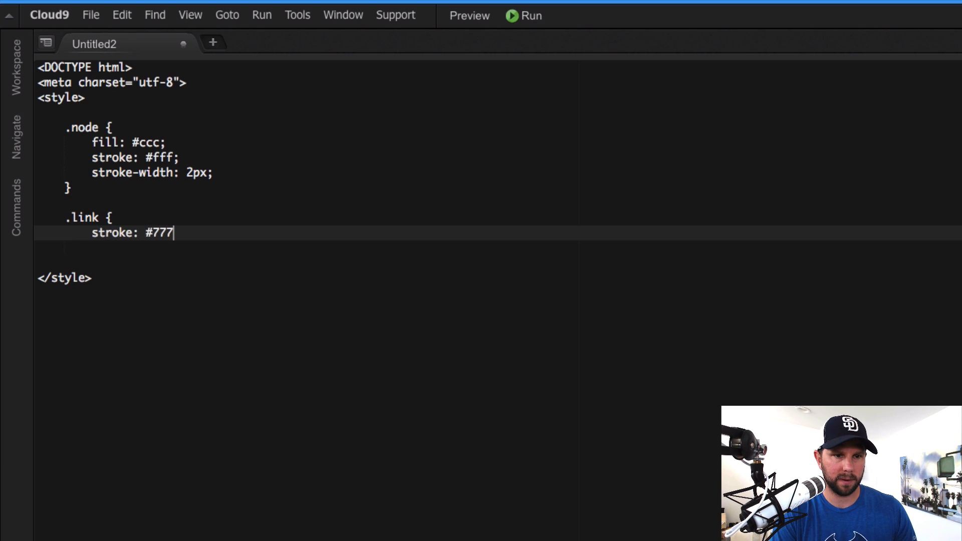
{"action": "type", "text": ";"}
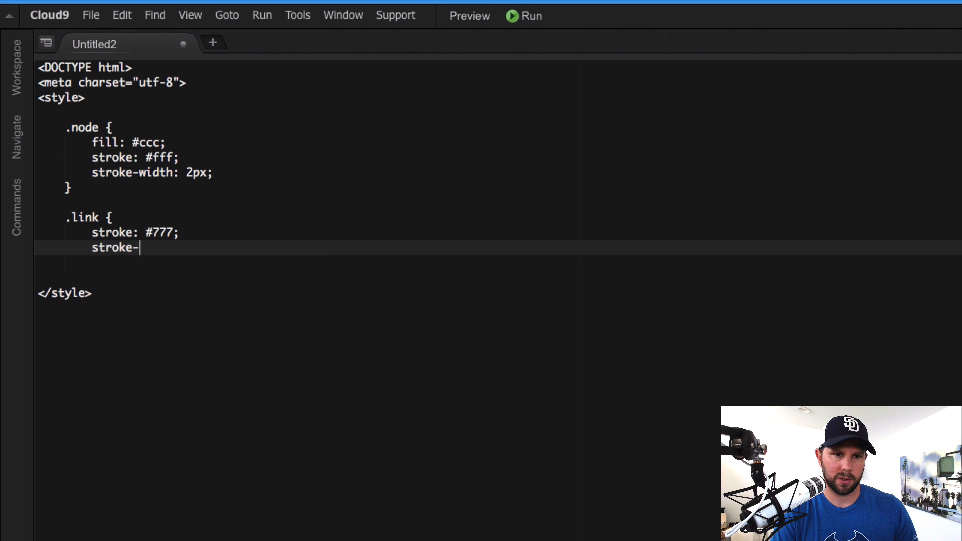
{"action": "type", "text": "width: 2px"}
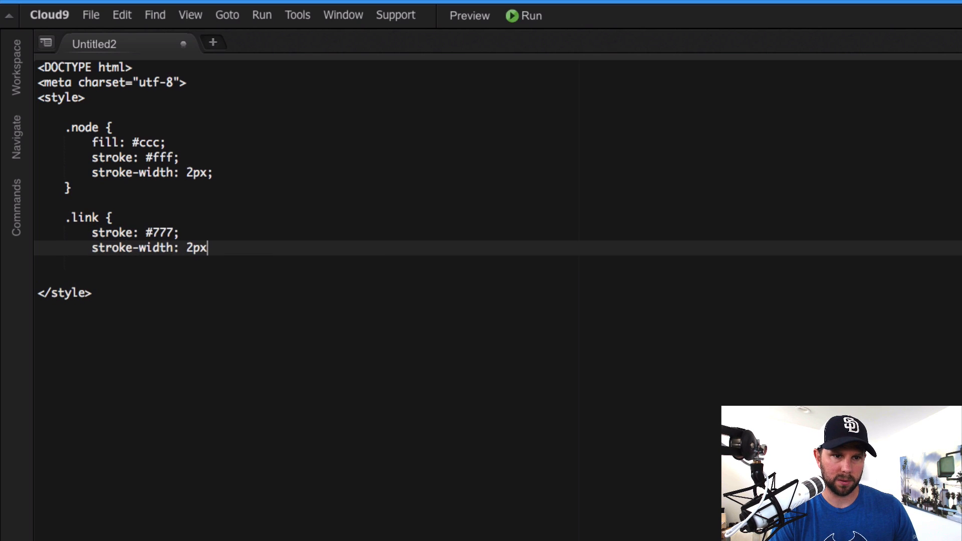
{"action": "type", "text": ";"}
{"action": "left_click", "coordinate": [498, 263]}
{"action": "type", "text": "}"}
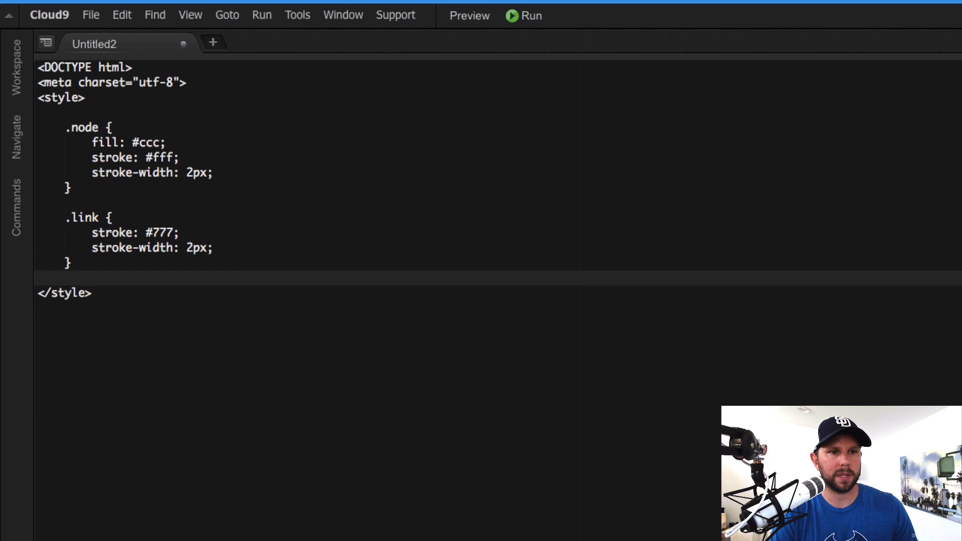
Save the file as demo-simple-layout.html in the / folder
{"action": "type", "text": "d"}
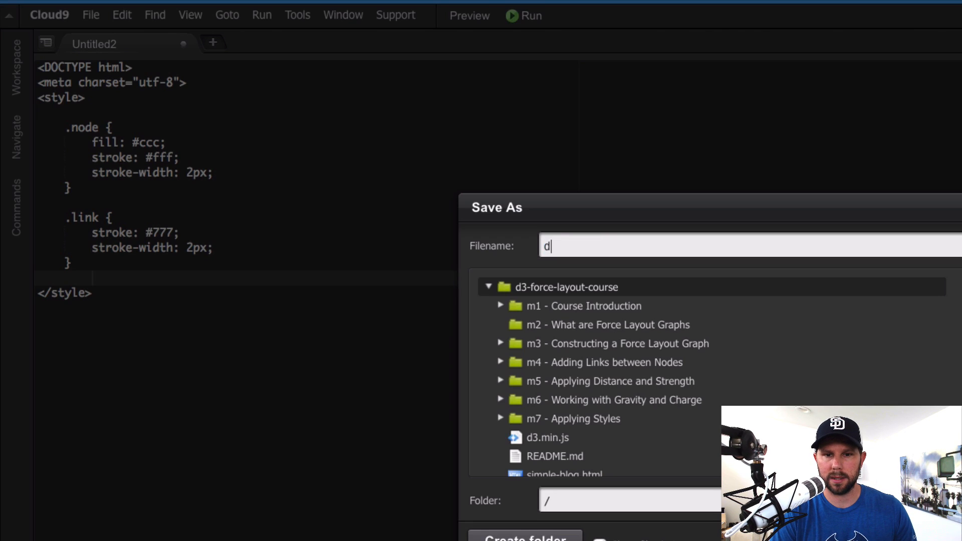
{"action": "type", "text": "emo-f"}
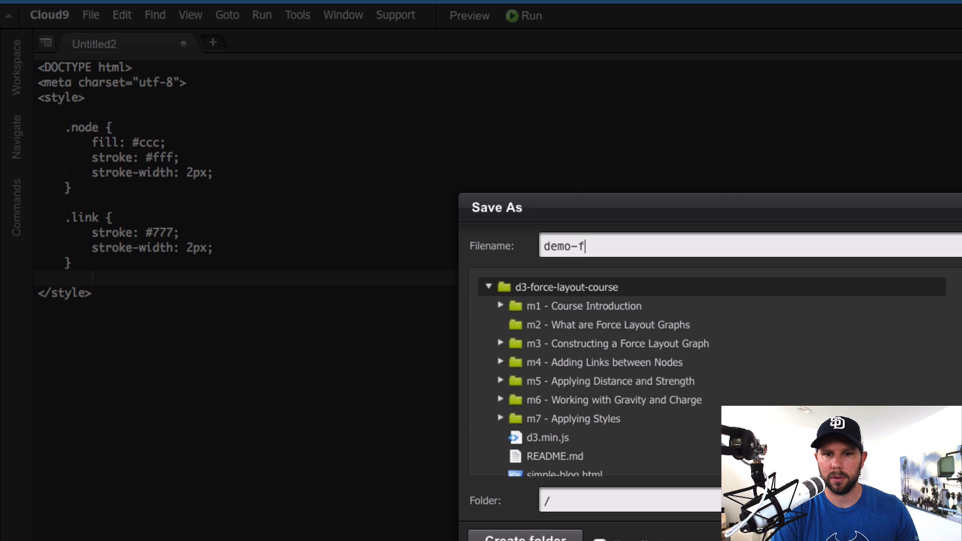
{"action": "type", "text": "simple"}
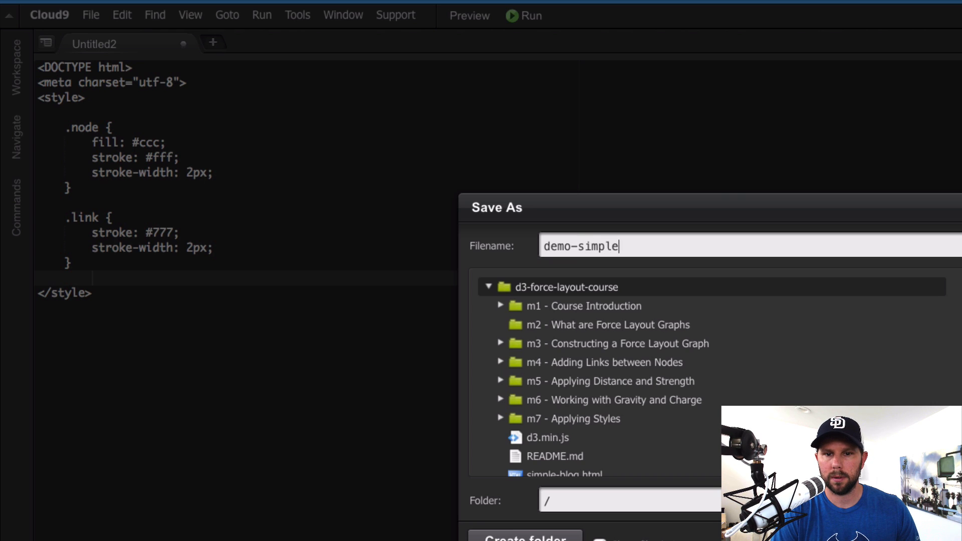
{"action": "type", "text": "-layout.html"}
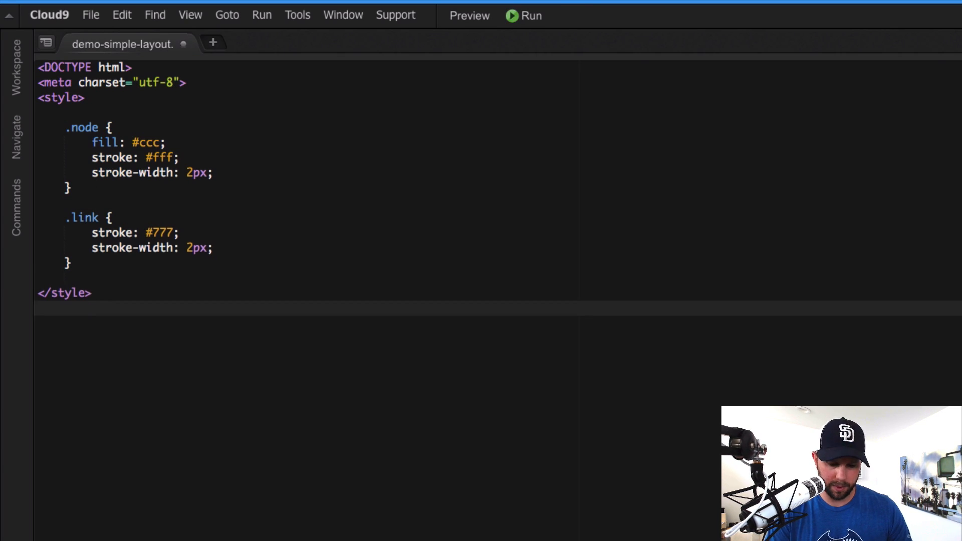
Add a body with a script tag for //d3js.org/d3.v3.min.js, then an opening <script> tag
{"action": "type", "text": "<body>"}
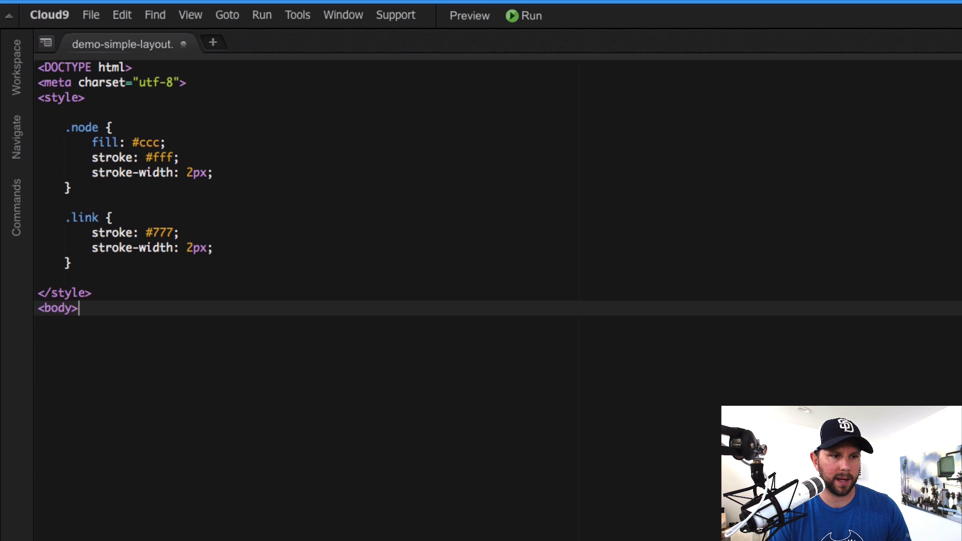
{"action": "type", "text": "<script ="}
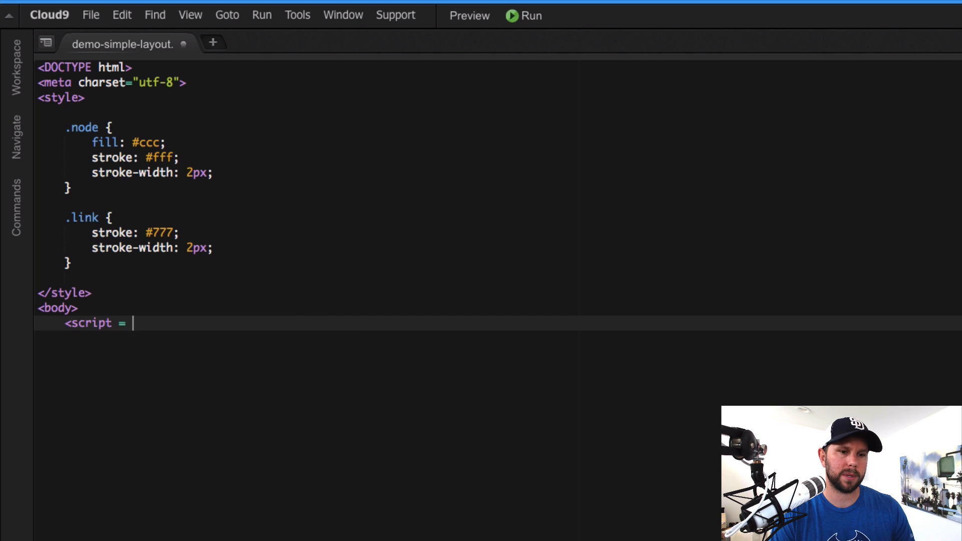
{"action": "type", "text": "src="}
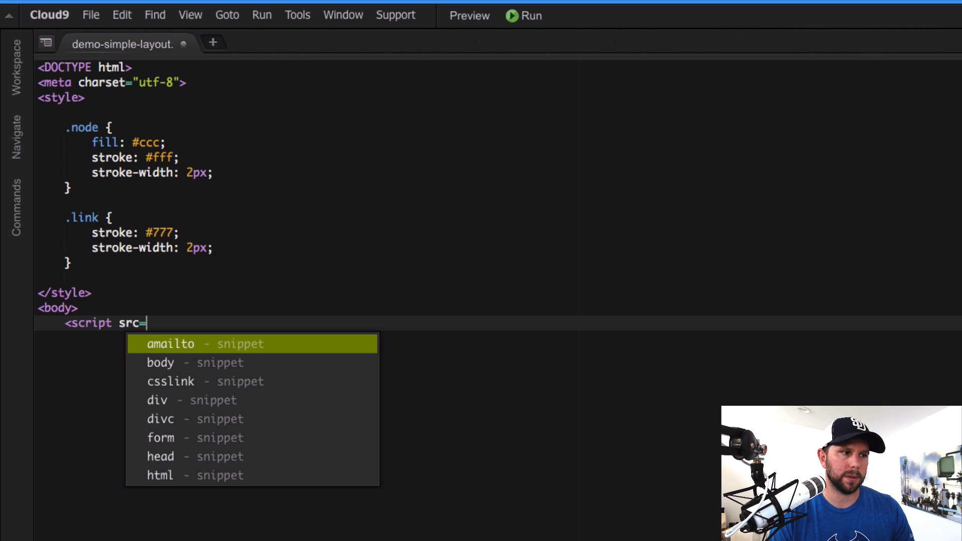
{"action": "type", "text": "\"//d3"}
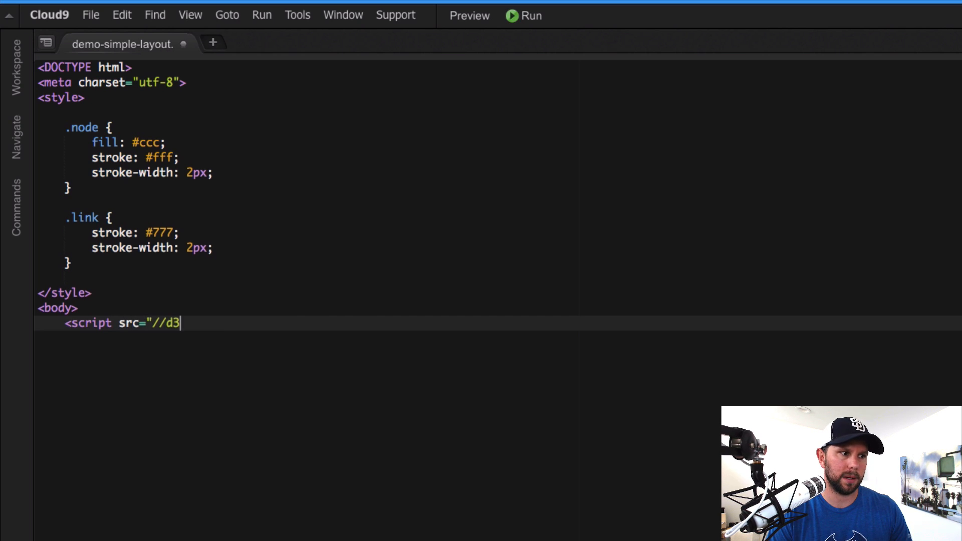
{"action": "type", "text": "js.org/"}
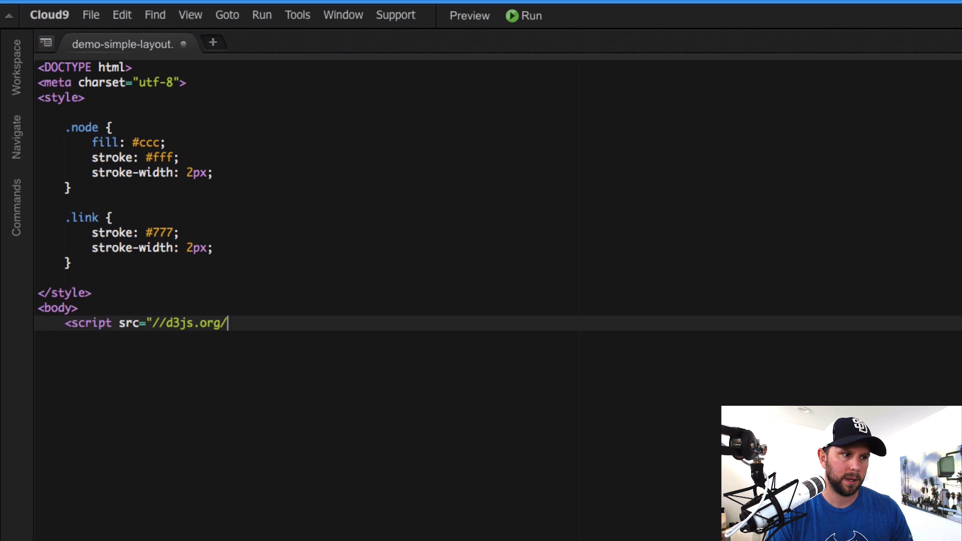
{"action": "type", "text": "d3.v3."}
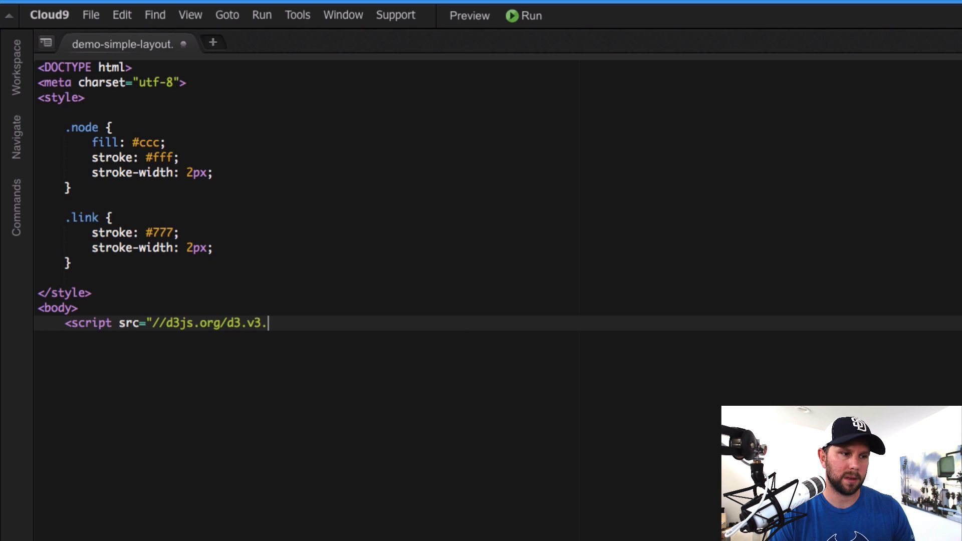
{"action": "type", "text": "min.js\"><"}
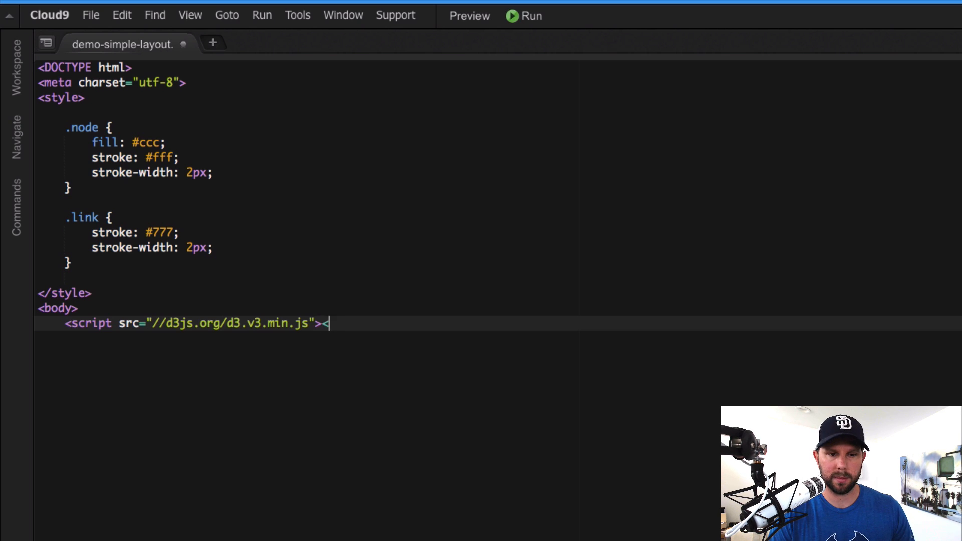
{"action": "type", "text": "/script>"}
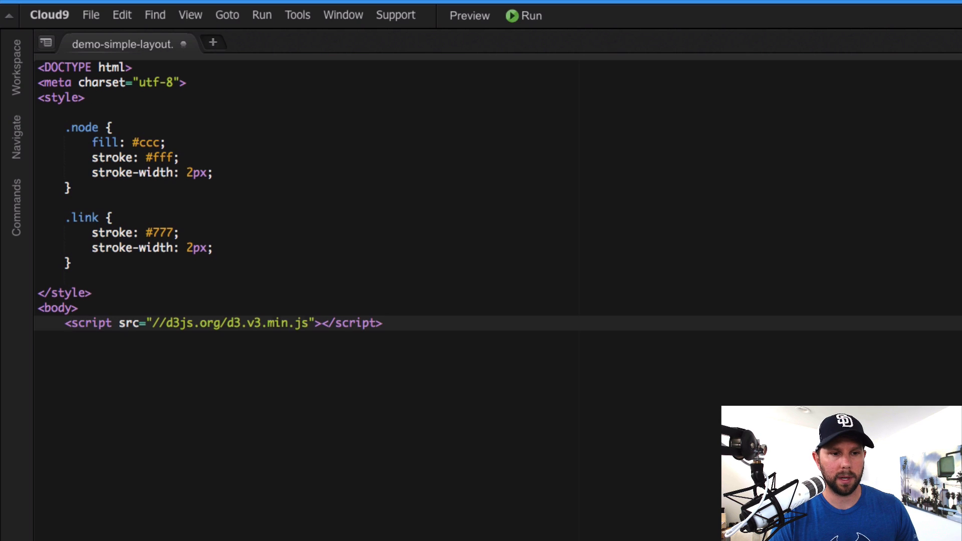
{"action": "type", "text": "<Script>"}
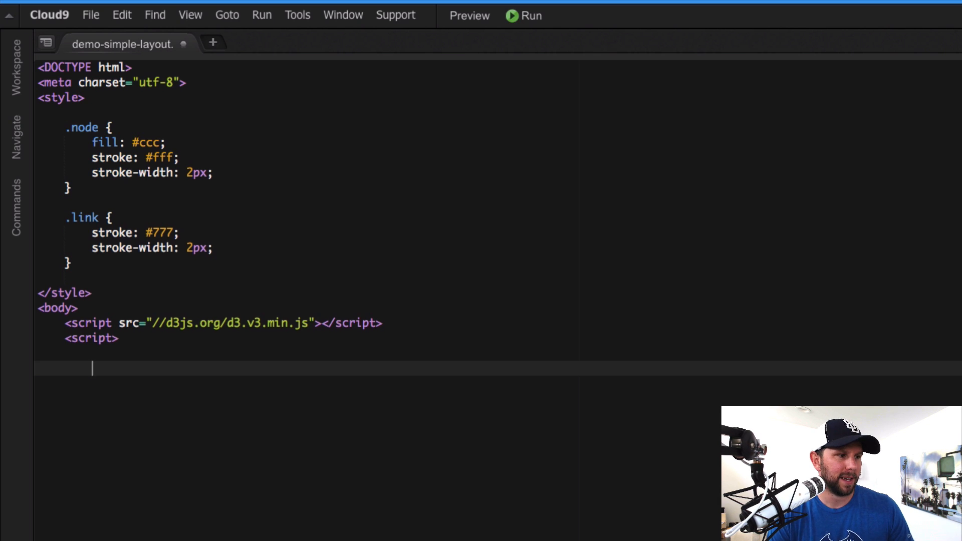
Declare var width = 640, height = 480; and start a var links declaration
{"action": "type", "text": "var"}
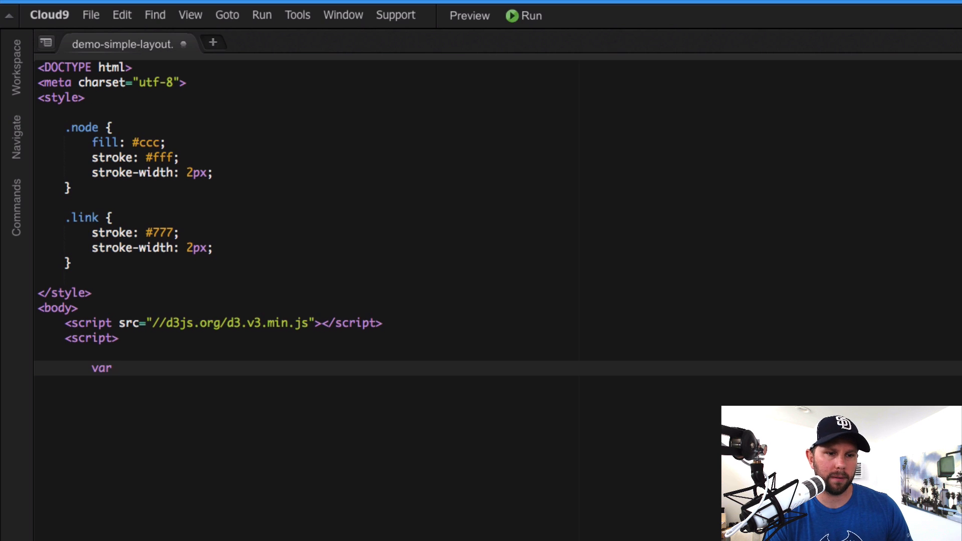
{"action": "type", "text": "width ="}
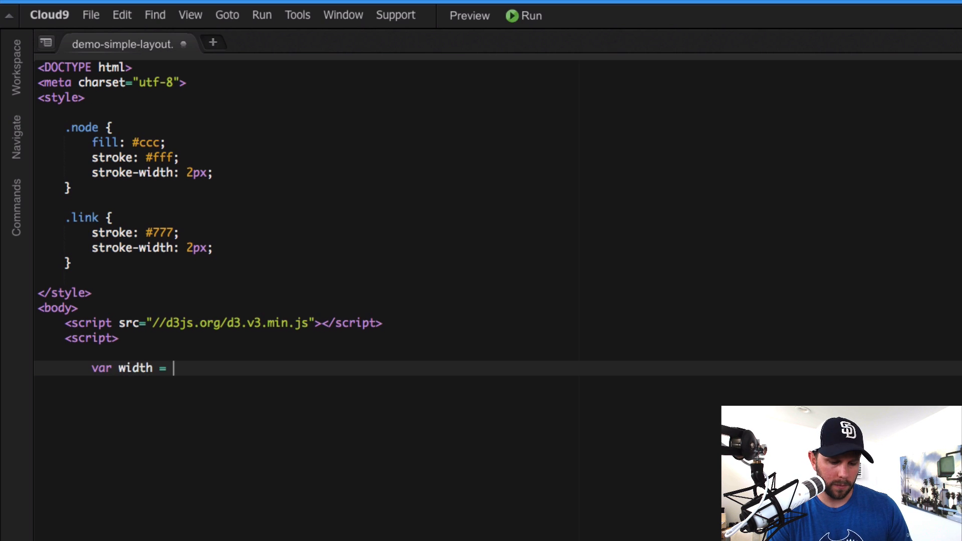
{"action": "type", "text": "640"}
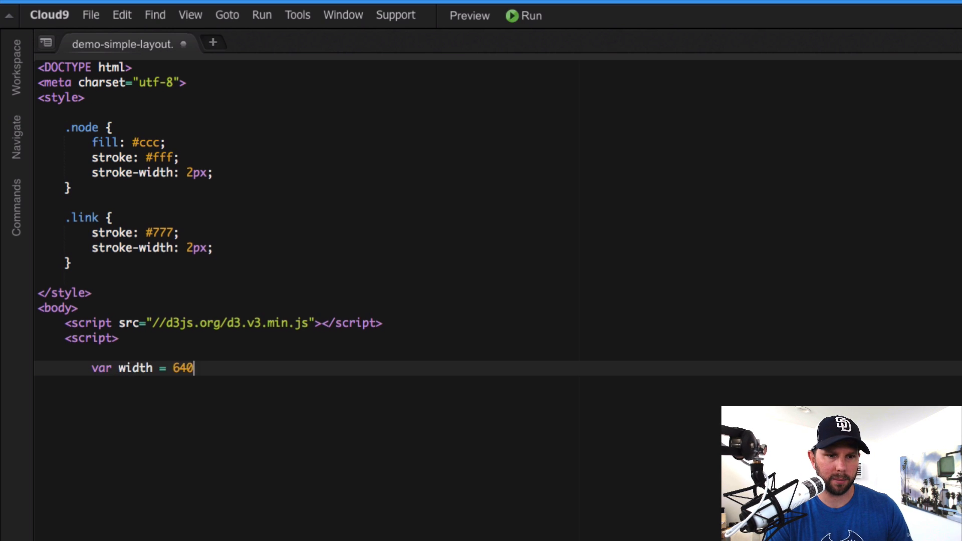
{"action": "type", "text": ","}
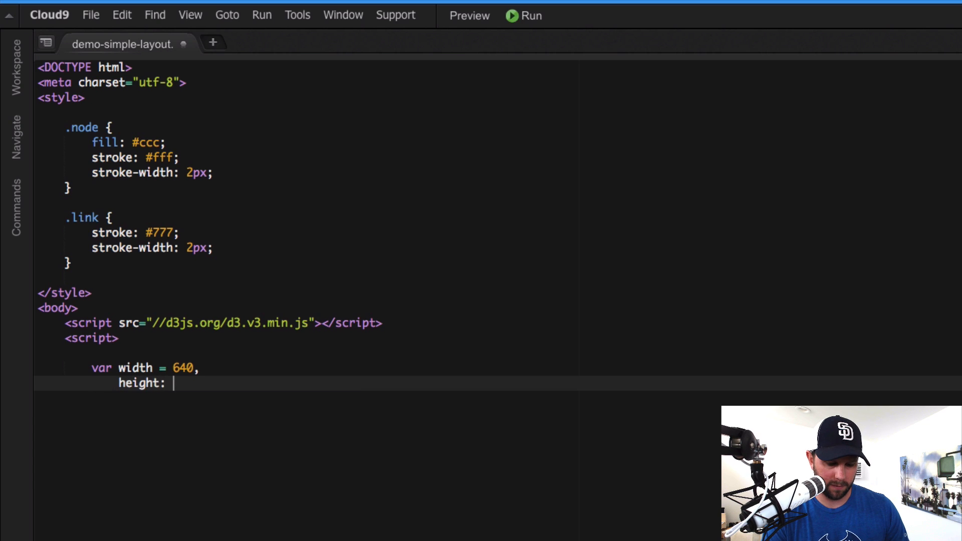
{"action": "type", "text": "="}
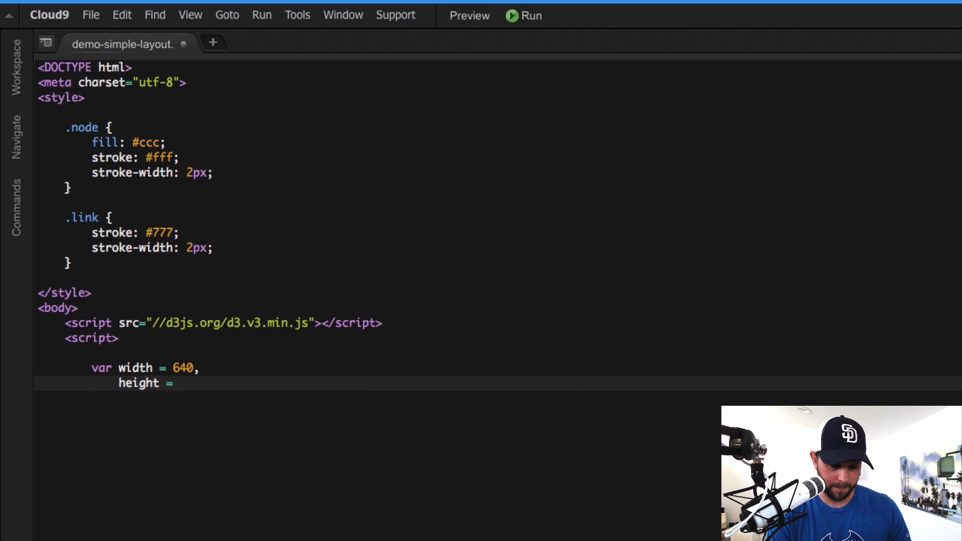
{"action": "type", "text": "480;"}
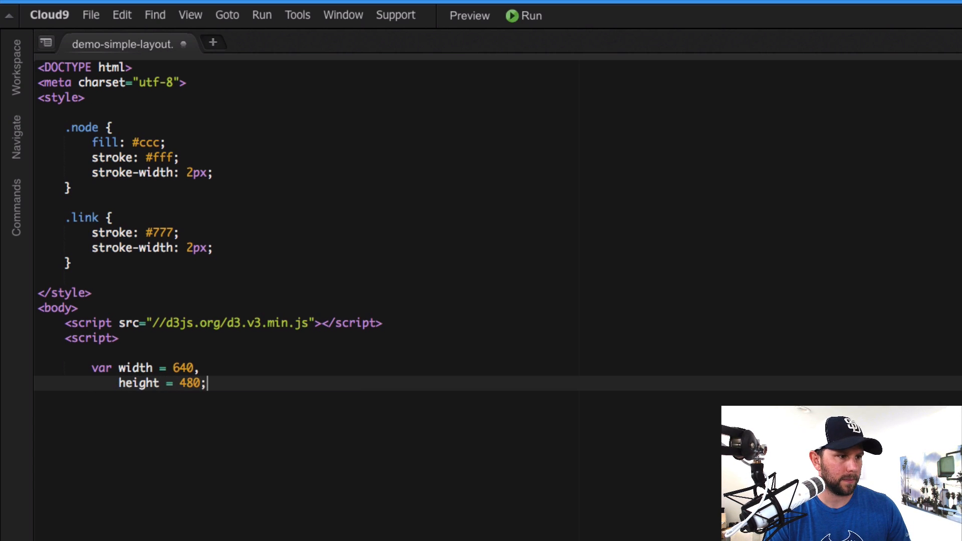
{"action": "type", "text": "var links"}
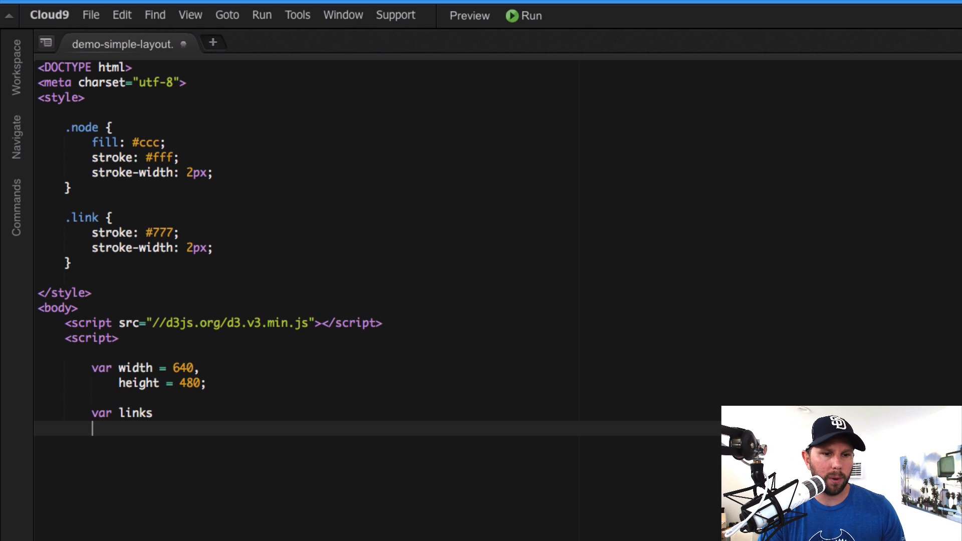
Start the links array with a Baratheon–Lannister source/target object
{"action": "type", "text": "= ["}
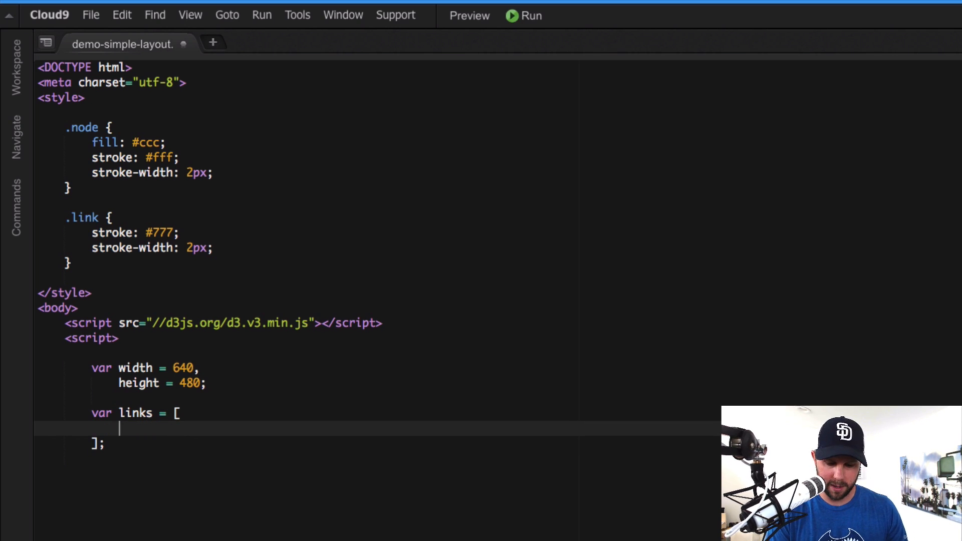
{"action": "type", "text": "{ source: '"}
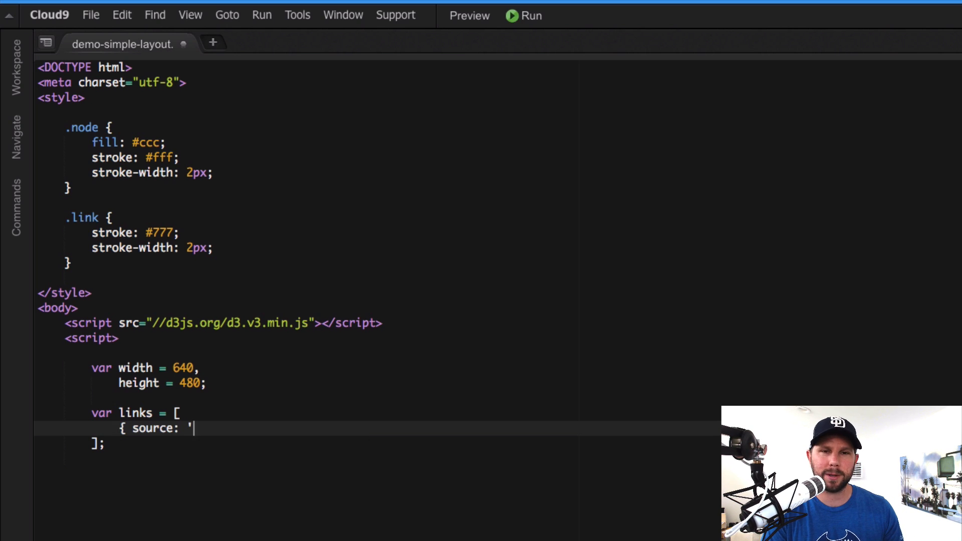
{"action": "type", "text": "Vara"}
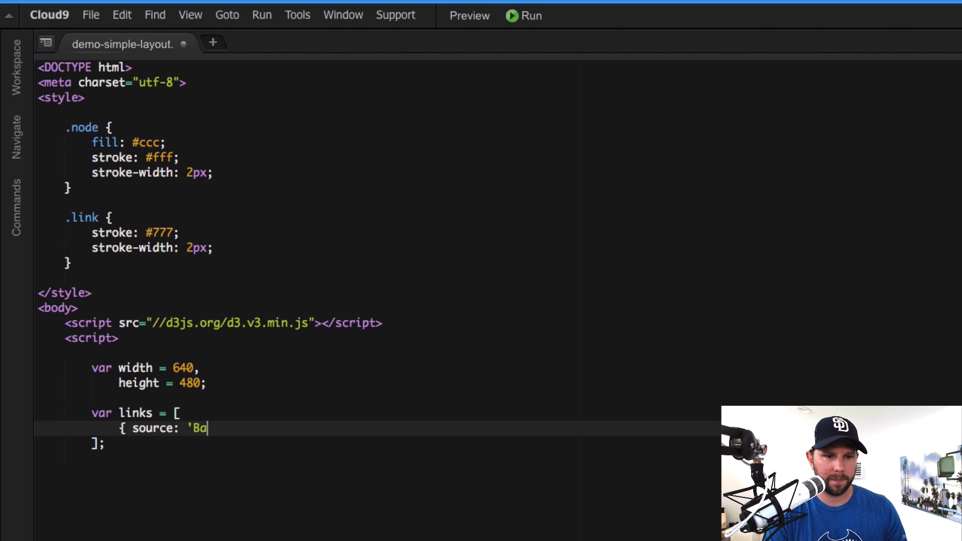
{"action": "type", "text": "ratheon', target:"}
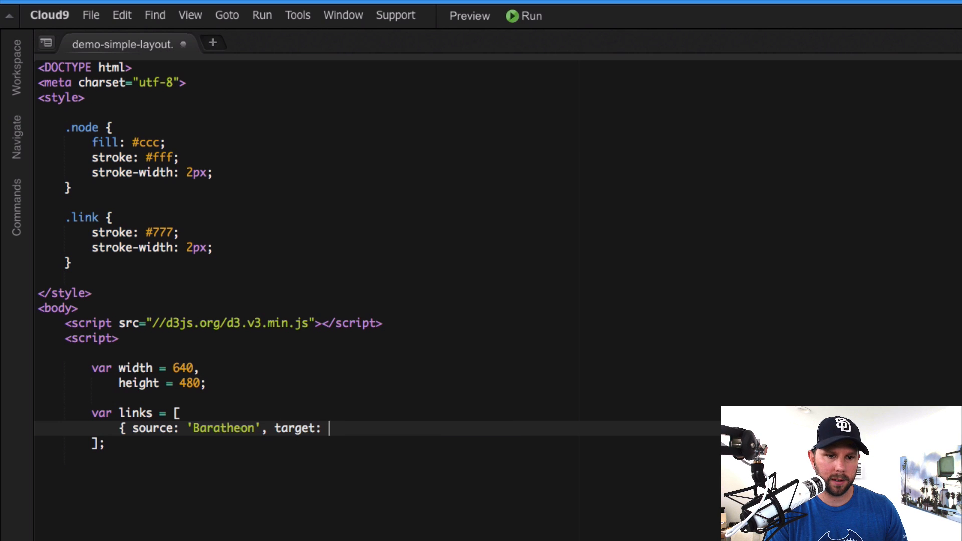
{"action": "type", "text": "'Lannister"}
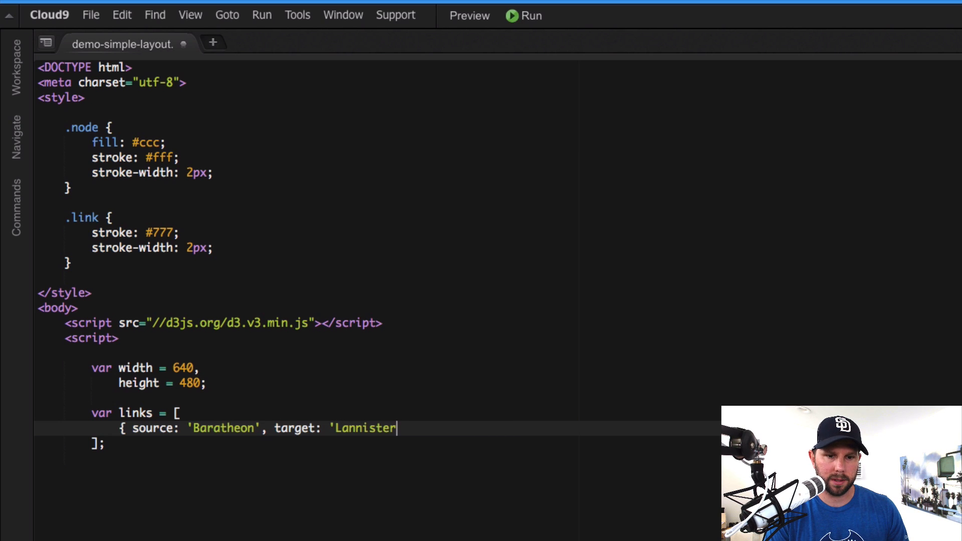
{"action": "type", "text": "'"}
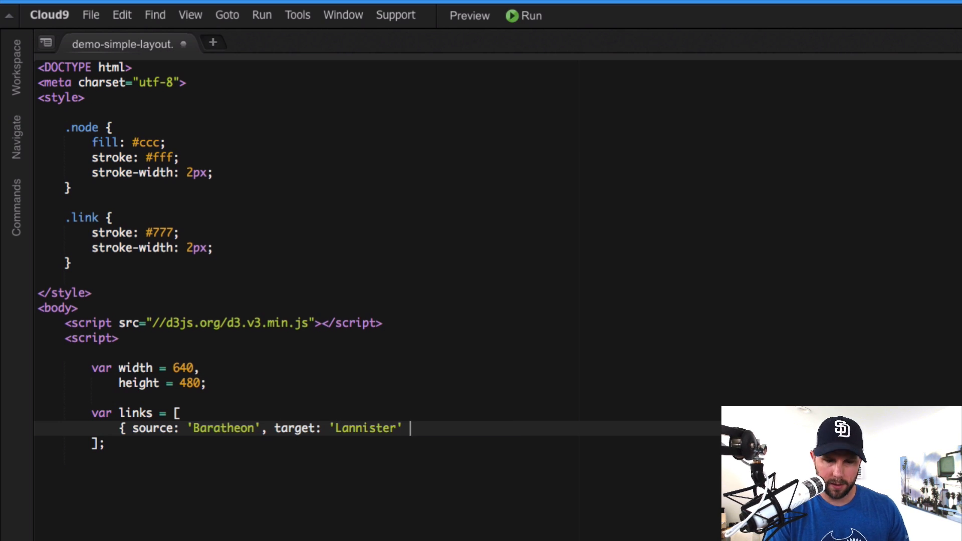
{"action": "type", "text": "},"}
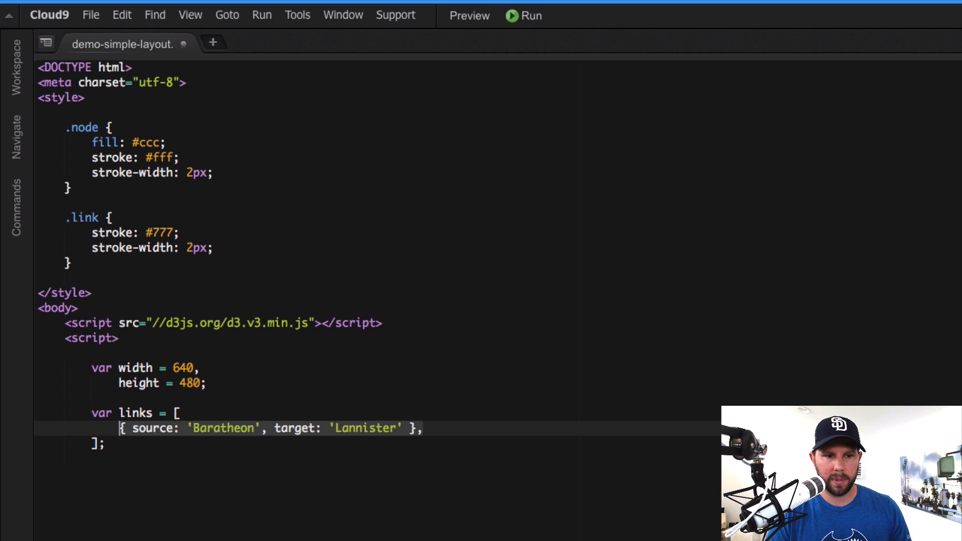
Duplicate the link object and rename targets to add Baratheon–Stark and Lannister–Stark links
{"action": "type", "text": "{ source: 'Baratheon', target: 'Lannister' },"}
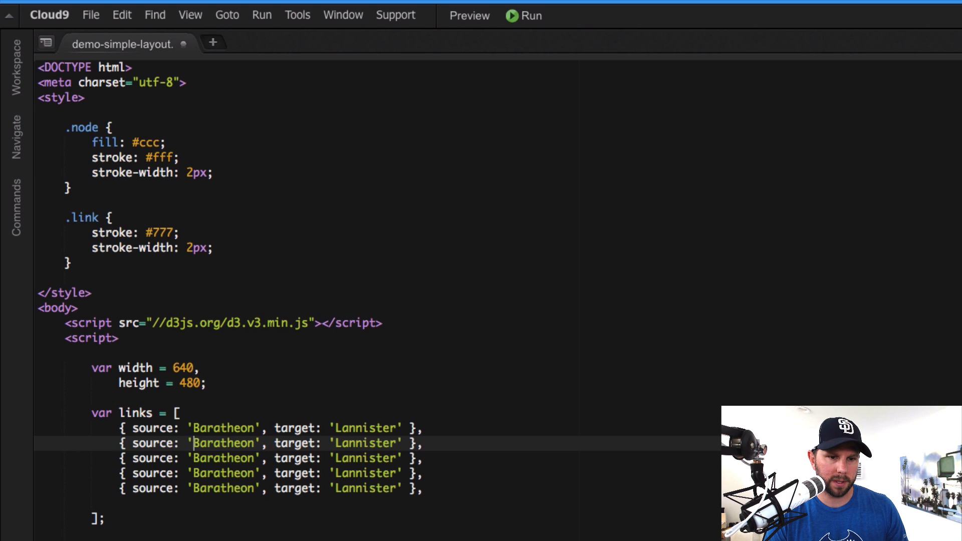
{"action": "double_click", "coordinate": [223, 443]}
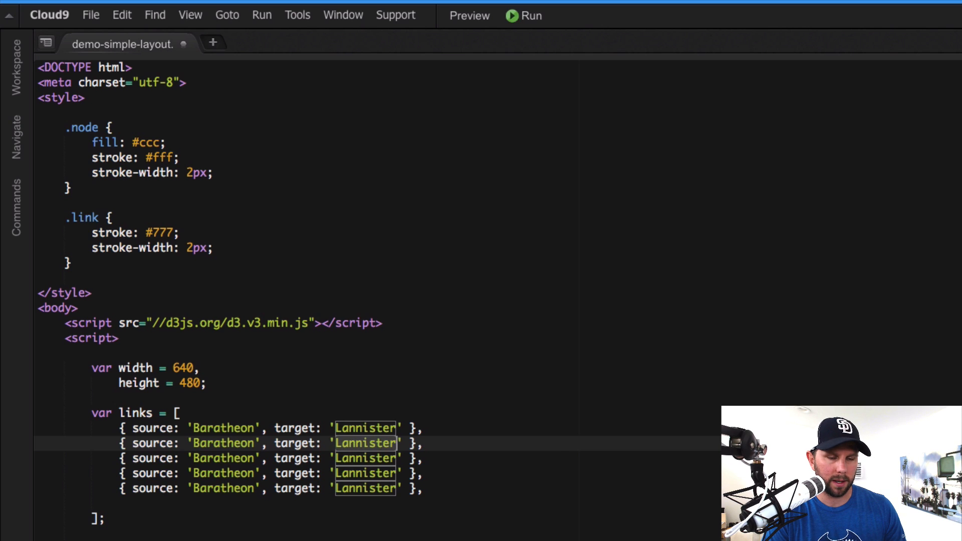
{"action": "type", "text": "Stark"}
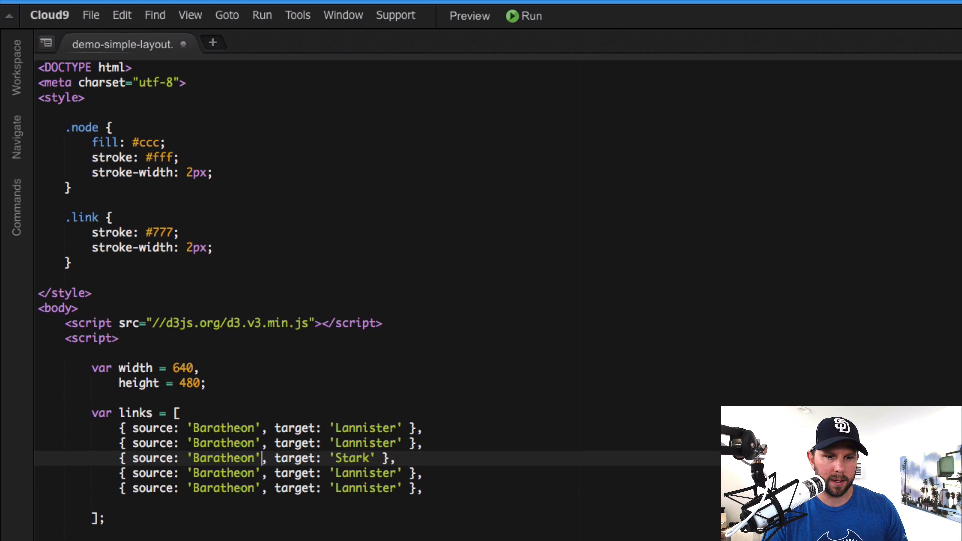
{"action": "type", "text": "Lannister"}
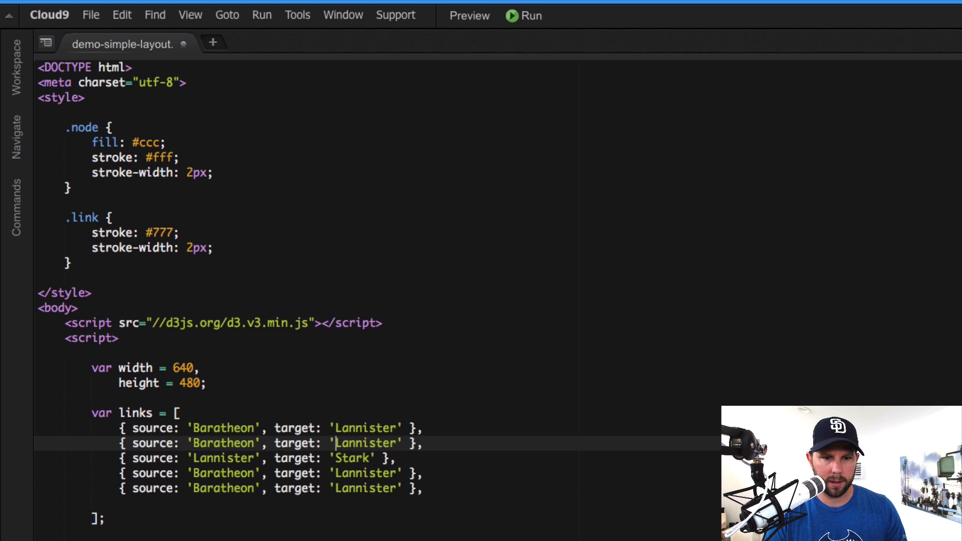
{"action": "type", "text": "Stark"}
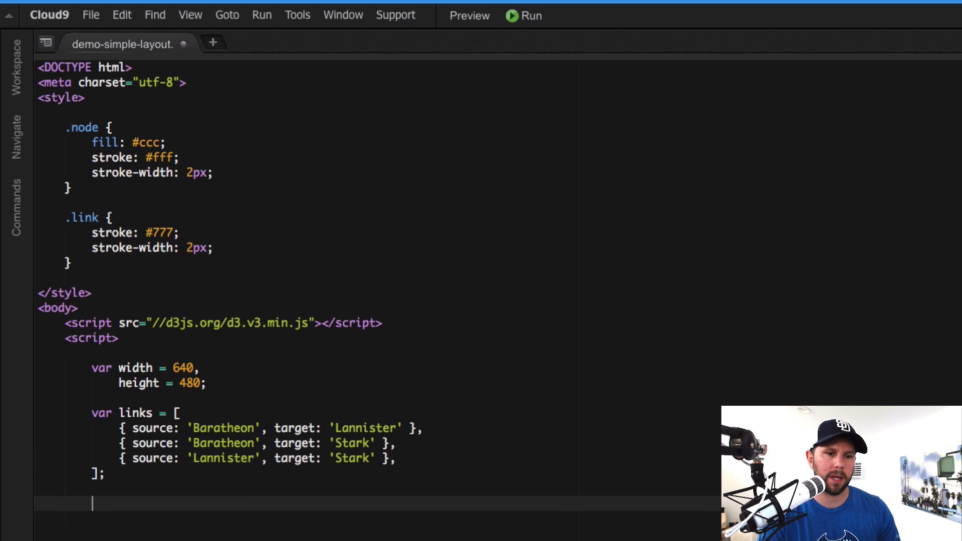
Declare var nodes = {}; beneath the links array
{"action": "type", "text": "var nodes ="}
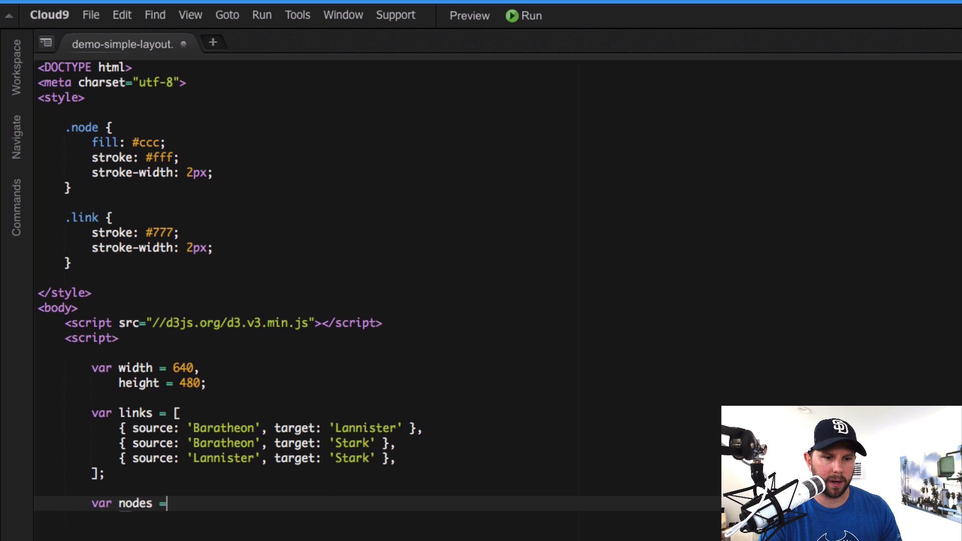
{"action": "type", "text": "{{"}
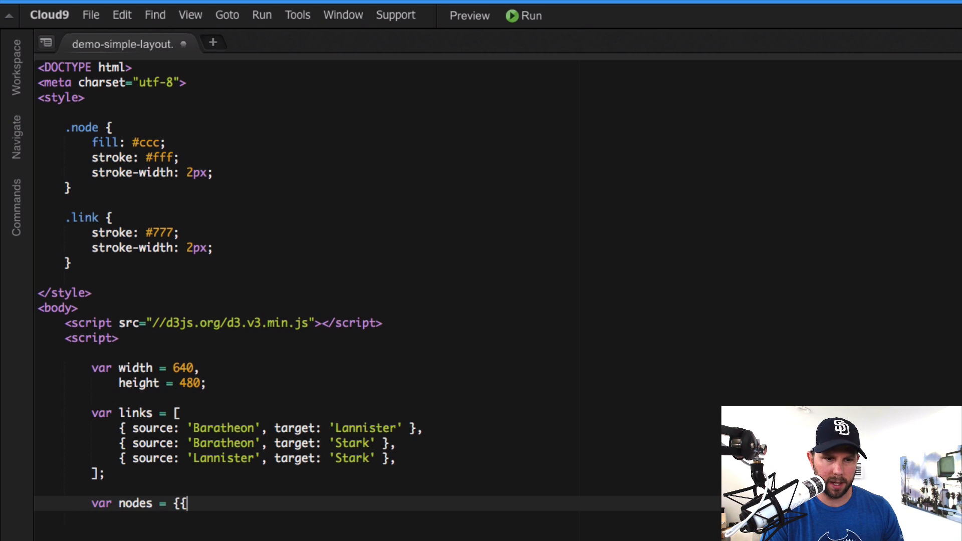
{"action": "type", "text": "};"}
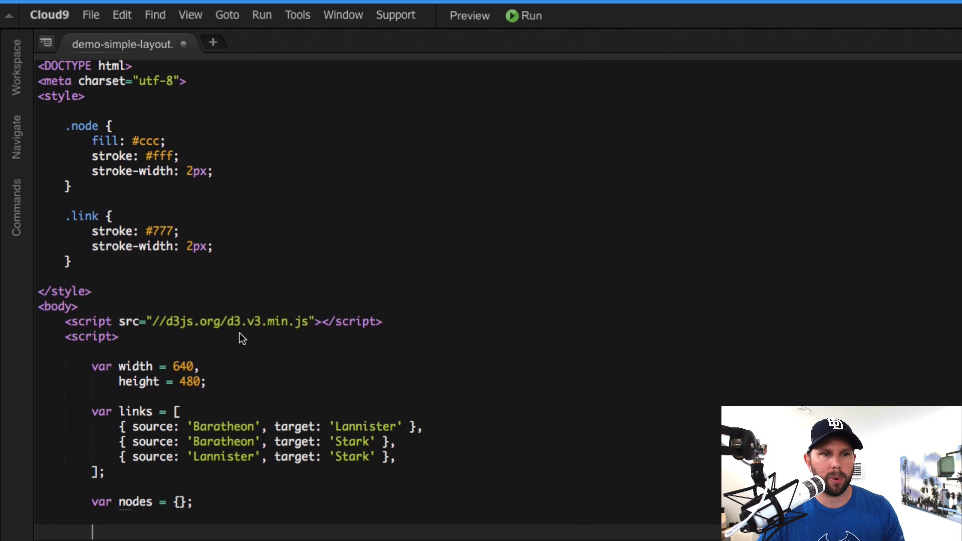
{"action": "scroll", "scroll_direction": "down", "scroll_amount": 3}
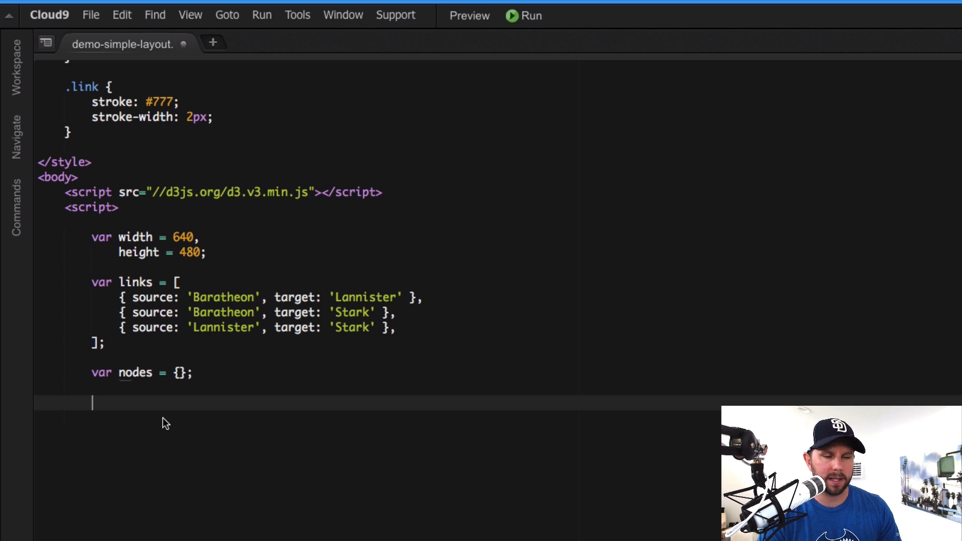
Add a '// parse links to nodes' comment and a links.forEach(function(link) {}) loop
{"action": "type", "text": "//"}
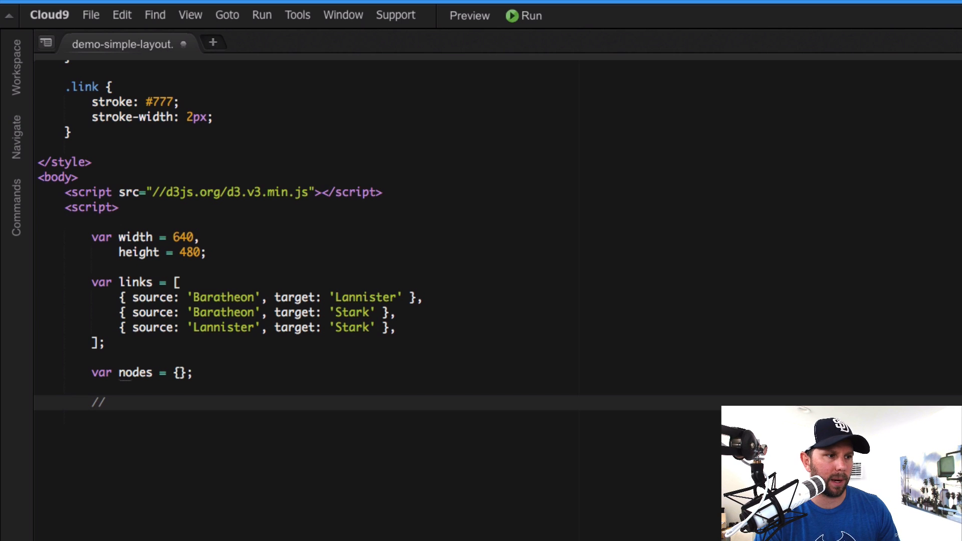
{"action": "type", "text": "parse"}
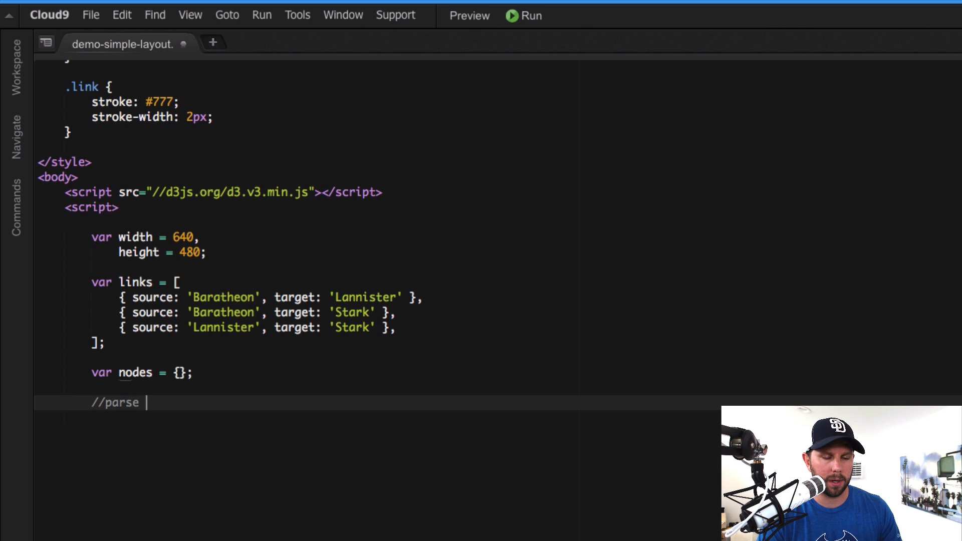
{"action": "type", "text": "links to nodes"}
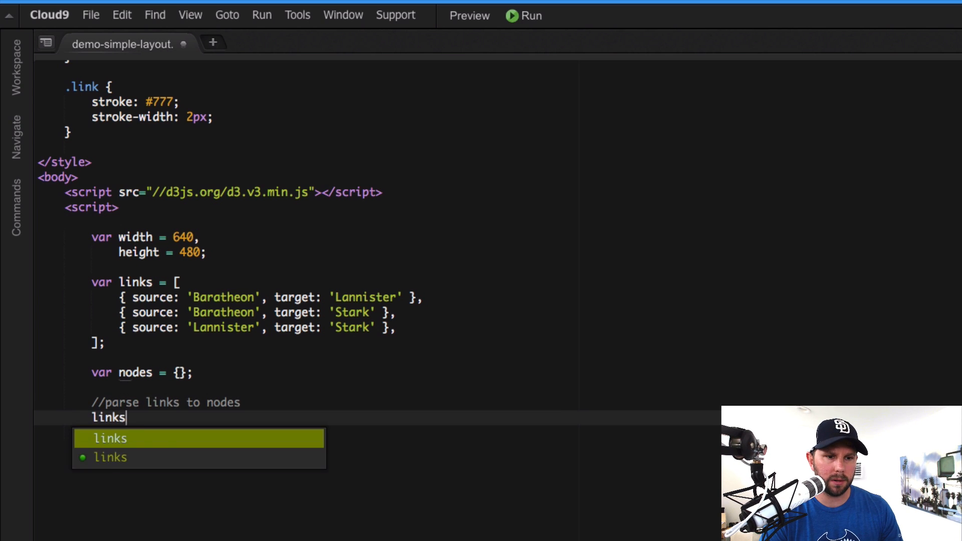
{"action": "type", "text": ".forEach("}
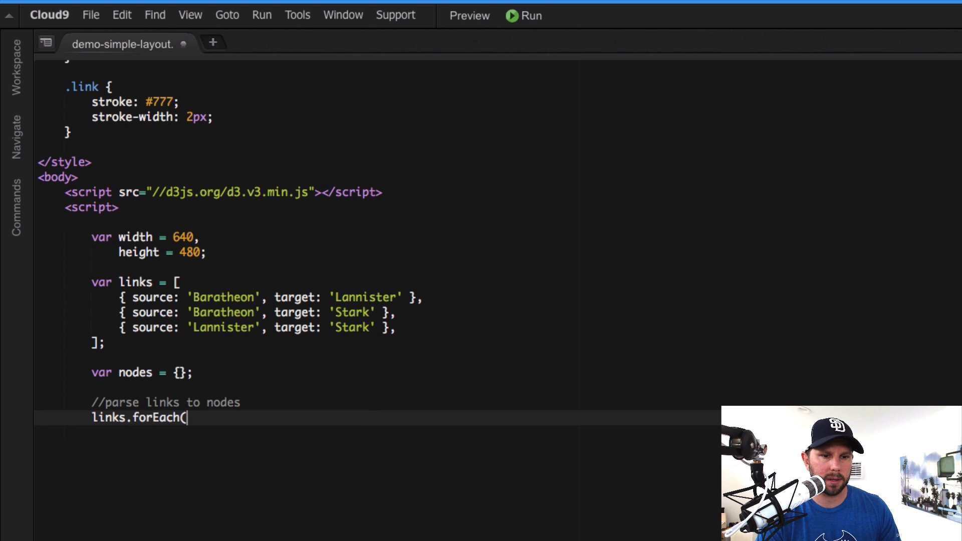
{"action": "type", "text": "function"}
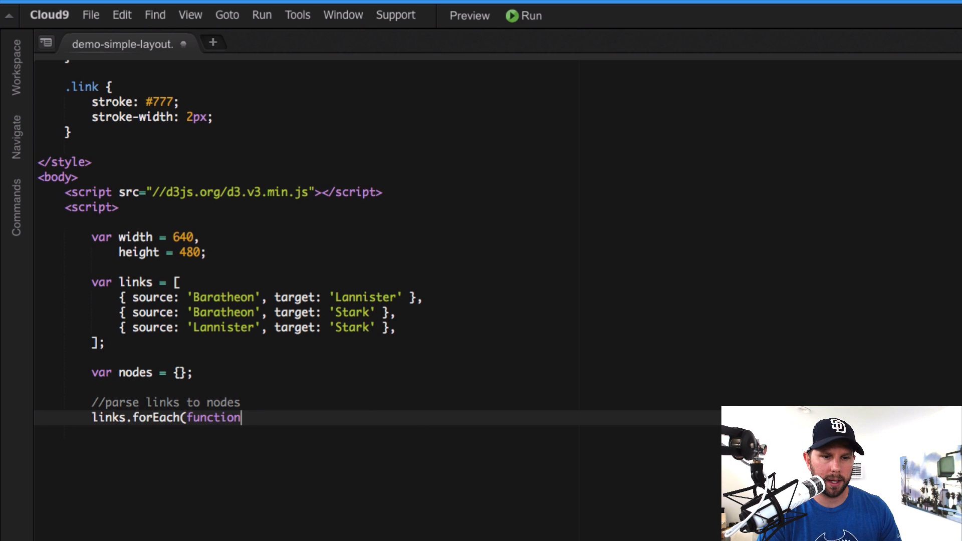
{"action": "type", "text": "(link)"}
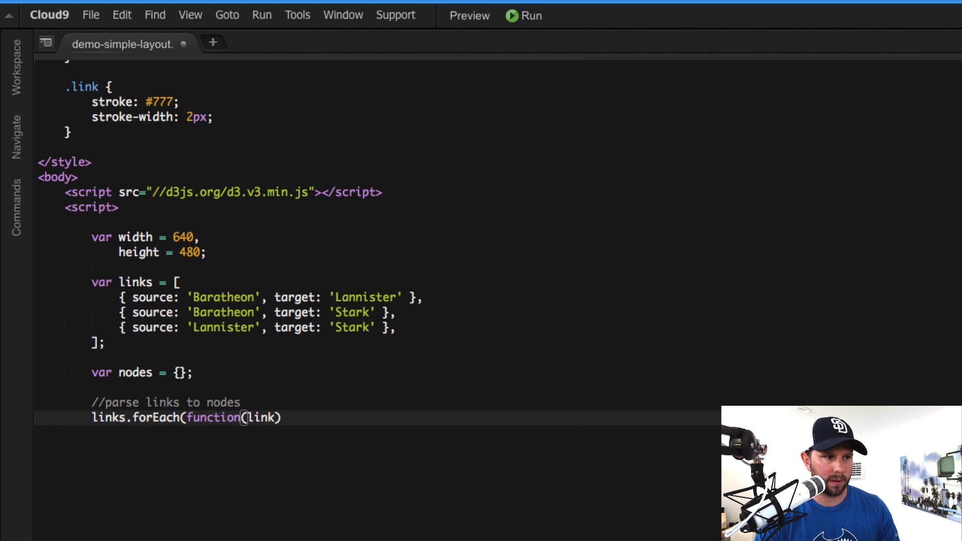
{"action": "type", "text": "{"}
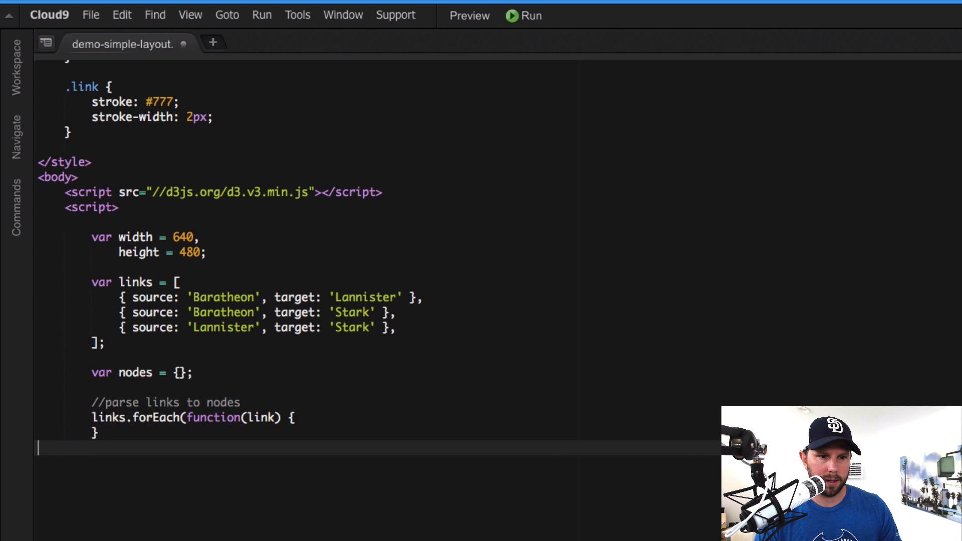
{"action": "type", "text": ");"}
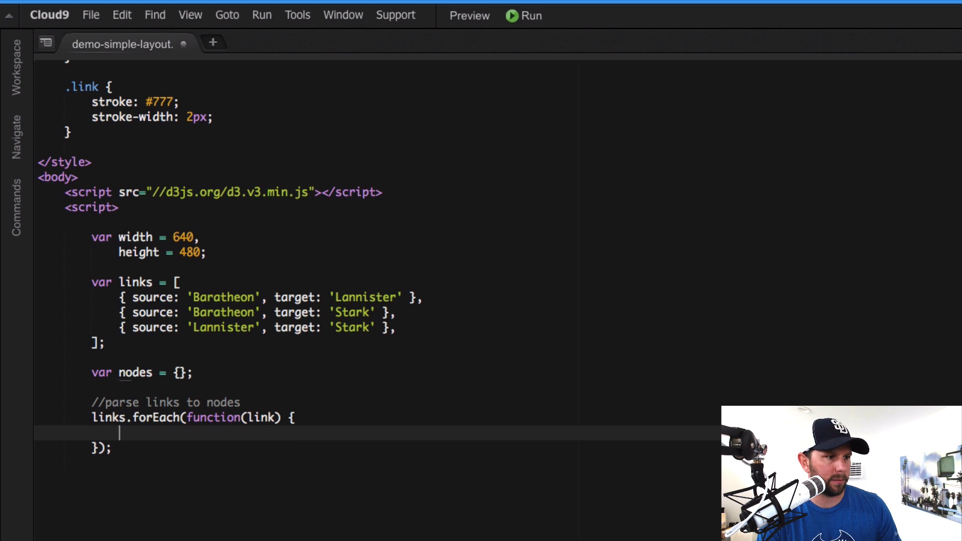
Map link.source to nodes[link.source], creating {name: link.source} when missing
{"action": "type", "text": "links."}
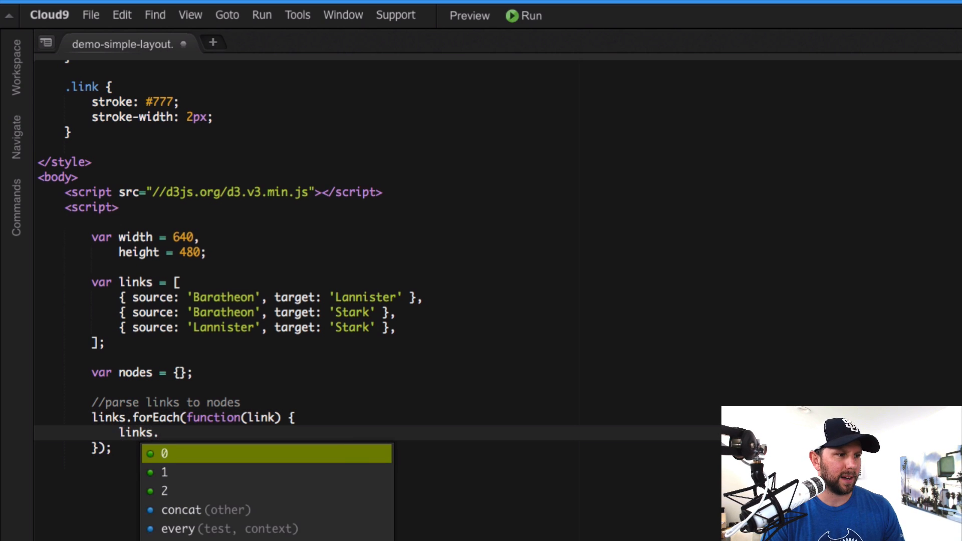
{"action": "type", "text": "source ="}
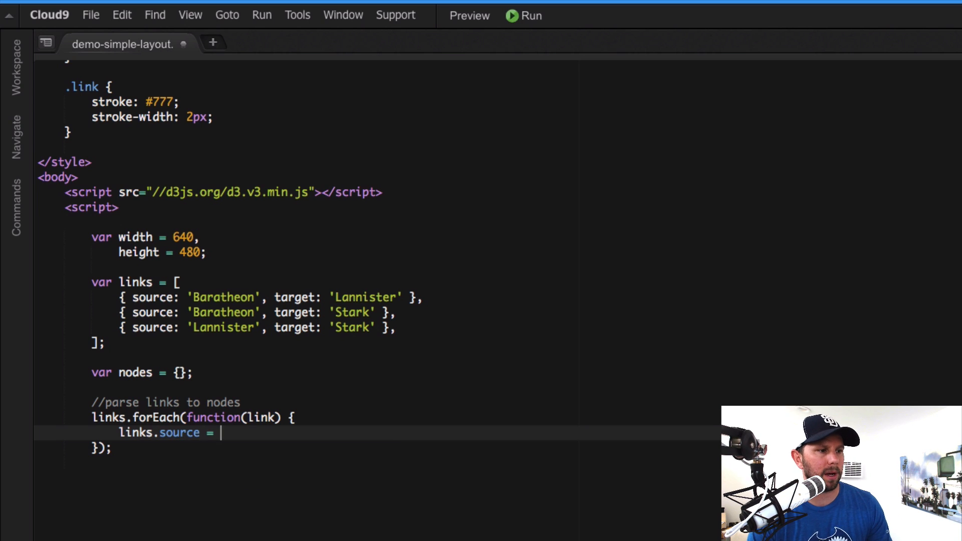
{"action": "type", "text": "nodes["}
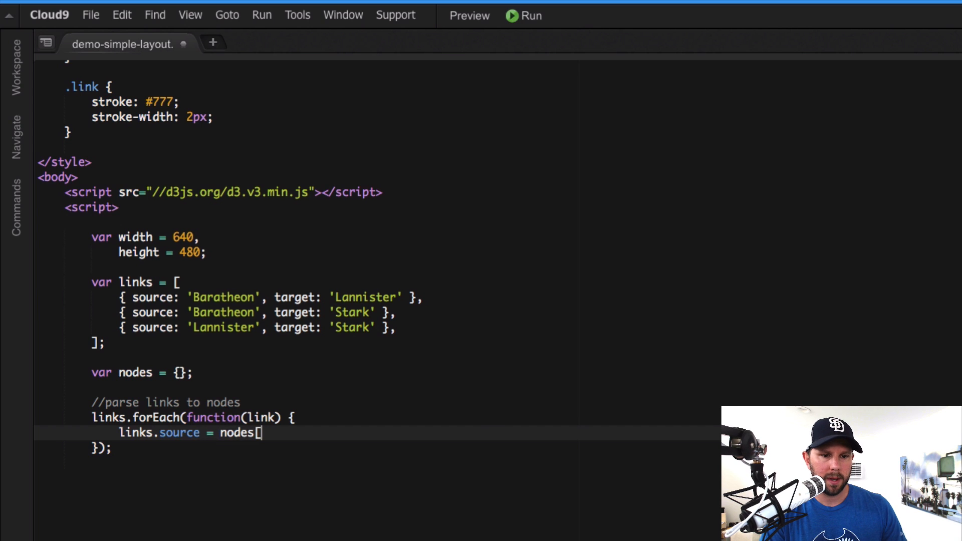
{"action": "type", "text": "link.source]"}
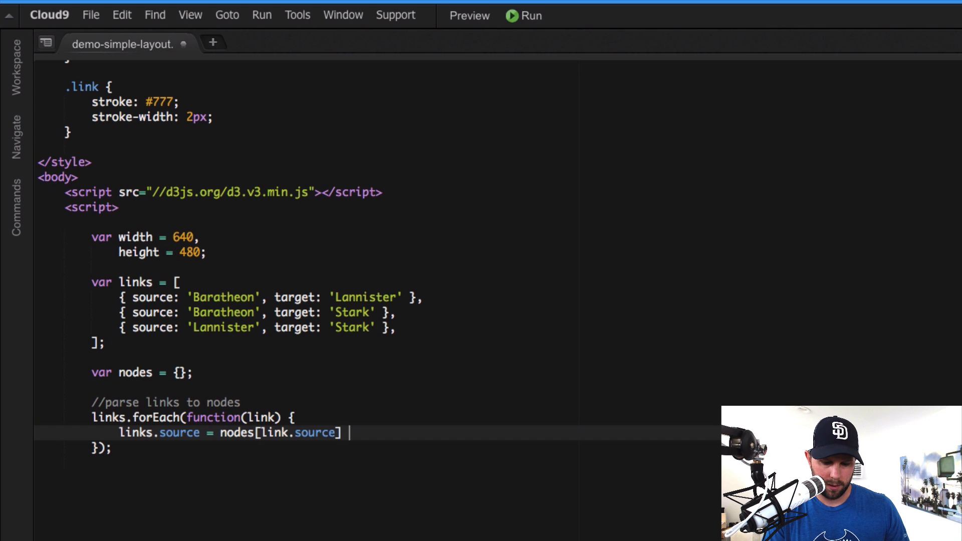
{"action": "type", "text": "||"}
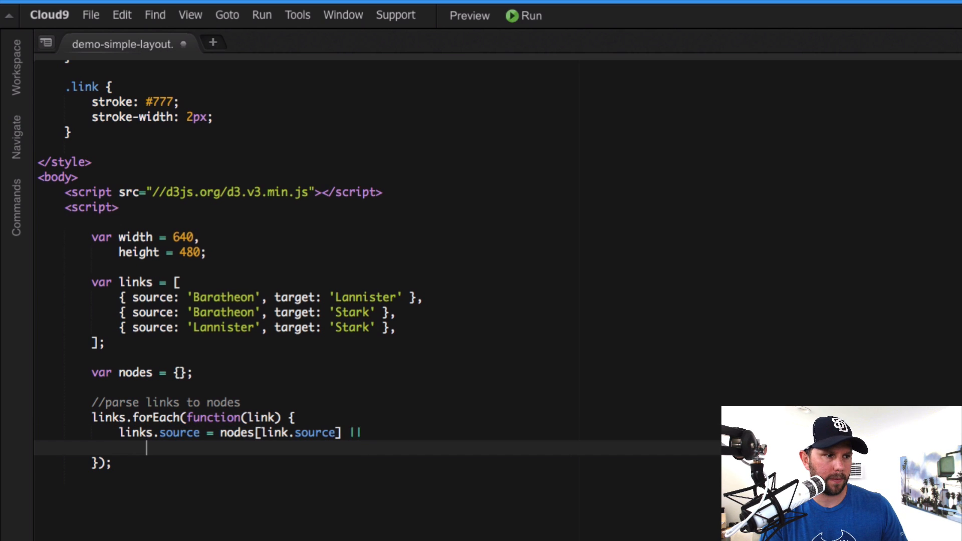
{"action": "type", "text": "(nodes[li"}
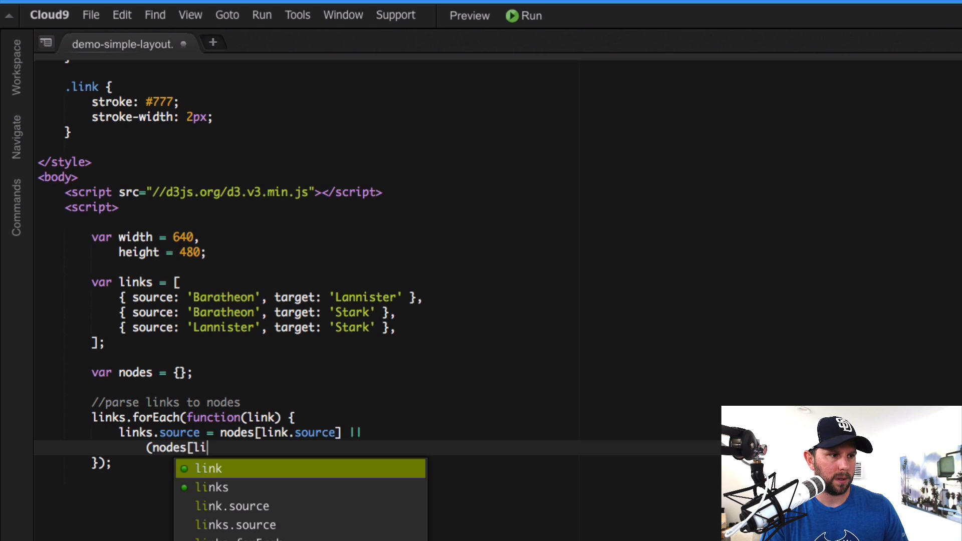
{"action": "type", "text": "nk.surce]"}
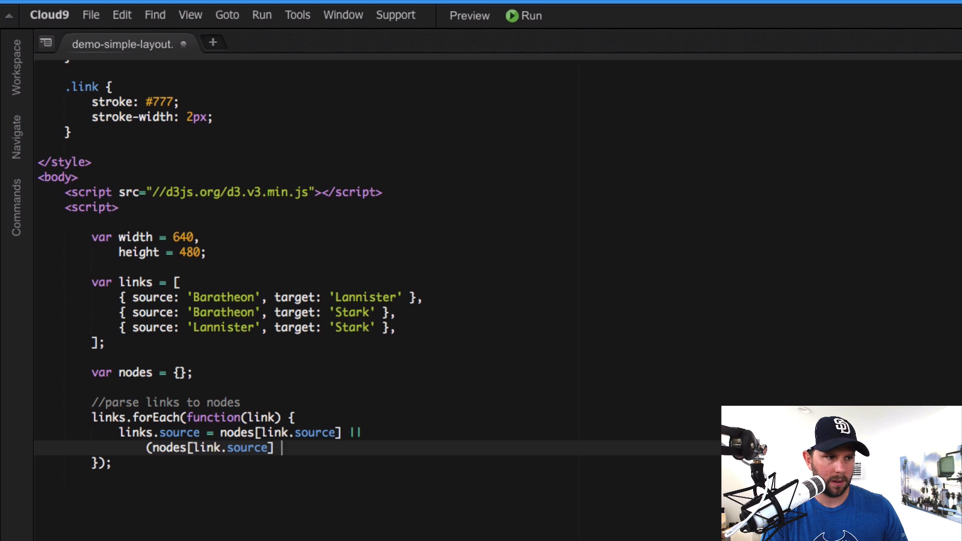
{"action": "type", "text": "= {n"}
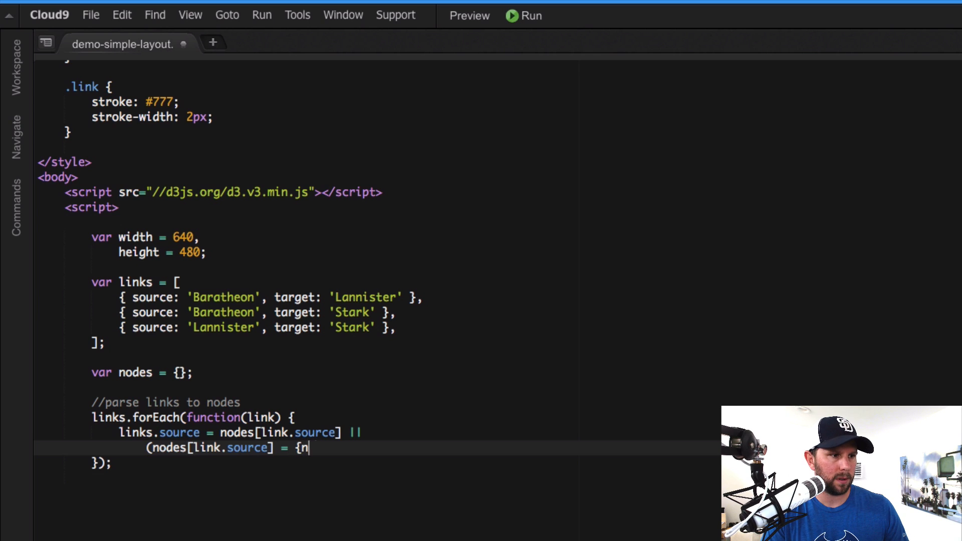
{"action": "type", "text": "ame: link"}
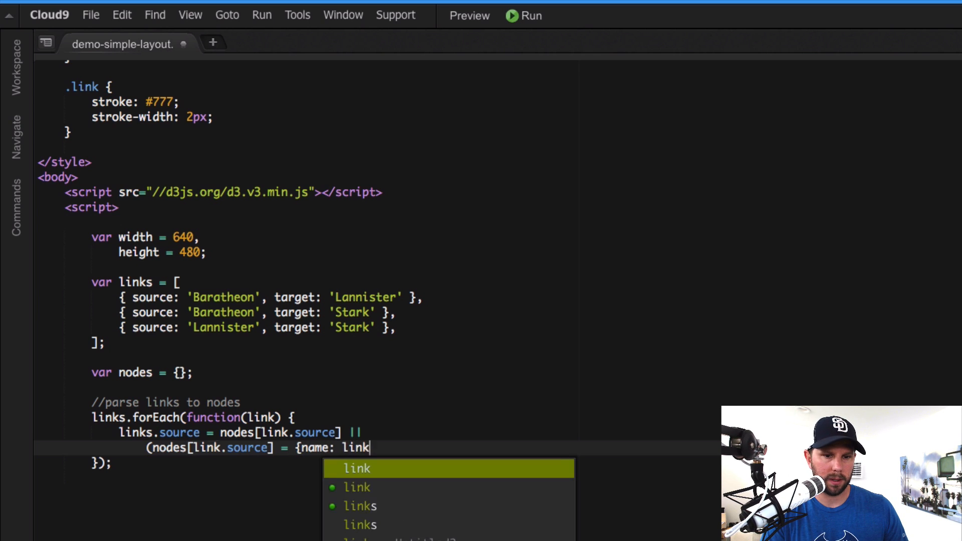
{"action": "type", "text": ".source"}
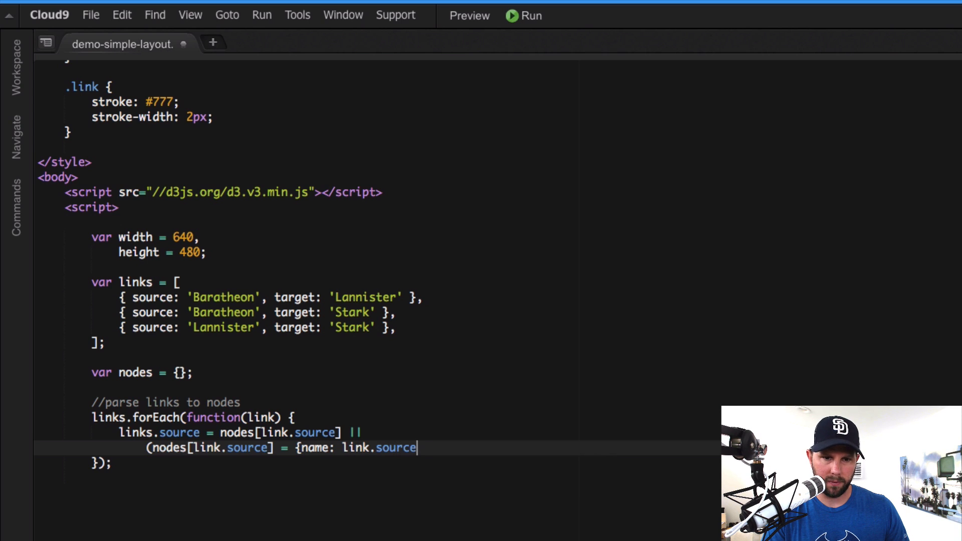
{"action": "type", "text": "}"}
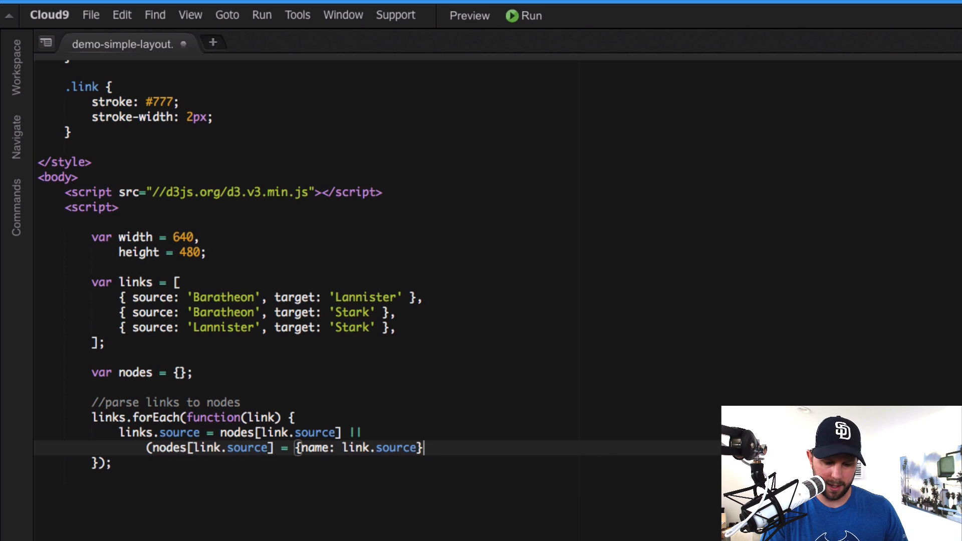
{"action": "type", "text": ");"}
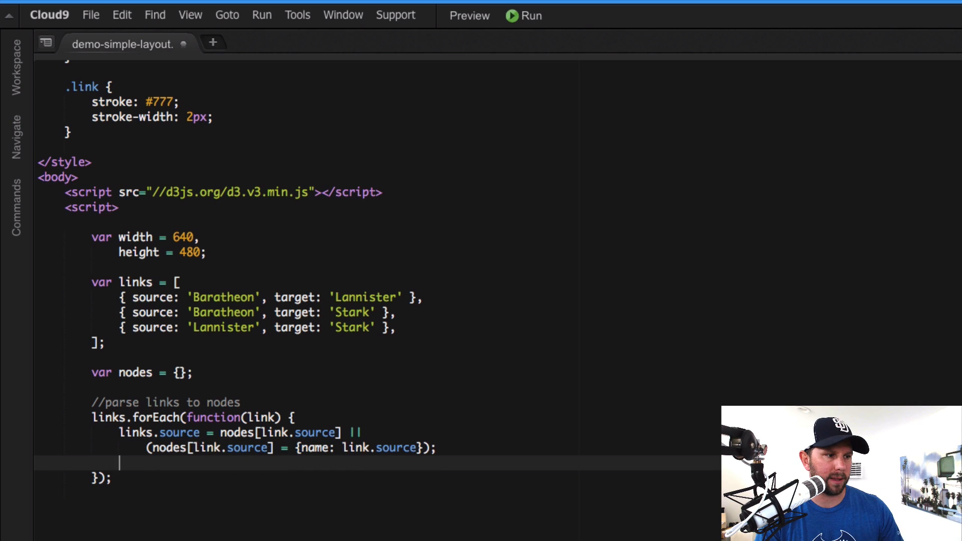
{"action": "type", "text": "link.target = nodes["}
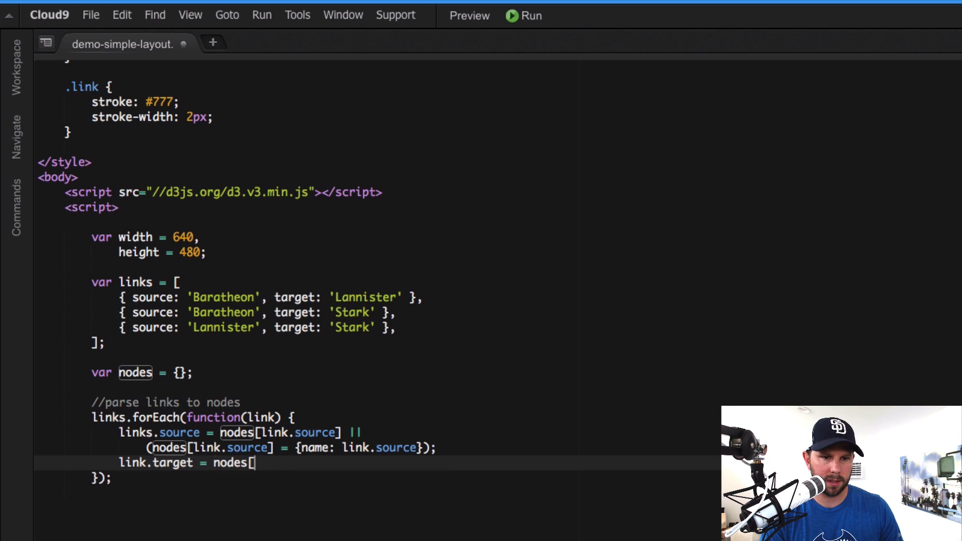
Map link.target to nodes[link.target], creating {name: link.target} when missing
{"action": "type", "text": "link.target"}
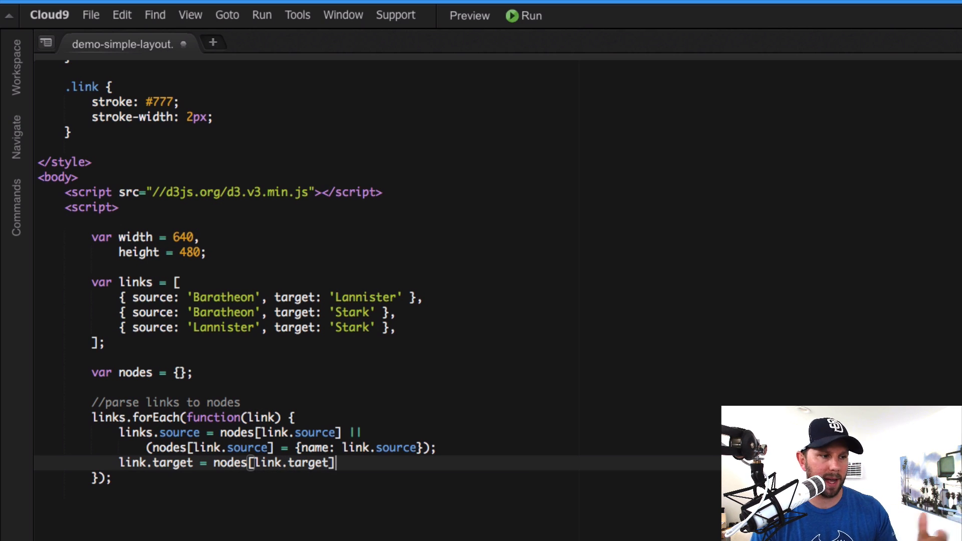
{"action": "type", "text": "||"}
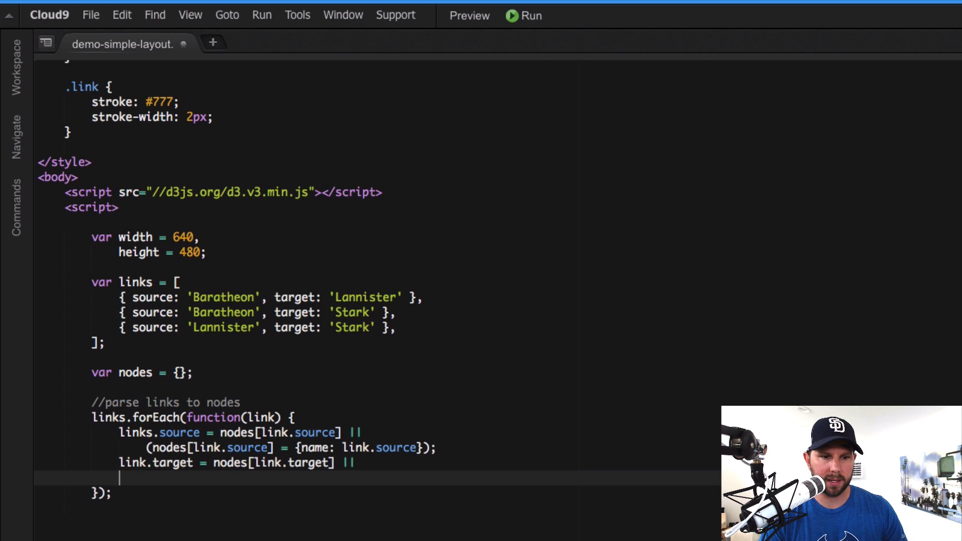
{"action": "type", "text": "("}
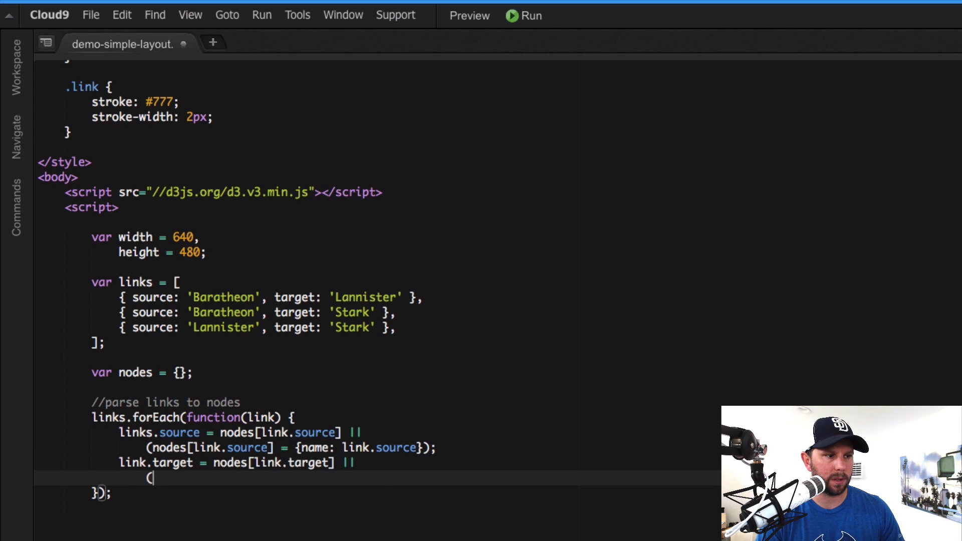
{"action": "type", "text": "nodes[link.target ="}
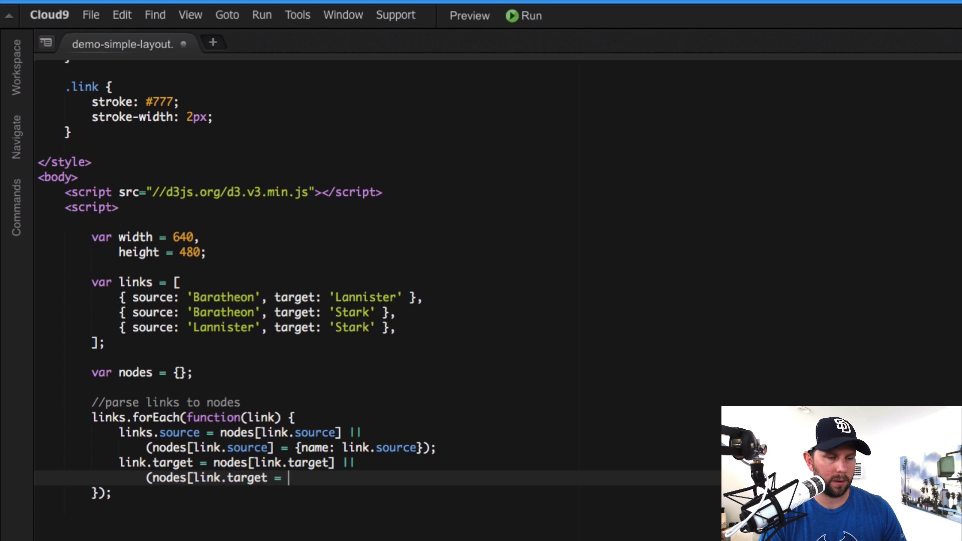
{"action": "type", "text": "{name: link.target"}
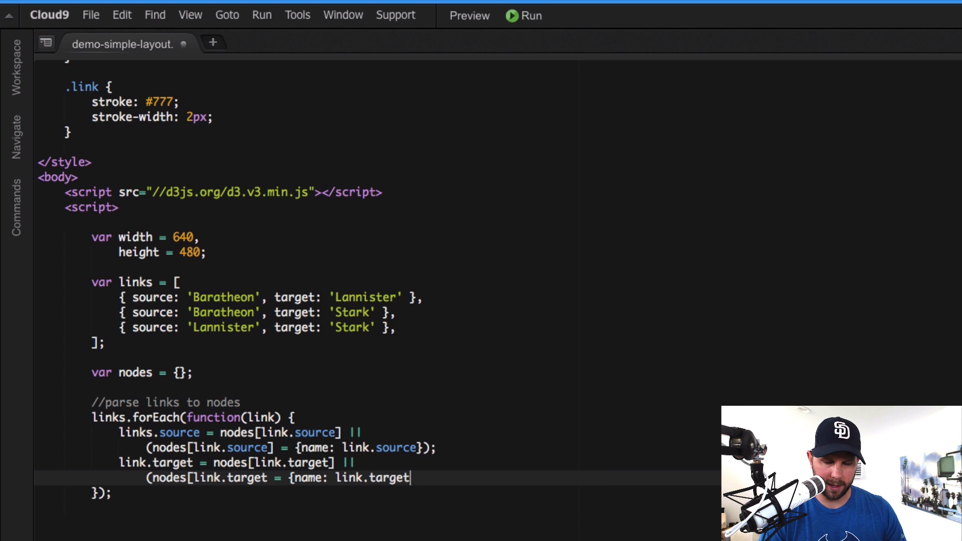
{"action": "type", "text": "});"}
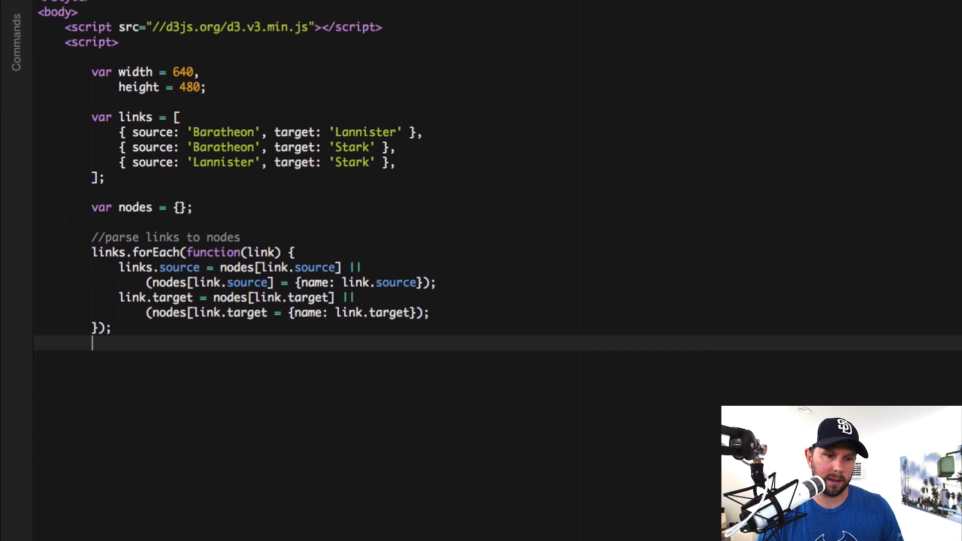
{"action": "scroll", "scroll_direction": "down", "scroll_amount": 3}
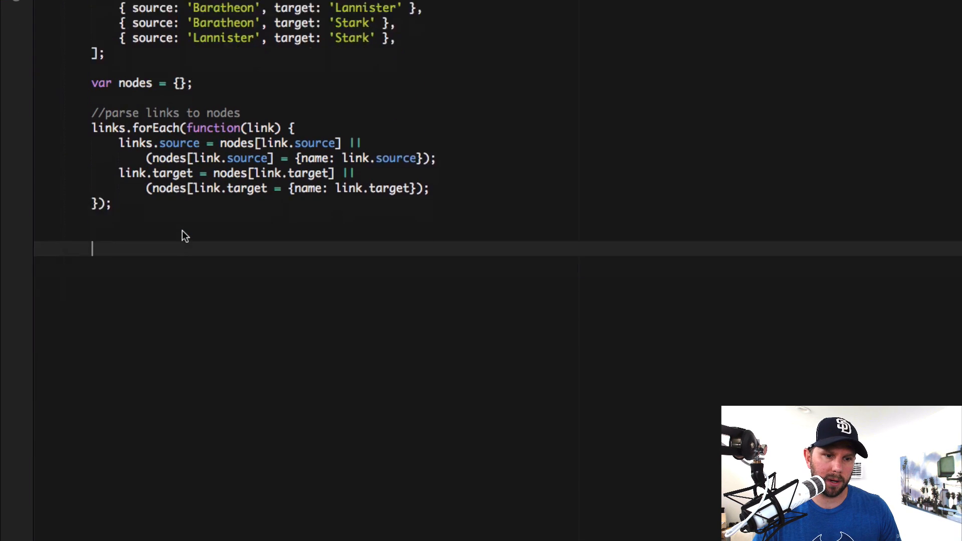
{"action": "scroll", "scroll_direction": "down", "scroll_amount": 3}
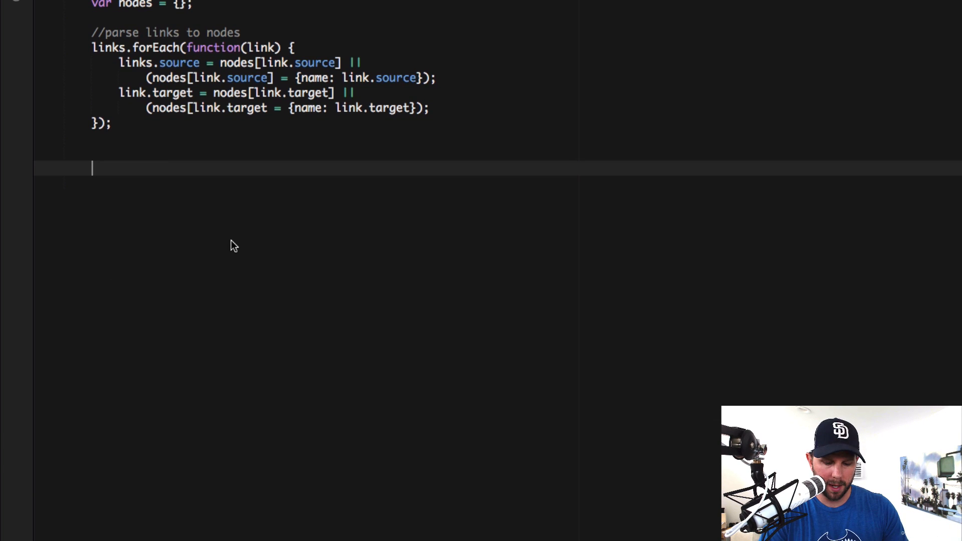
Add an 'add svg' comment and type var svg = d3.select('body').append('svg').attr..
{"action": "type", "text": "//add svg to our body"}
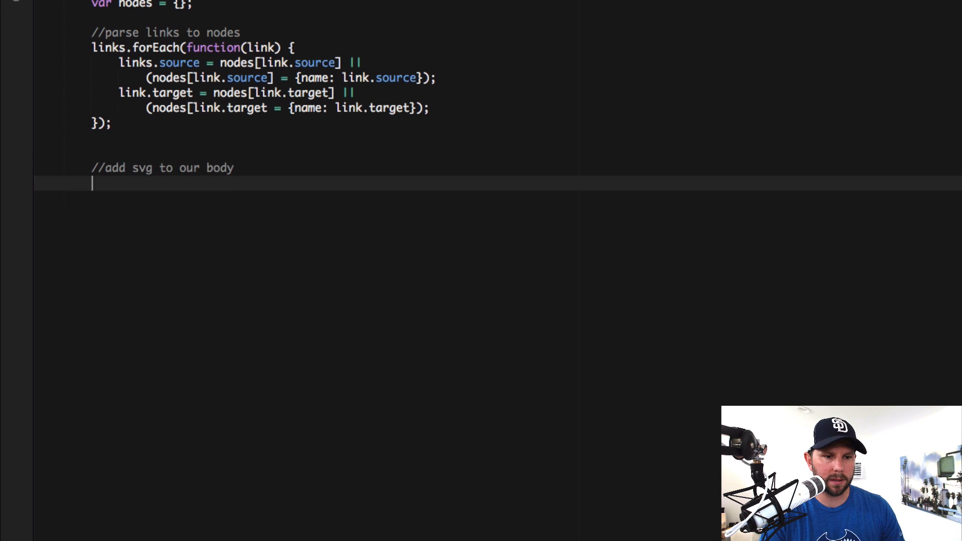
{"action": "type", "text": "v"}
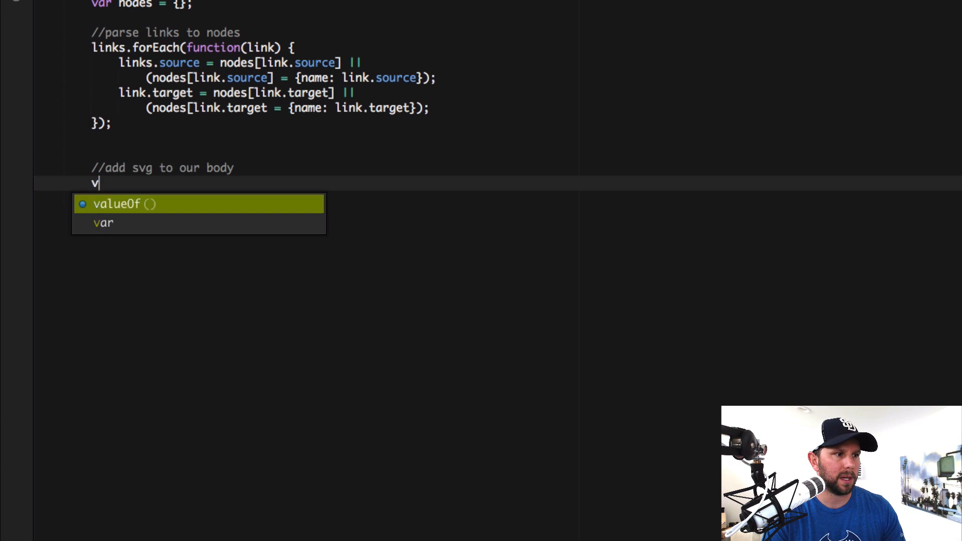
{"action": "type", "text": "ar svg ="}
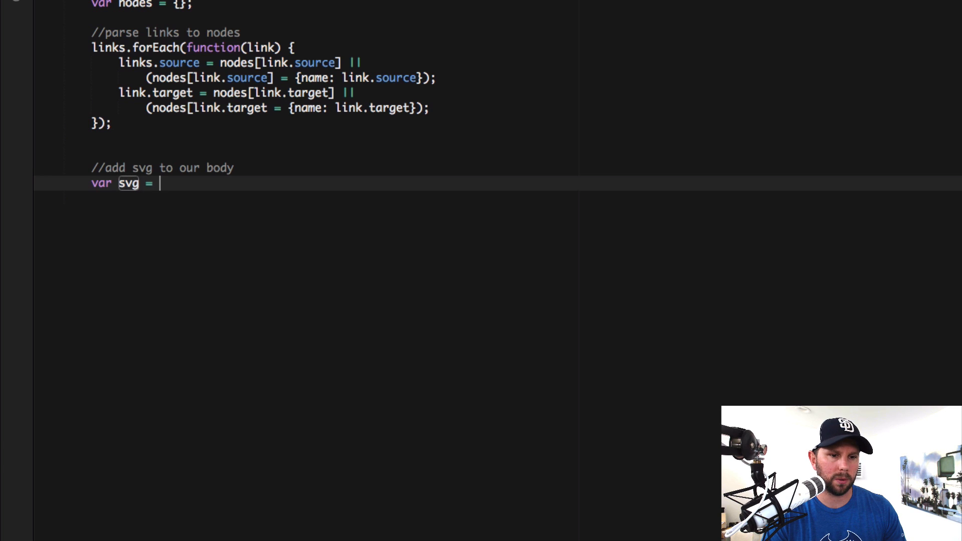
{"action": "type", "text": "d3.selec"}
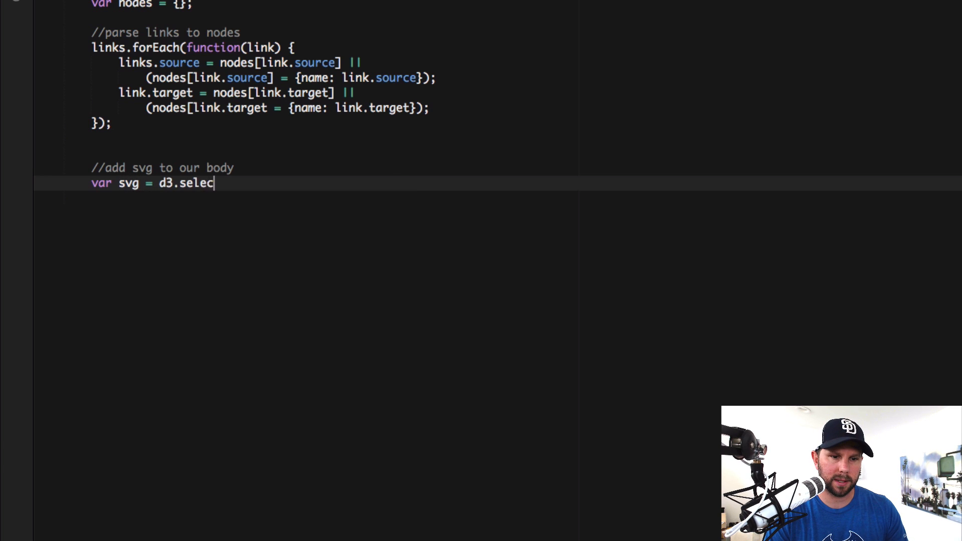
{"action": "type", "text": "t('body')"}
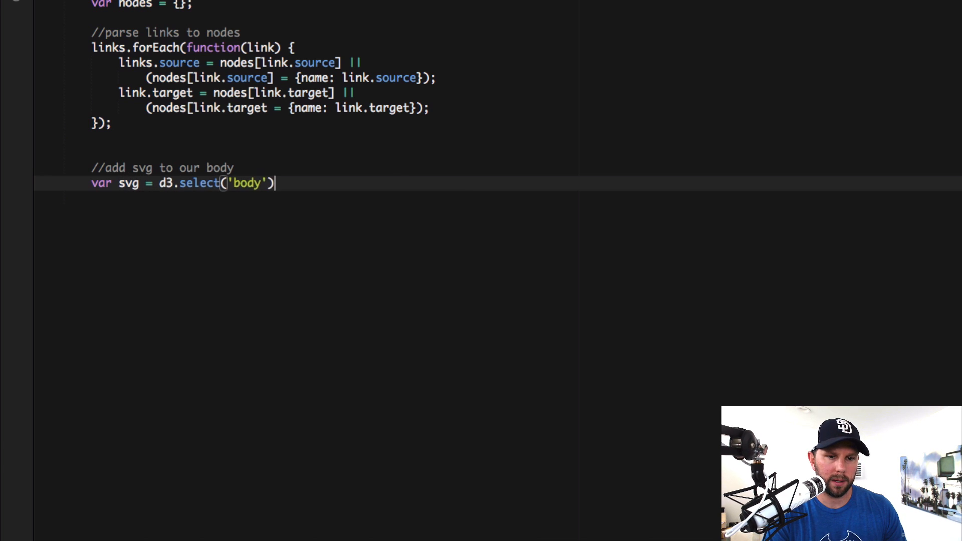
{"action": "type", "text": ".append"}
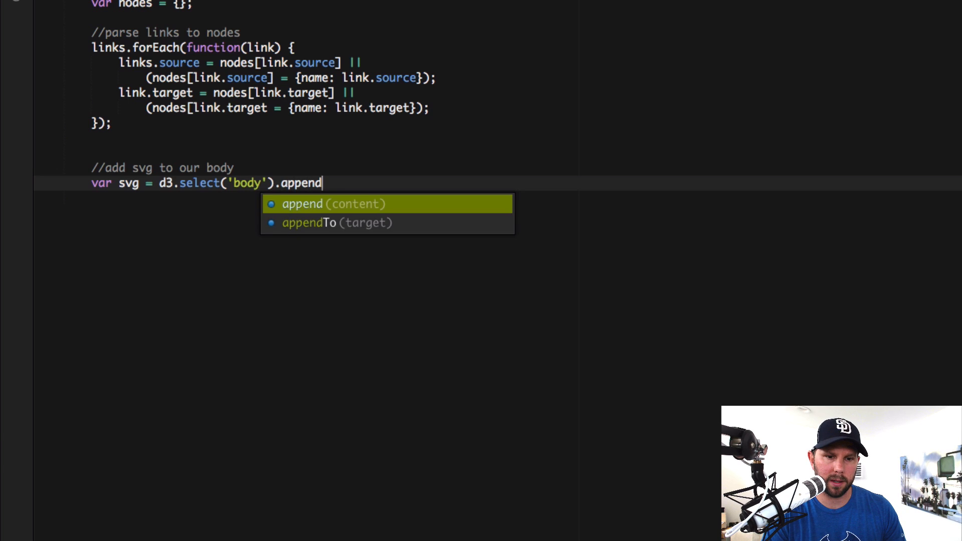
{"action": "type", "text": "('svg')"}
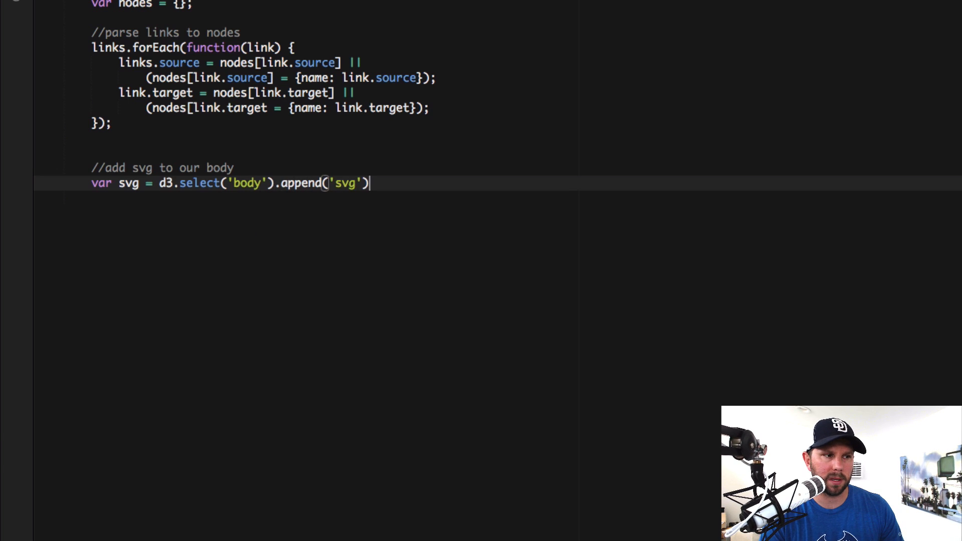
{"action": "type", "text": ".attr('width', width"}
{"action": "type", "text": ".attr('height', height"}
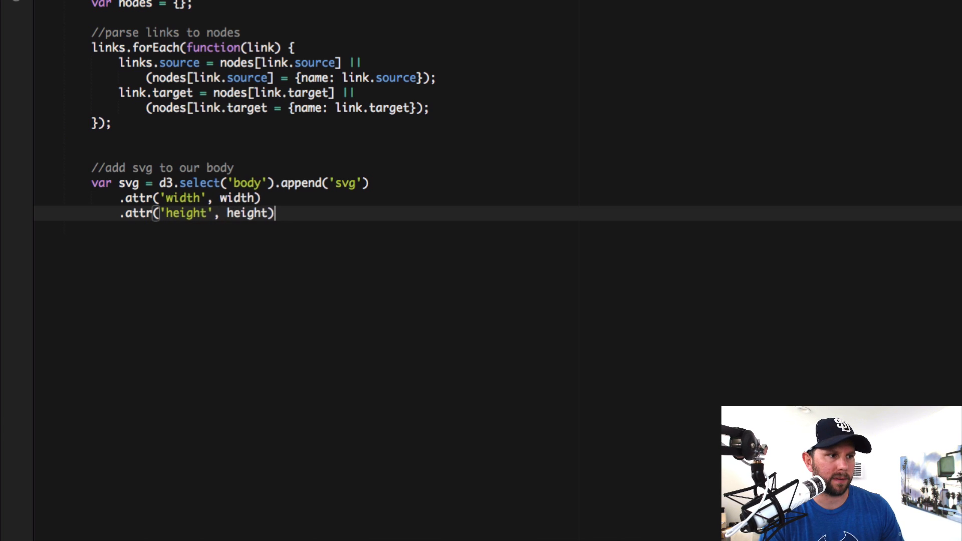
Close the svg statement and start var force = d3.layout.force().size([width, height])
{"action": "type", "text": ";"}
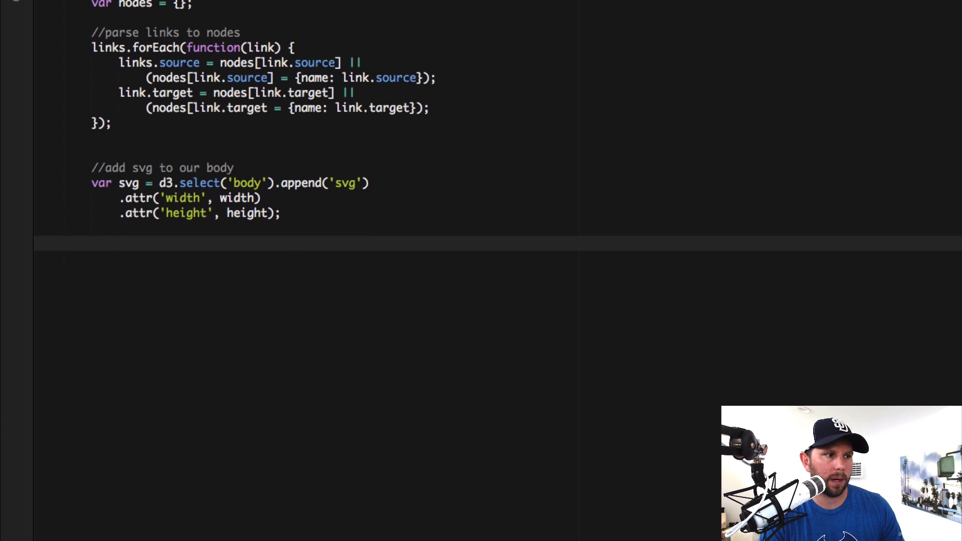
{"action": "type", "text": "var force"}
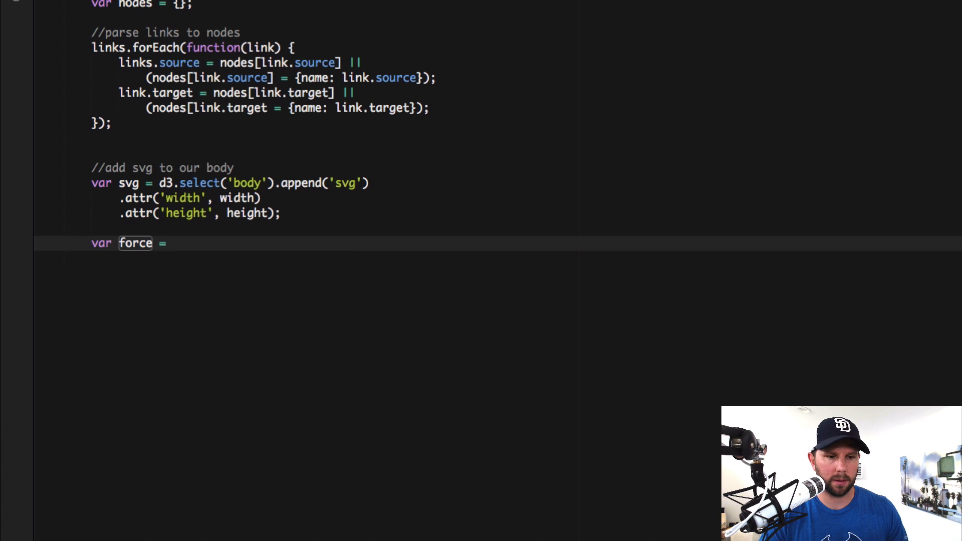
{"action": "type", "text": "= d3.layout"}
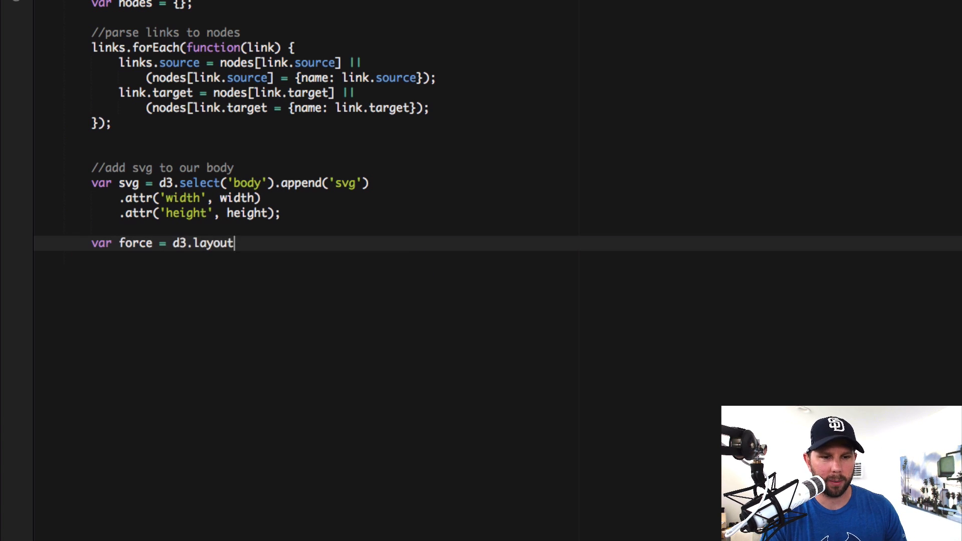
{"action": "type", "text": ".force()"}
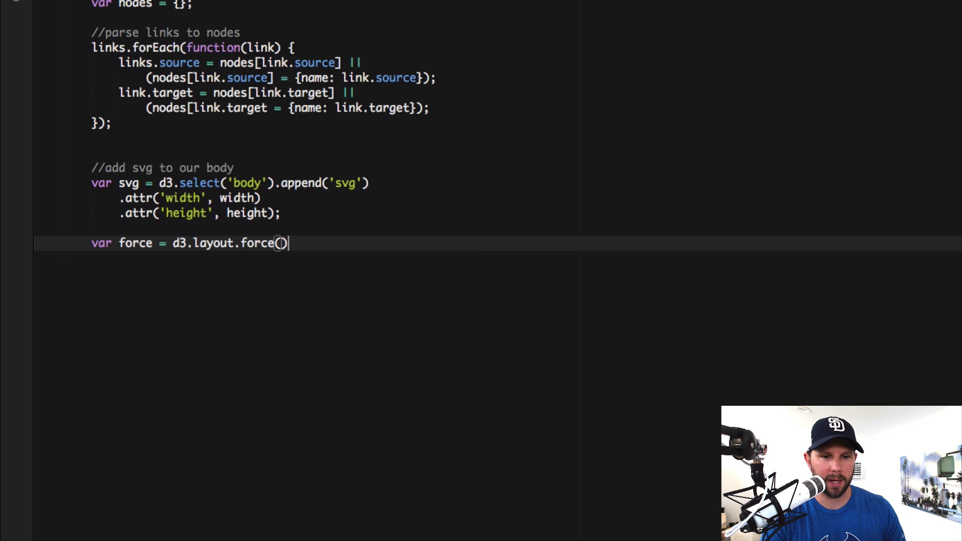
{"action": "type", "text": ".s"}
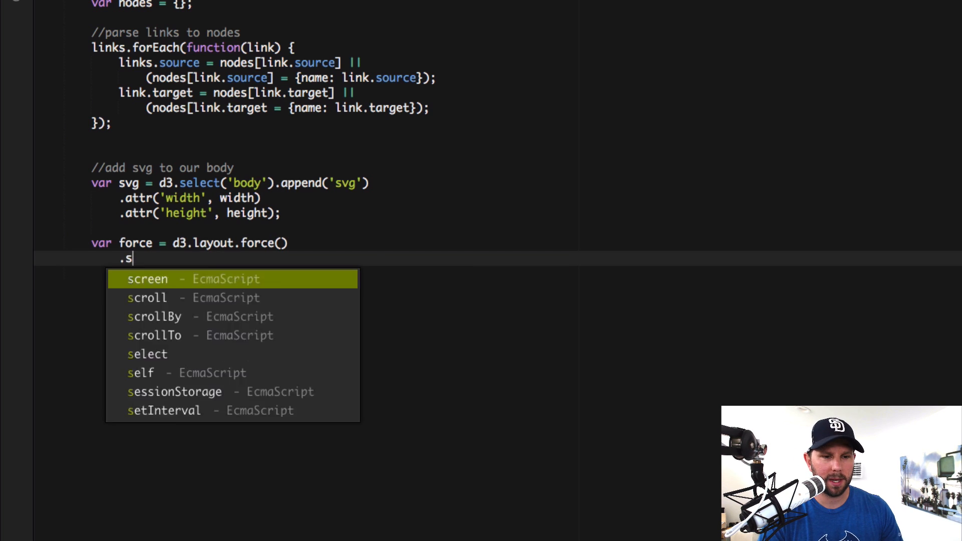
{"action": "type", "text": "ize"}
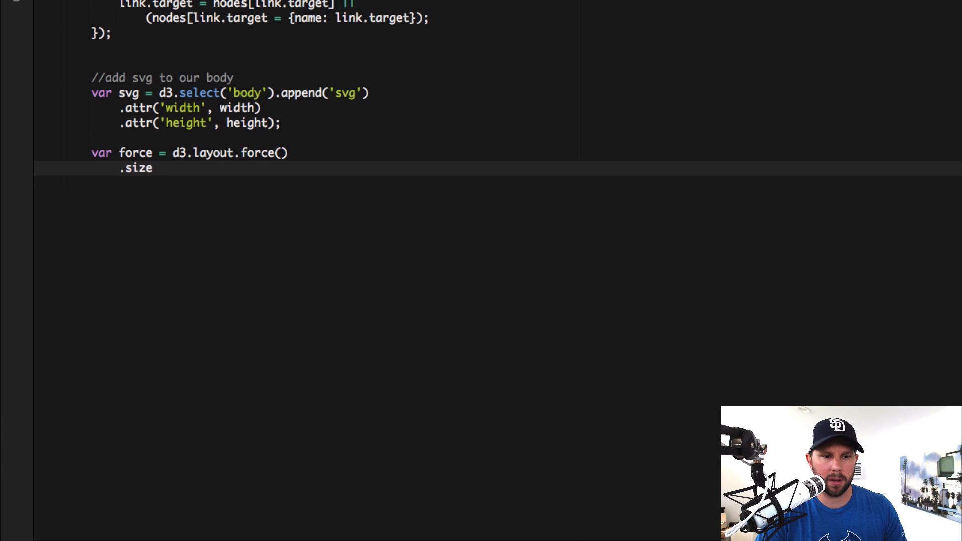
{"action": "type", "text": "("}
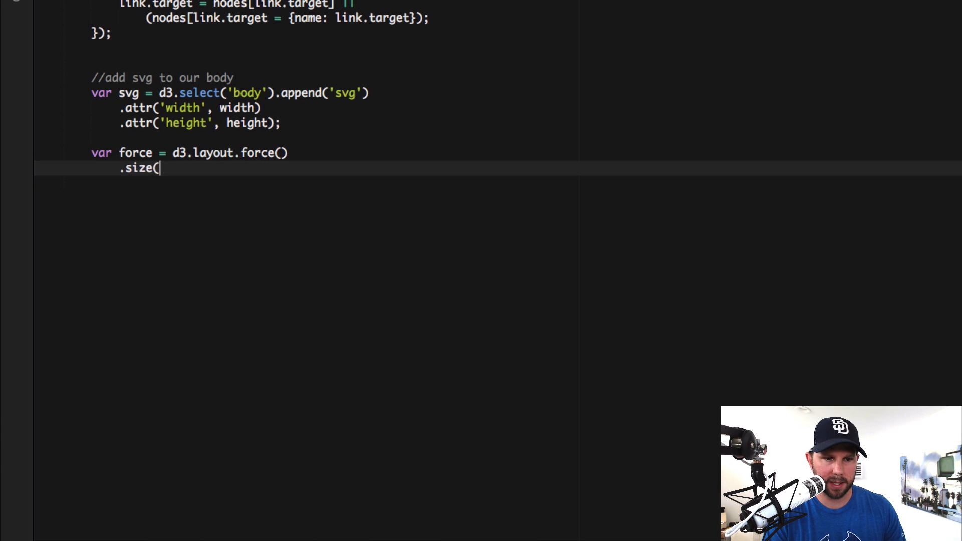
{"action": "type", "text": "[width, hei"}
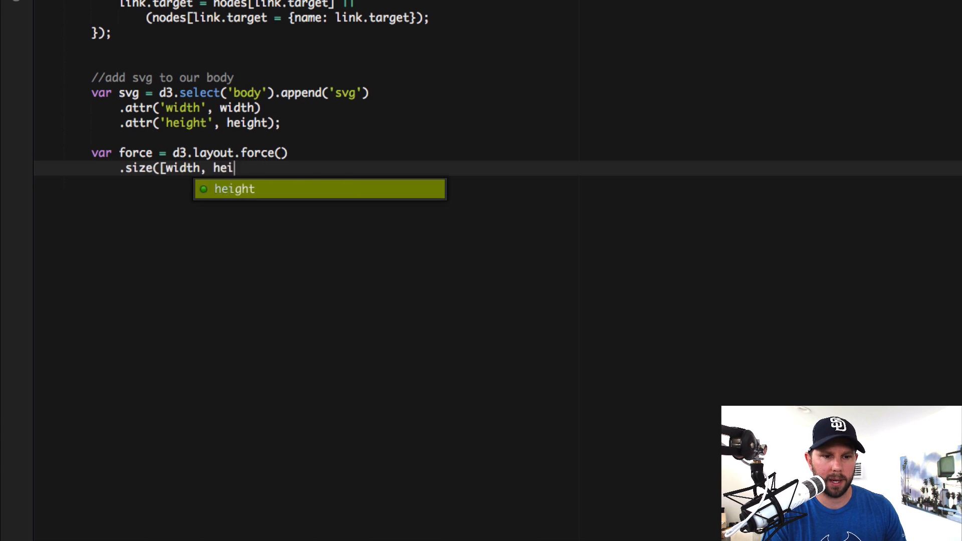
{"action": "key", "text": "Tab"}
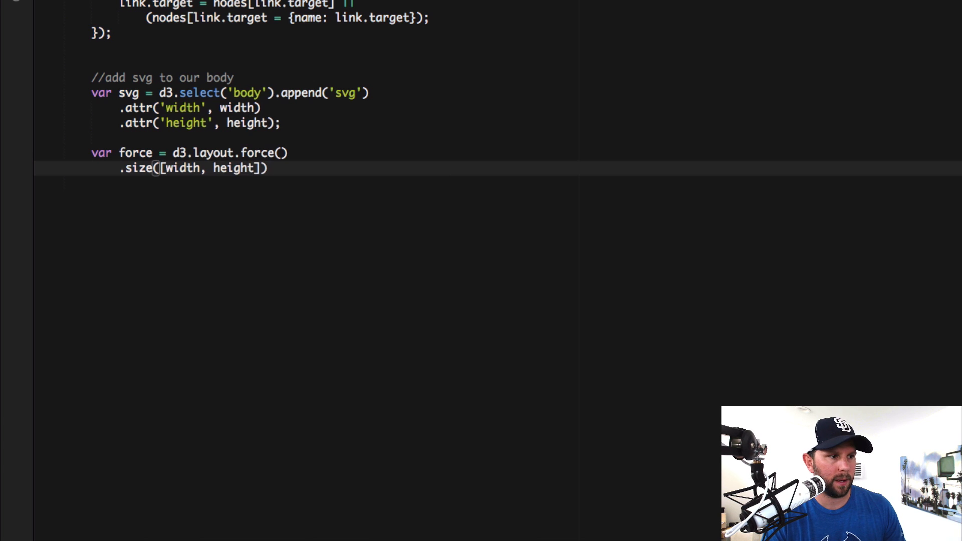
Chain .nodes(d3.values(nodes)), .links(links) and .on("tick", tick) onto the force layout
{"action": "type", "text": ".nodes("}
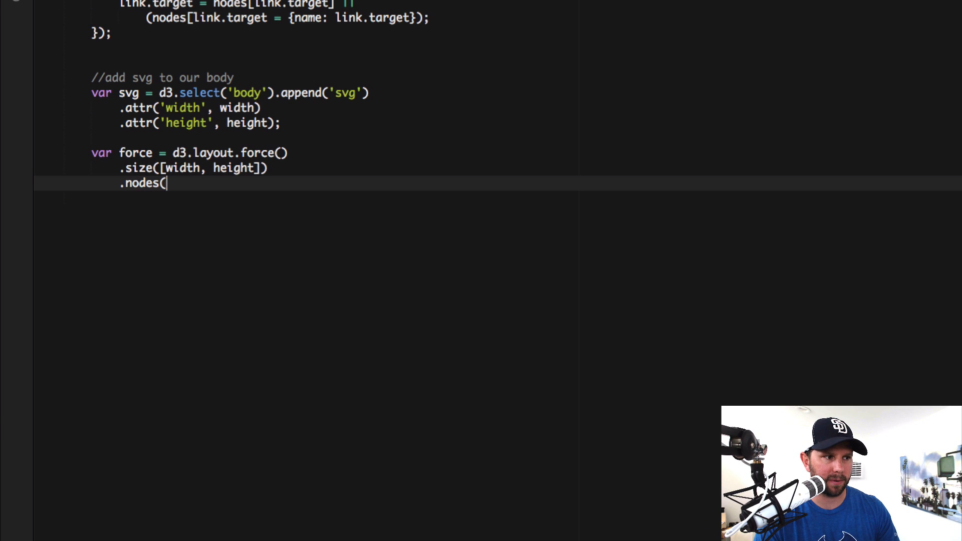
{"action": "type", "text": "d3.values"}
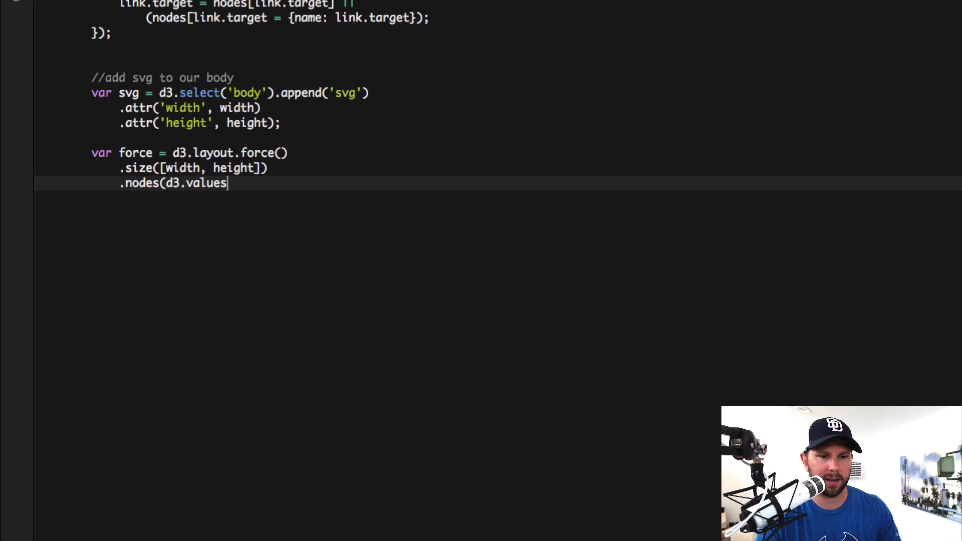
{"action": "type", "text": "(noc"}
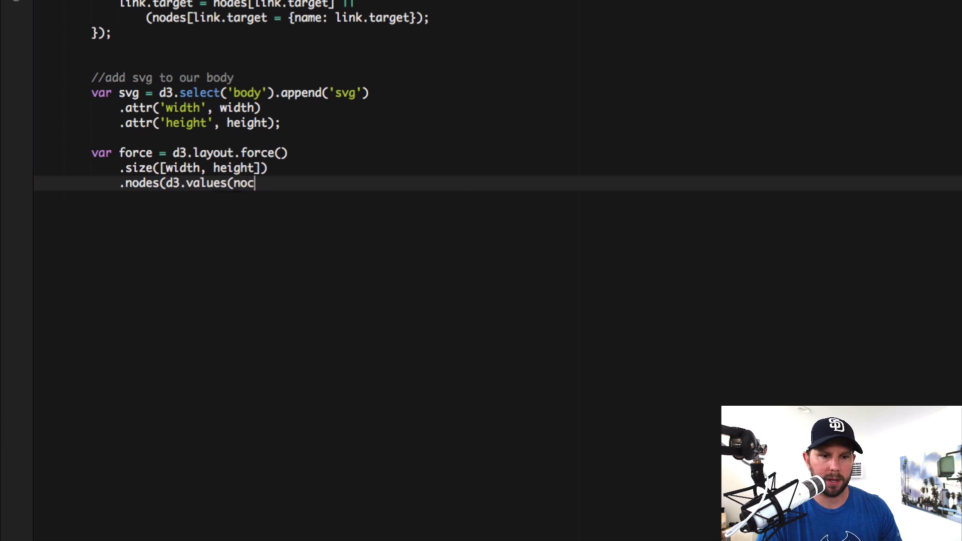
{"action": "type", "text": "des"}
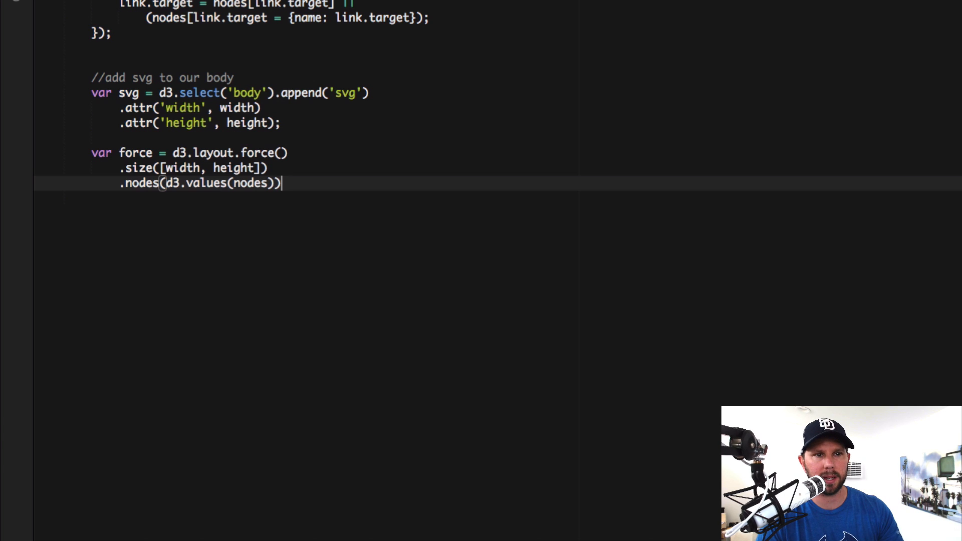
{"action": "type", "text": "."}
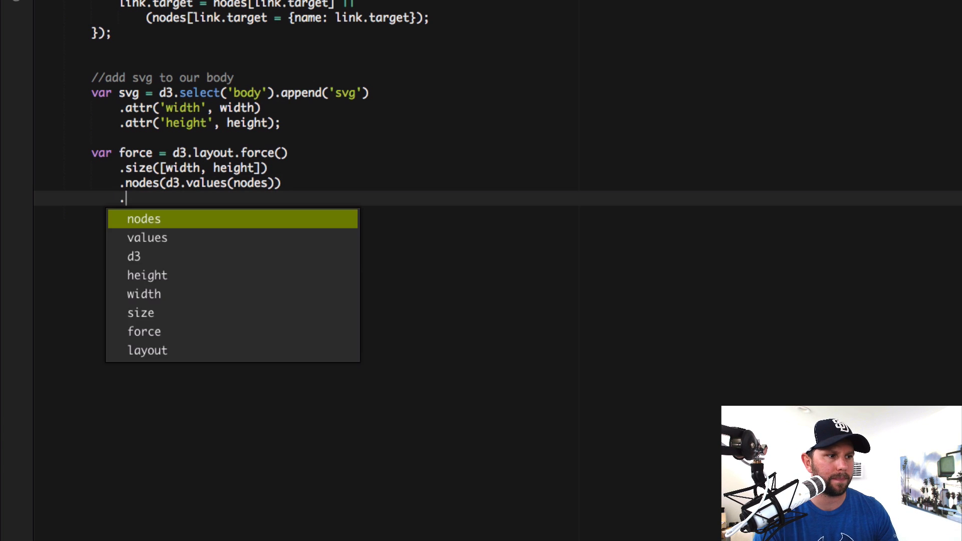
{"action": "type", "text": ".links(links)"}
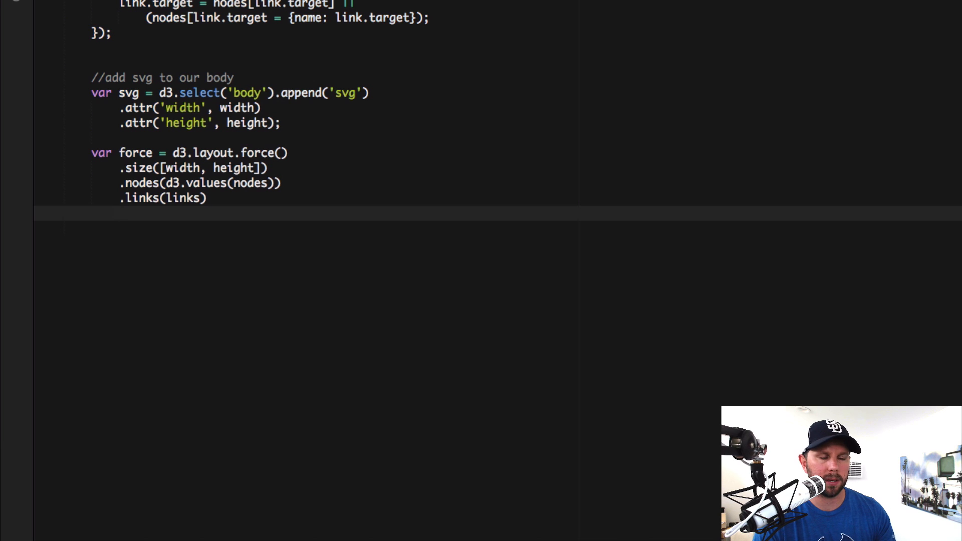
{"action": "type", "text": ".on"}
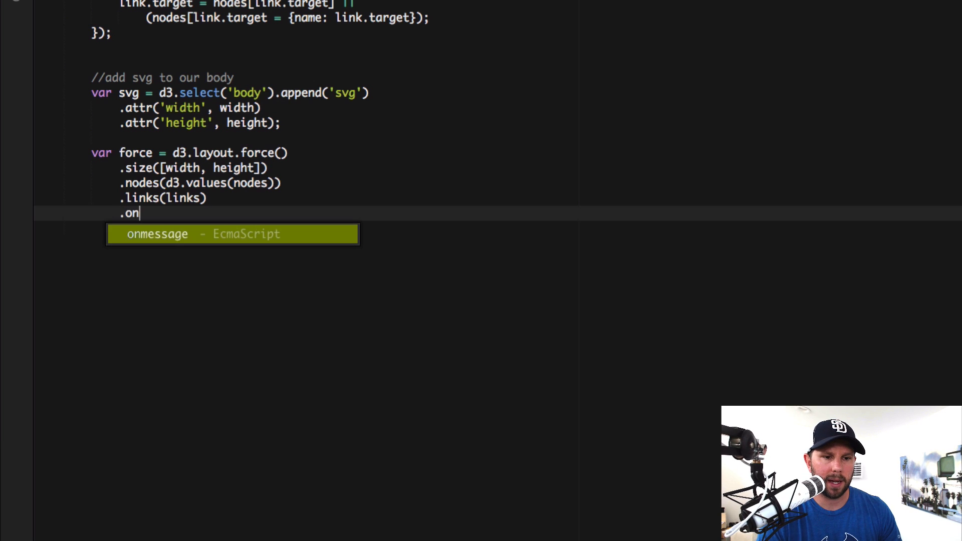
{"action": "type", "text": "(\"tick"}
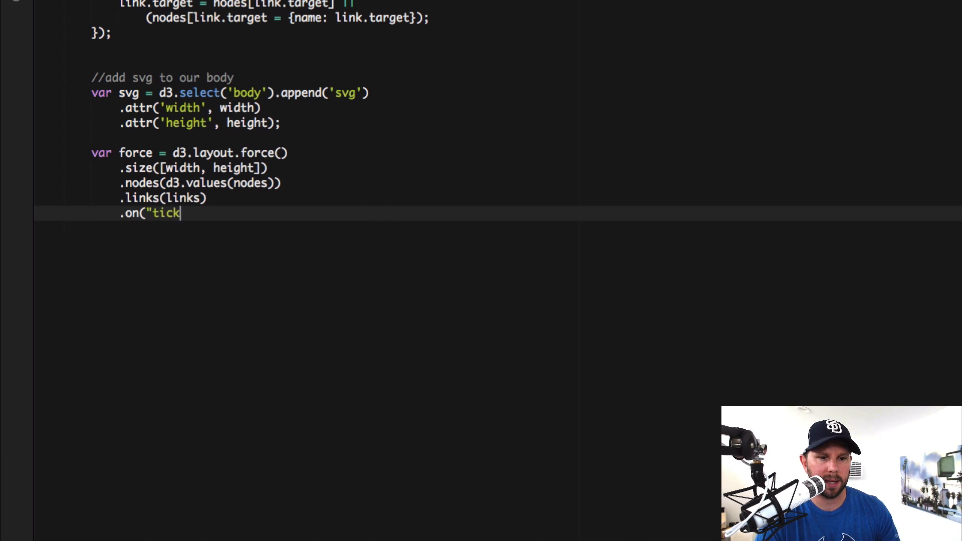
{"action": "type", "text": "\", tick)"}
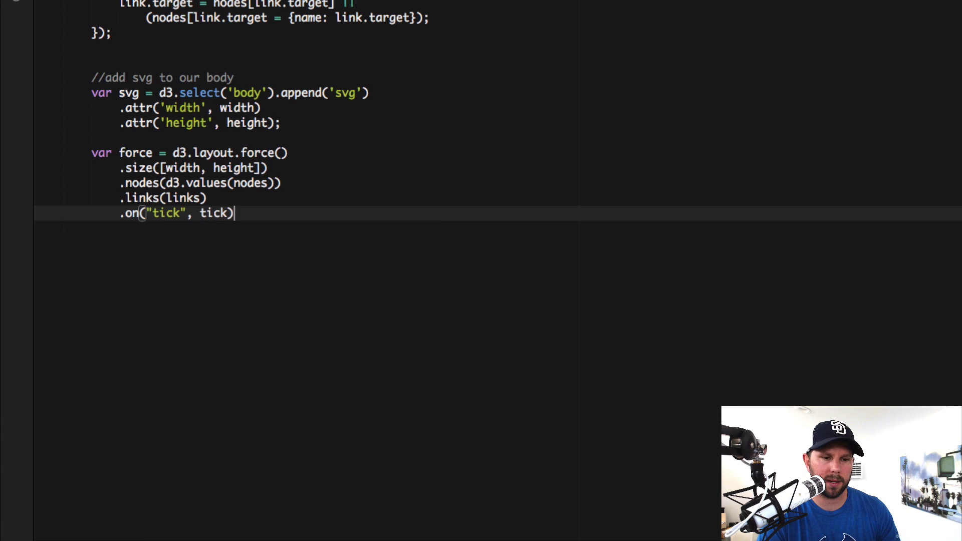
{"action": "key", "text": "enter"}
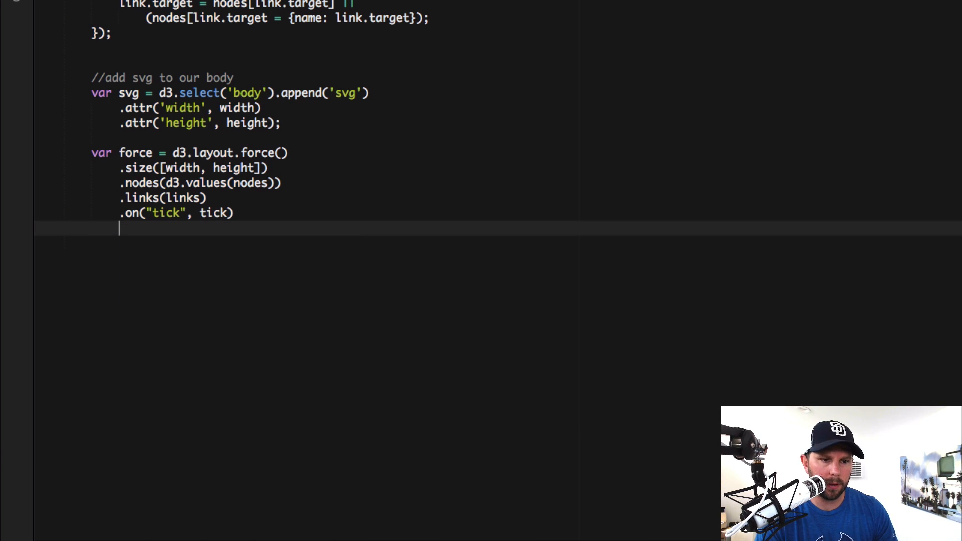
Chain .linkDistance(300) and .start() onto the force layout chain
{"action": "type", "text": ".li"}
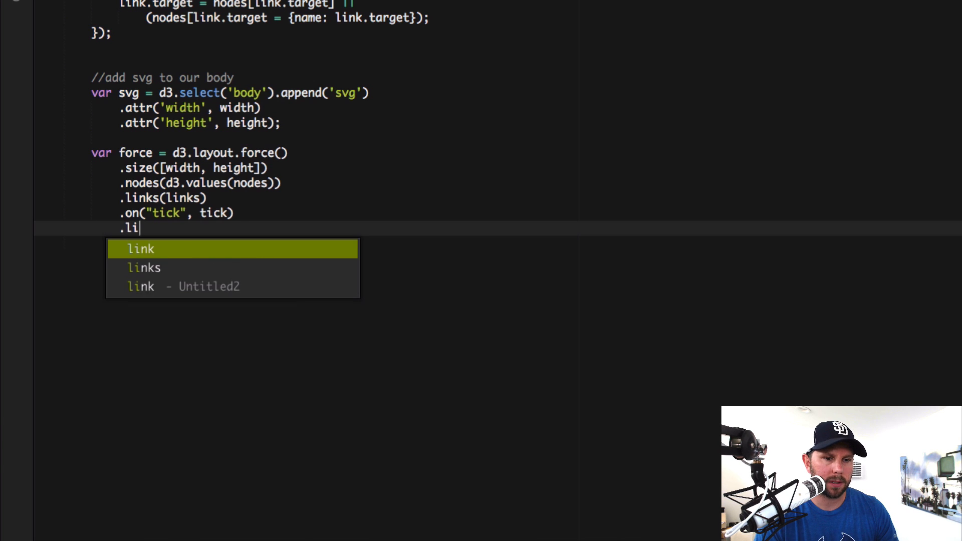
{"action": "type", "text": "nkDista"}
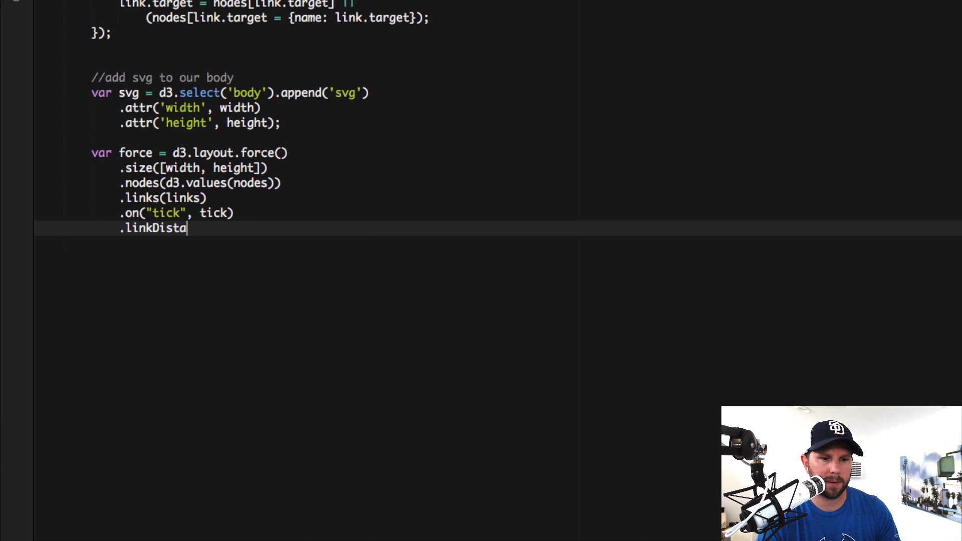
{"action": "type", "text": "nce(300)"}
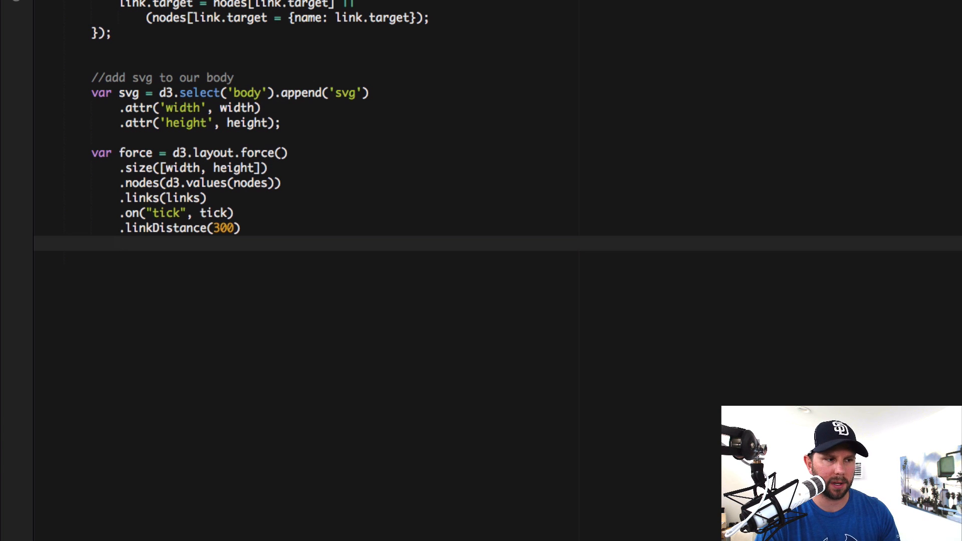
{"action": "type", "text": ".star"}
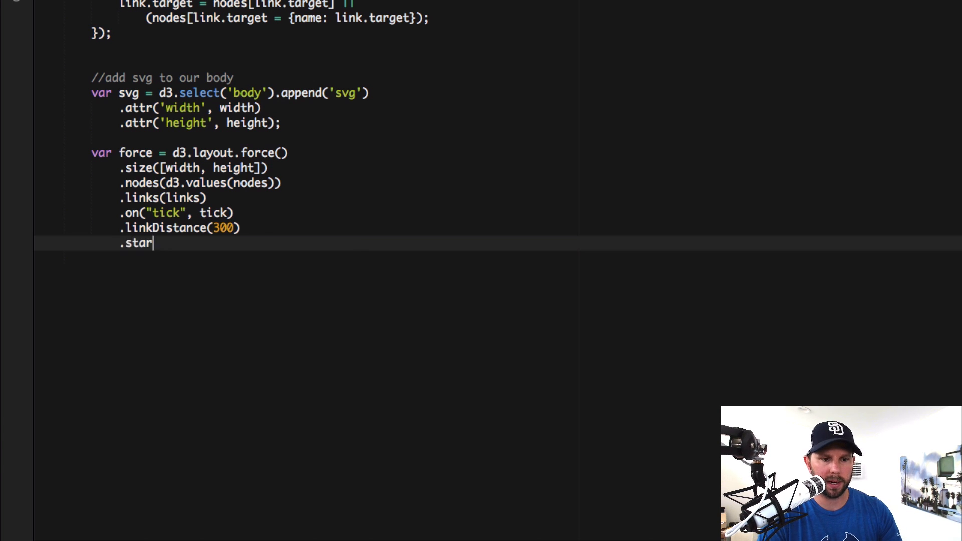
{"action": "type", "text": "t()'"}
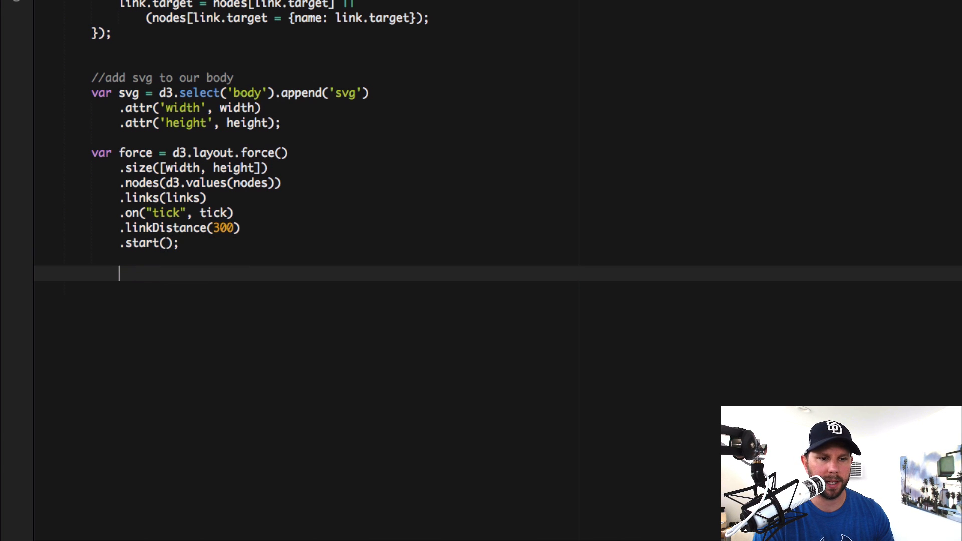
{"action": "mouse_move", "coordinate": [326, 396]}
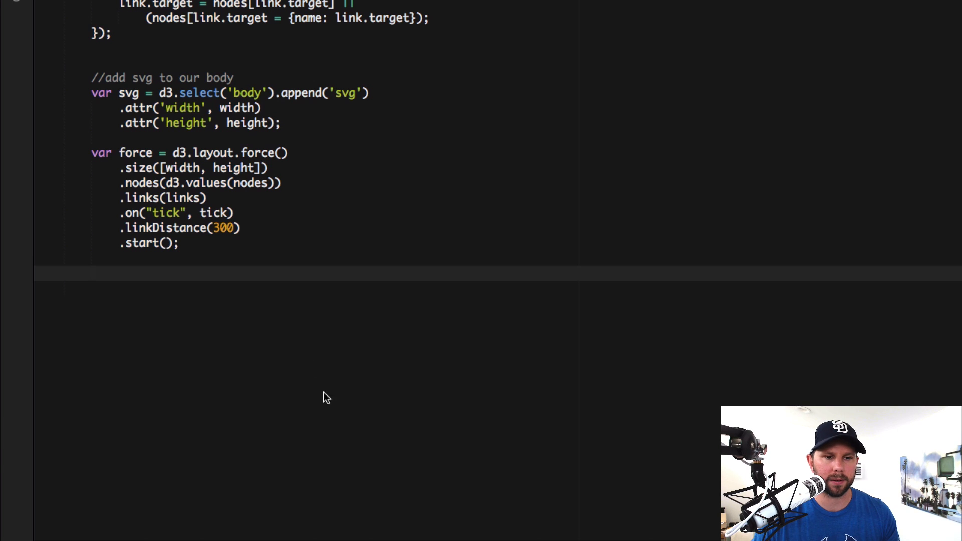
{"action": "scroll", "scroll_direction": "down", "scroll_amount": 3}
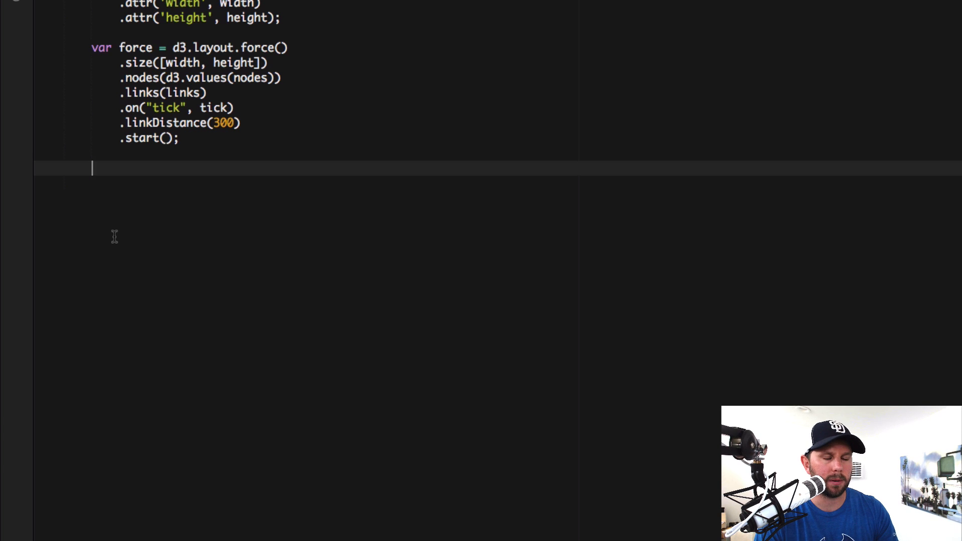
Start var link = svg.selectAll('.link').data(links).enter() below the force setup
{"action": "type", "text": "va"}
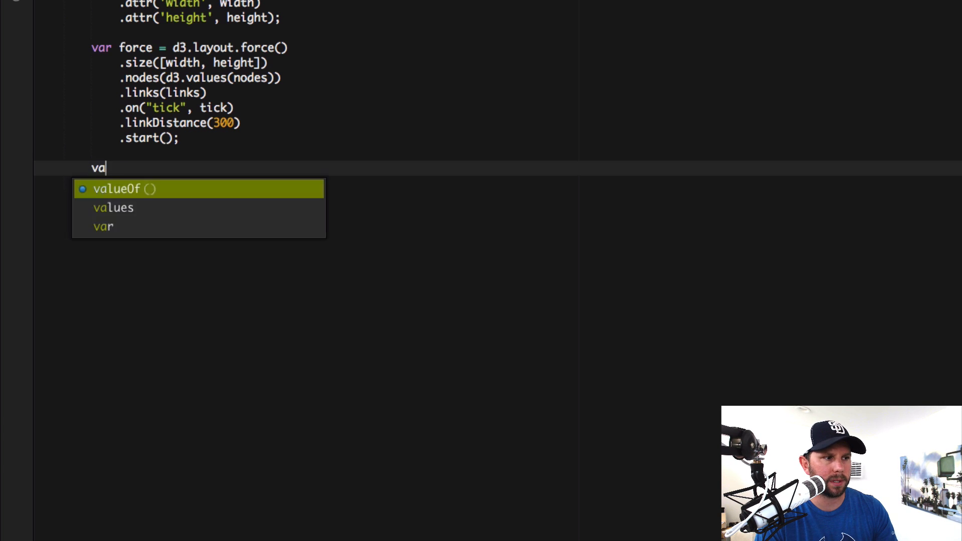
{"action": "type", "text": "r link ="}
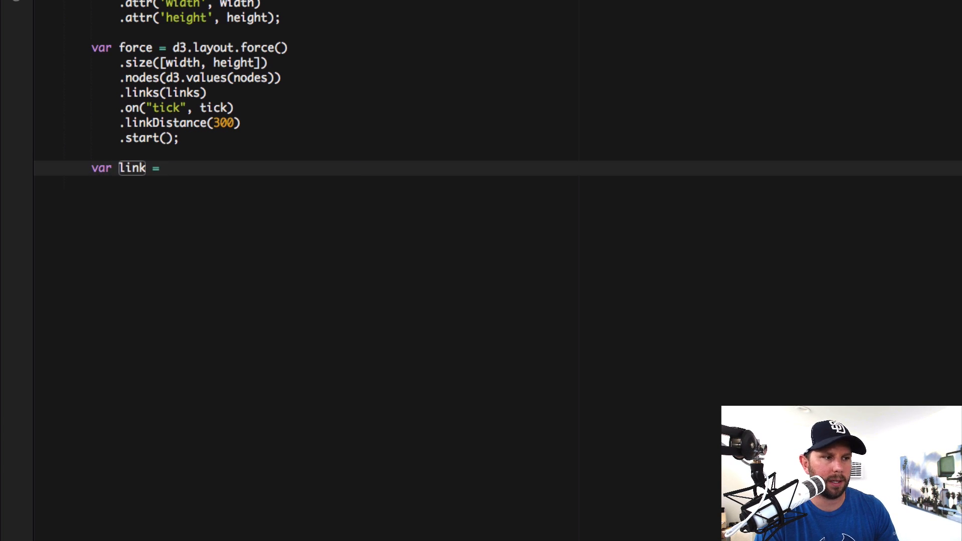
{"action": "type", "text": "svg"}
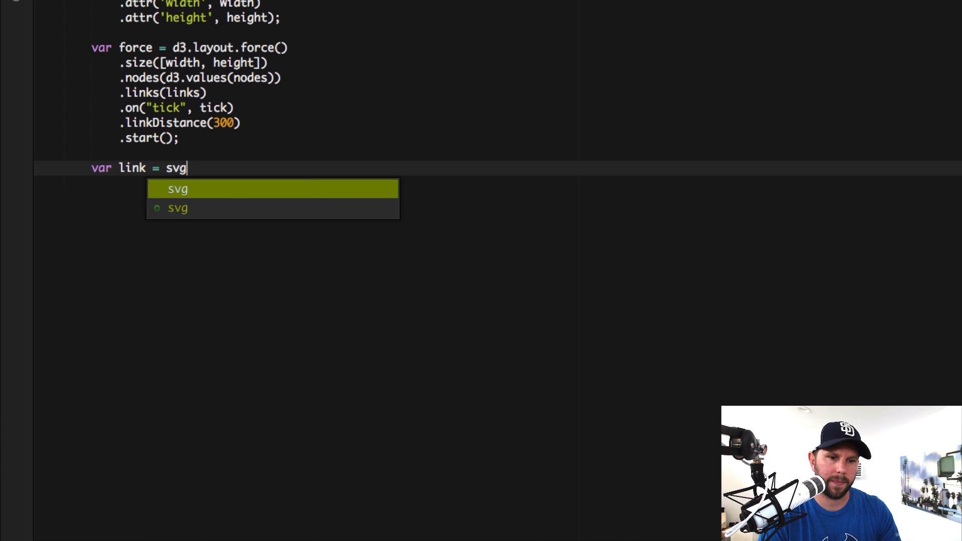
{"action": "type", "text": ".selectAl"}
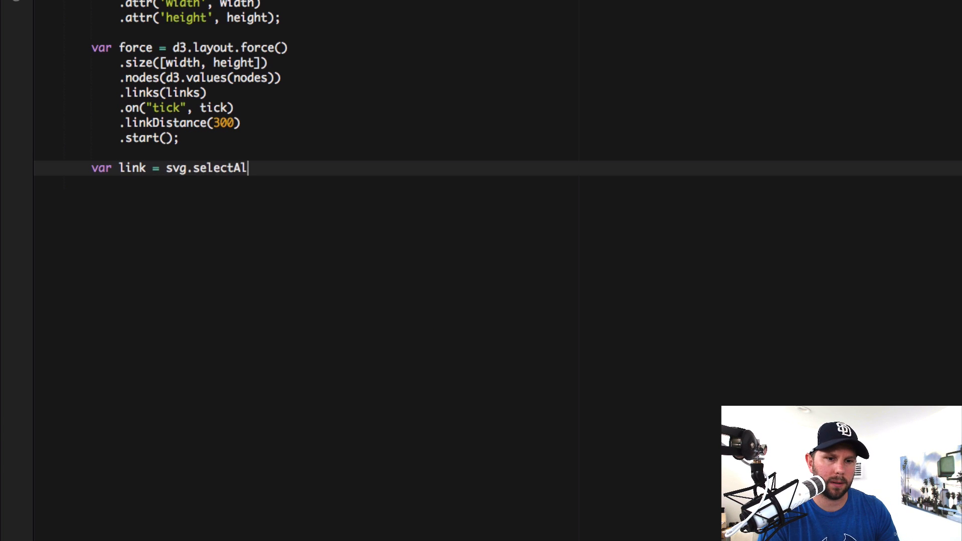
{"action": "type", "text": "l("}
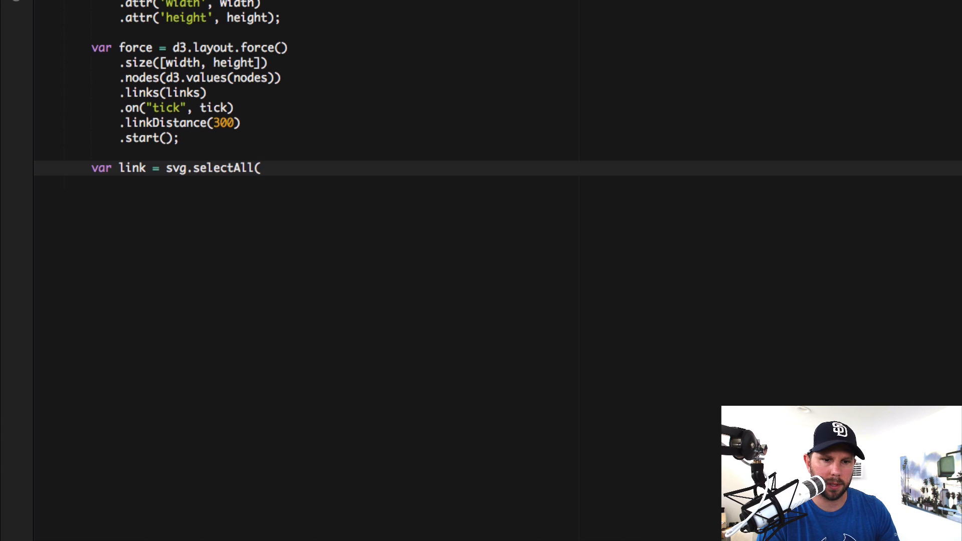
{"action": "type", "text": "'.link"}
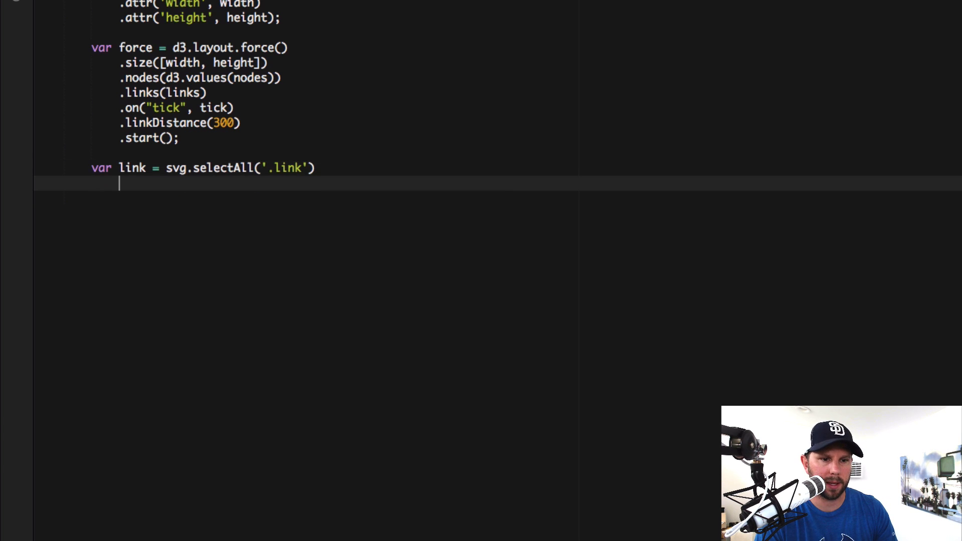
{"action": "type", "text": "data"}
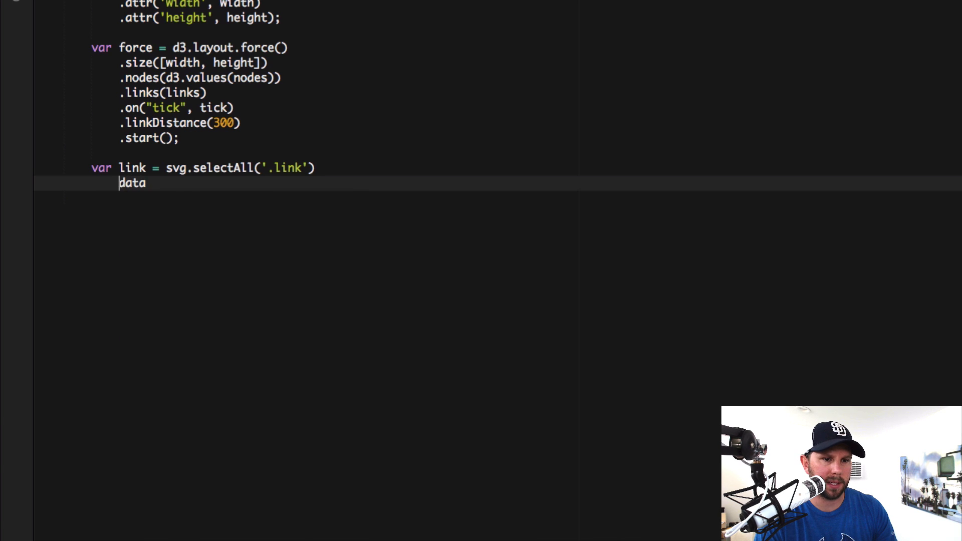
{"action": "type", "text": "(links)"}
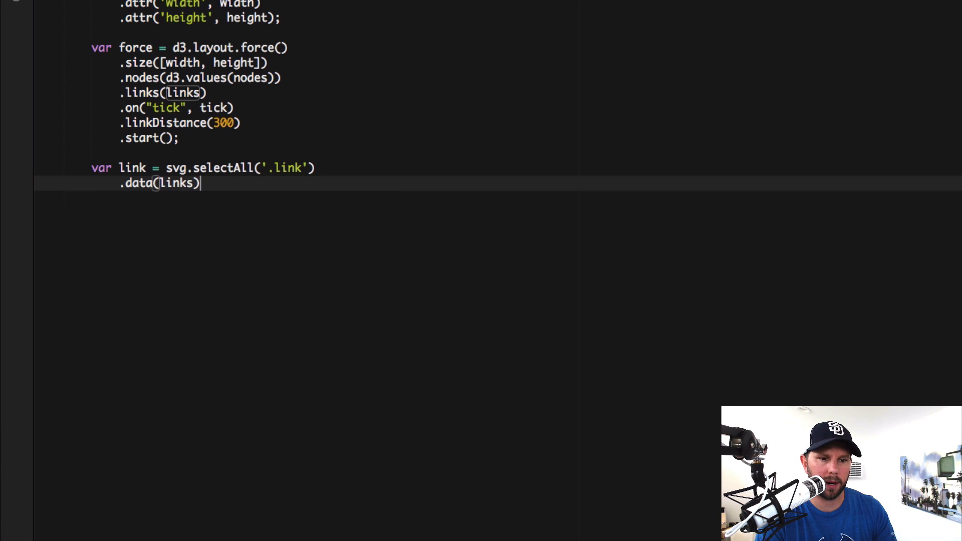
{"action": "type", "text": ".enter"}
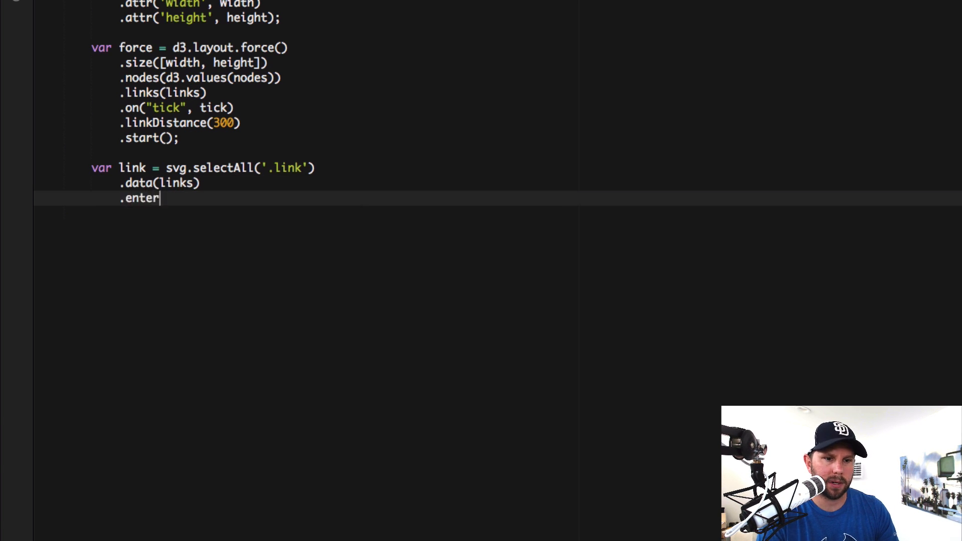
{"action": "type", "text": "()"}
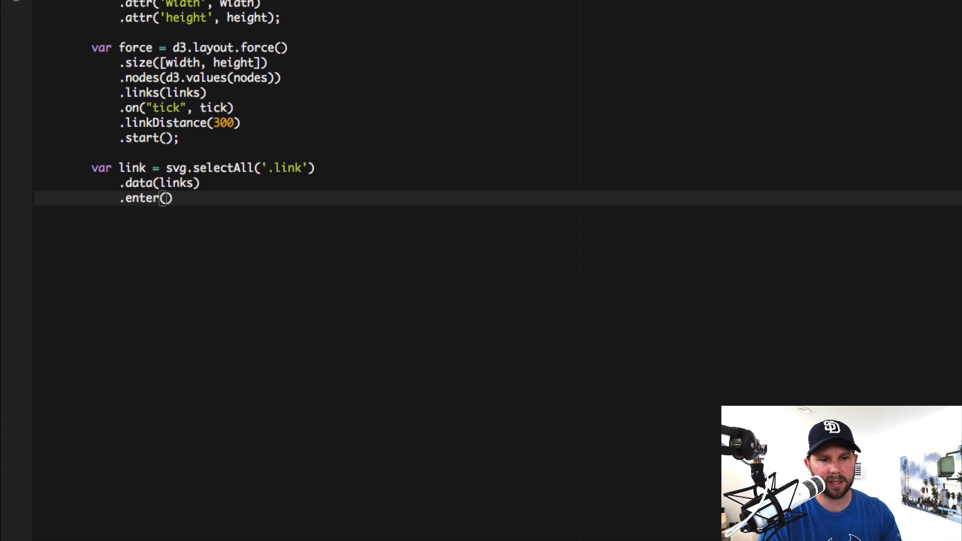
Append a line per link with .attr('class', 'link')
{"action": "type", "text": ".app"}
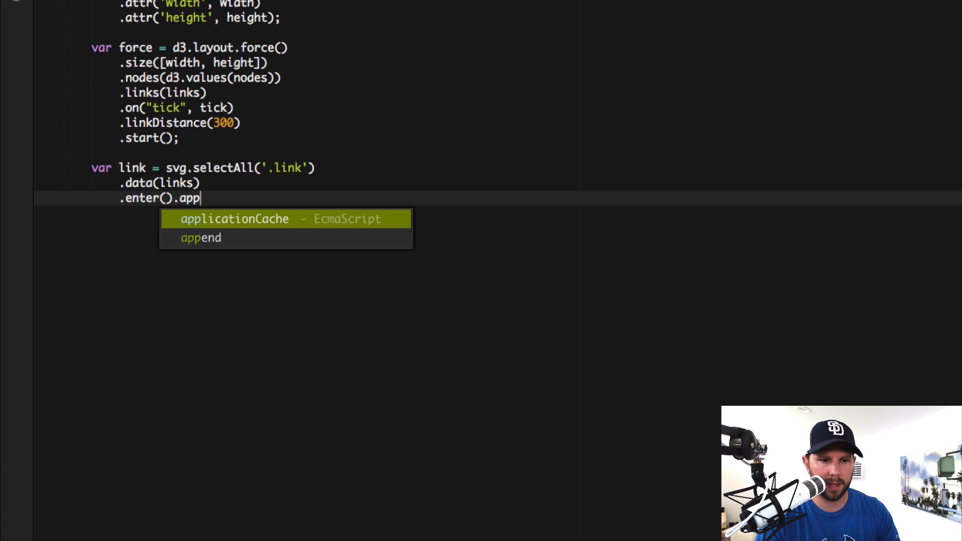
{"action": "type", "text": "end('link'"}
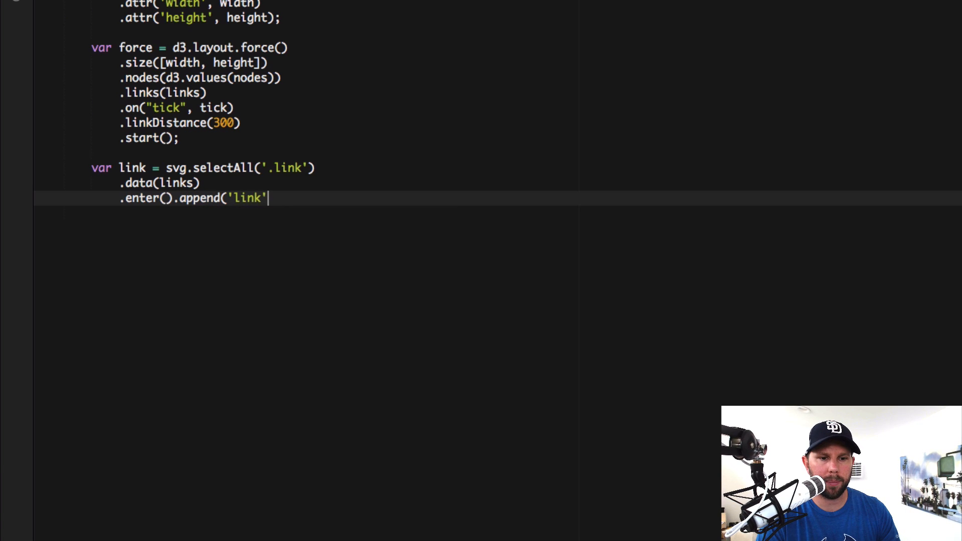
{"action": "type", "text": "line"}
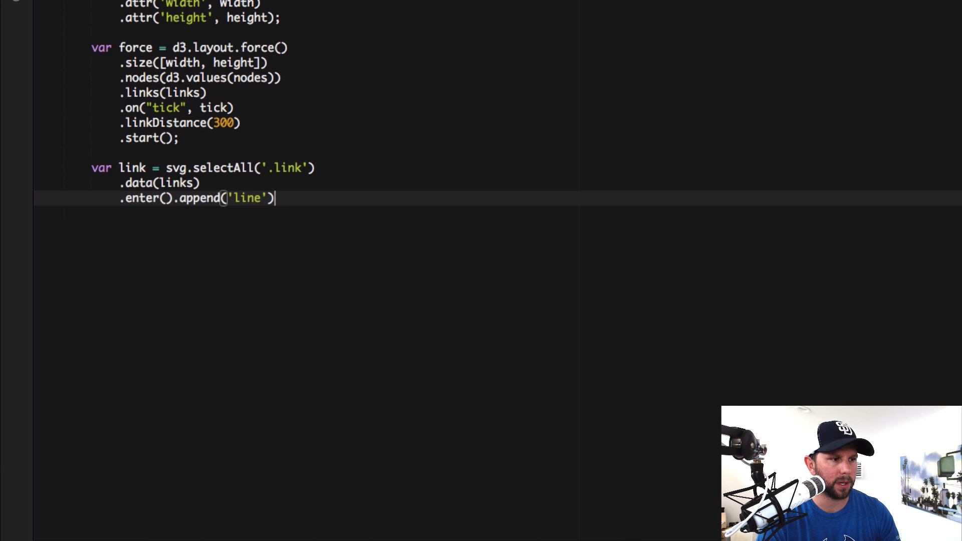
{"action": "type", "text": ".attr("}
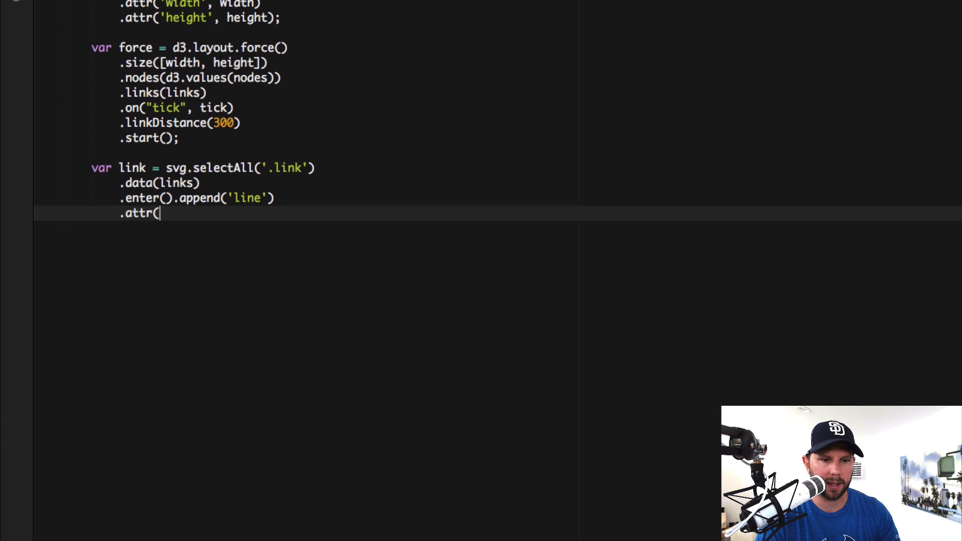
{"action": "type", "text": "'class'"}
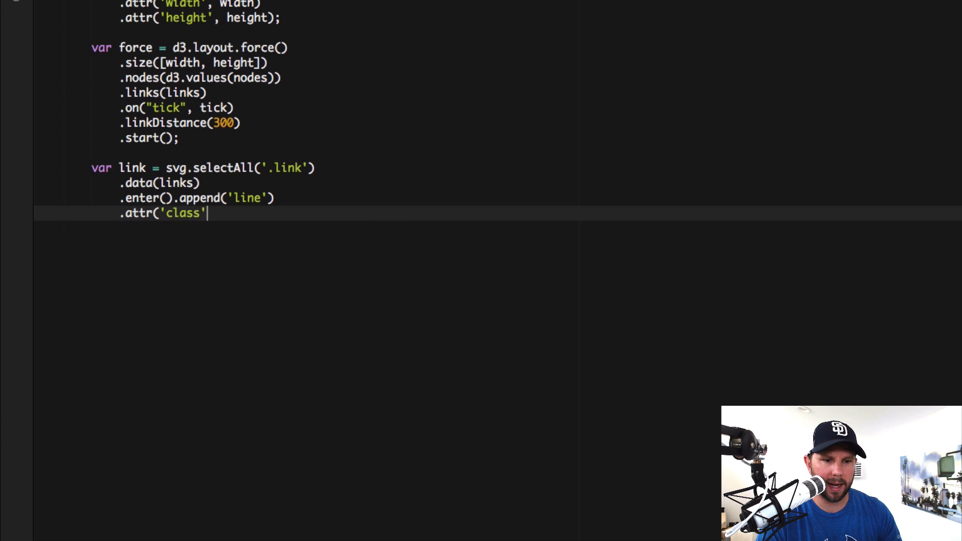
{"action": "type", "text": ", 'link');"}
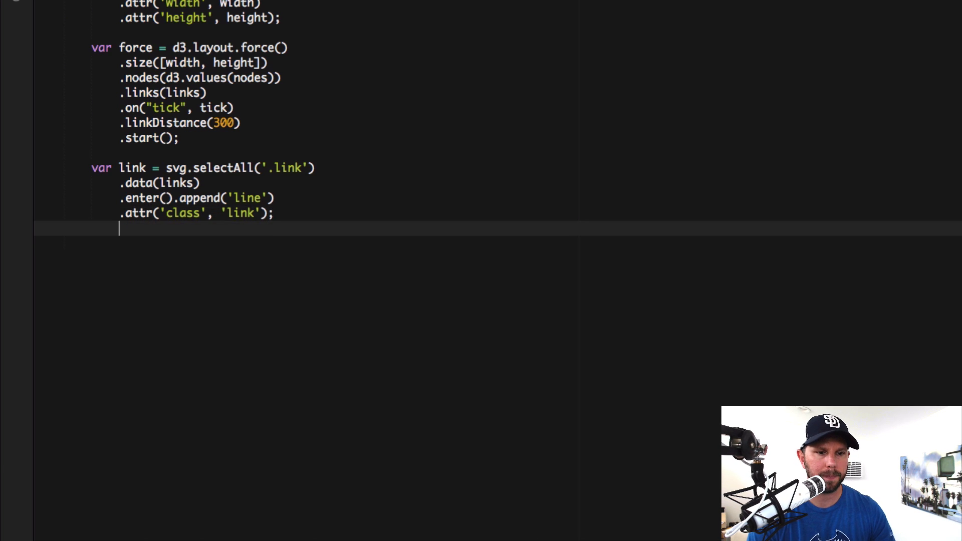
Type var node = svg.selectAll('.node').data(force.nodes()).enter().append(...)
{"action": "type", "text": "var"}
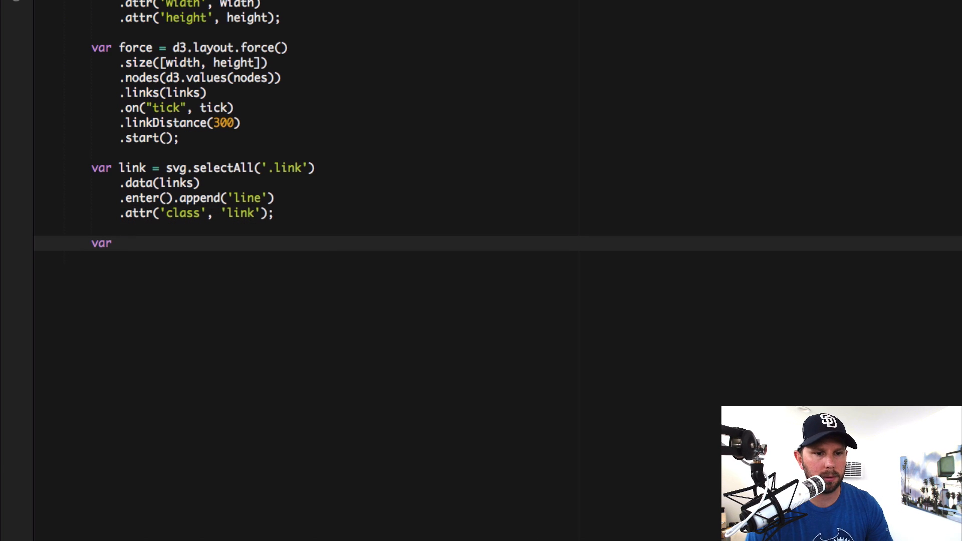
{"action": "type", "text": "node"}
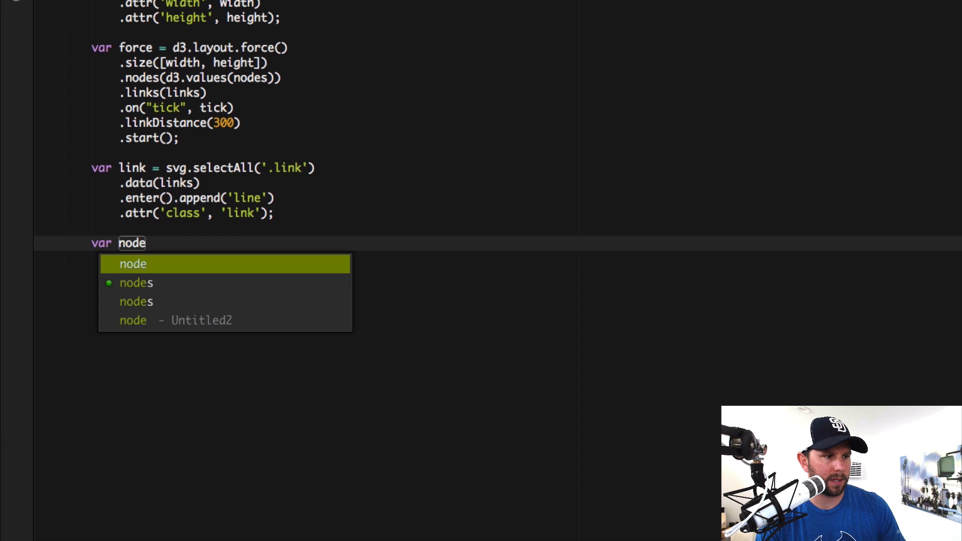
{"action": "type", "text": "="}
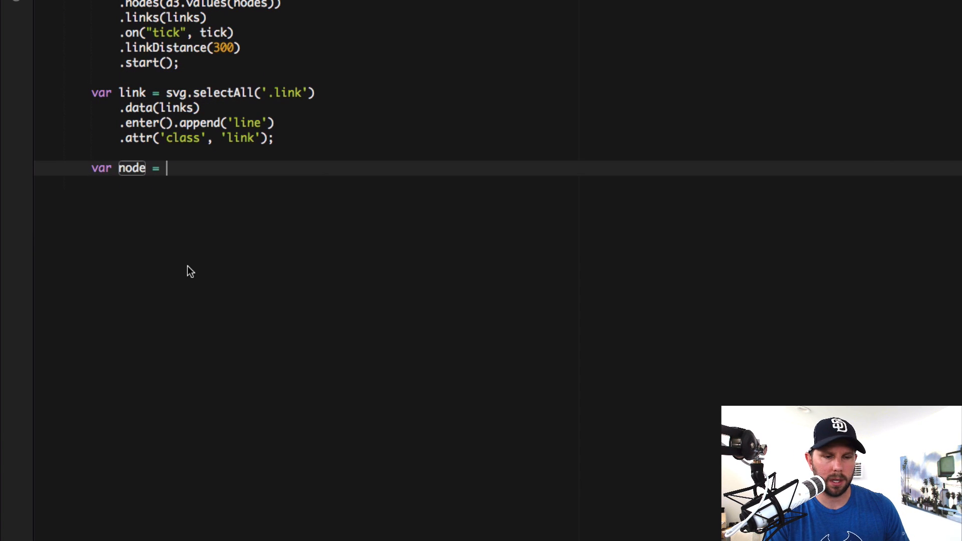
{"action": "type", "text": "svg.selectAll("}
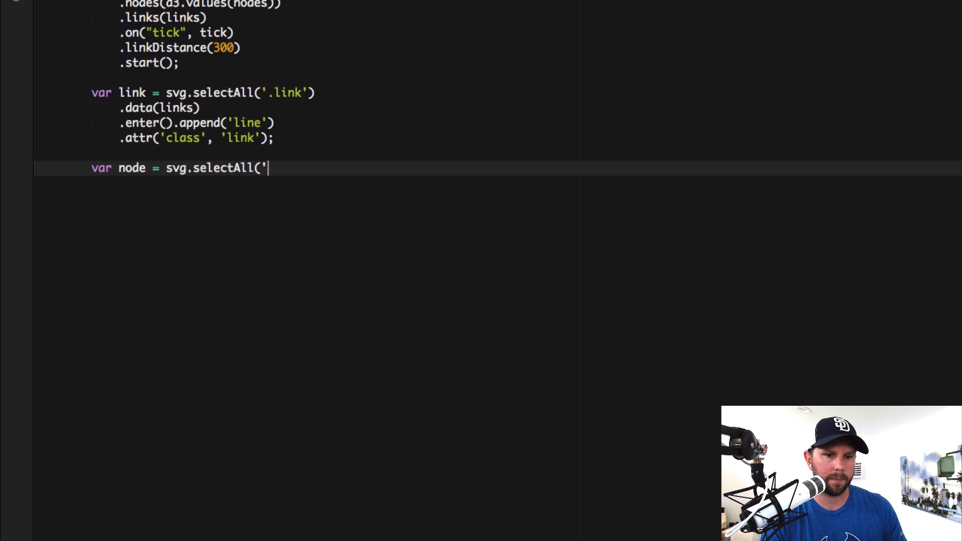
{"action": "type", "text": ".node')"}
{"action": "type", "text": ".data("}
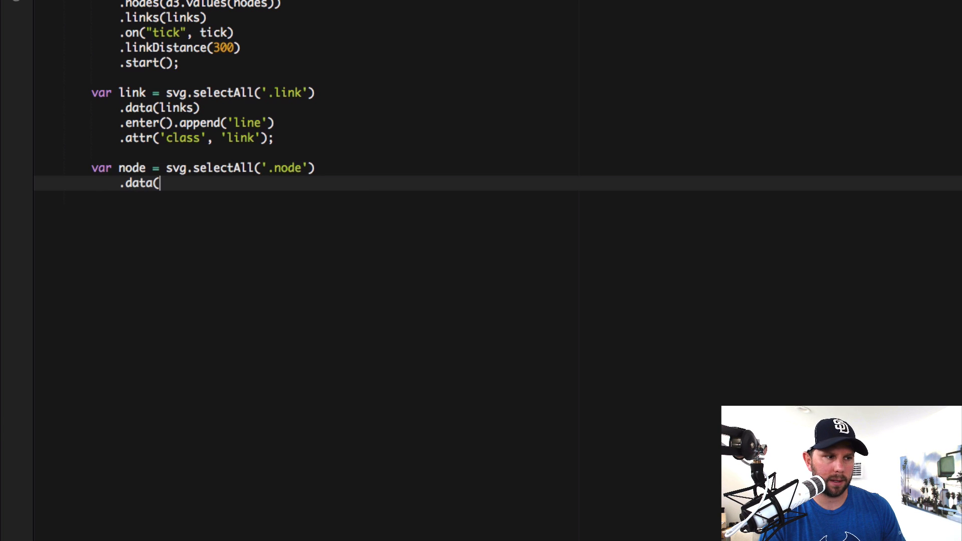
{"action": "type", "text": "force."}
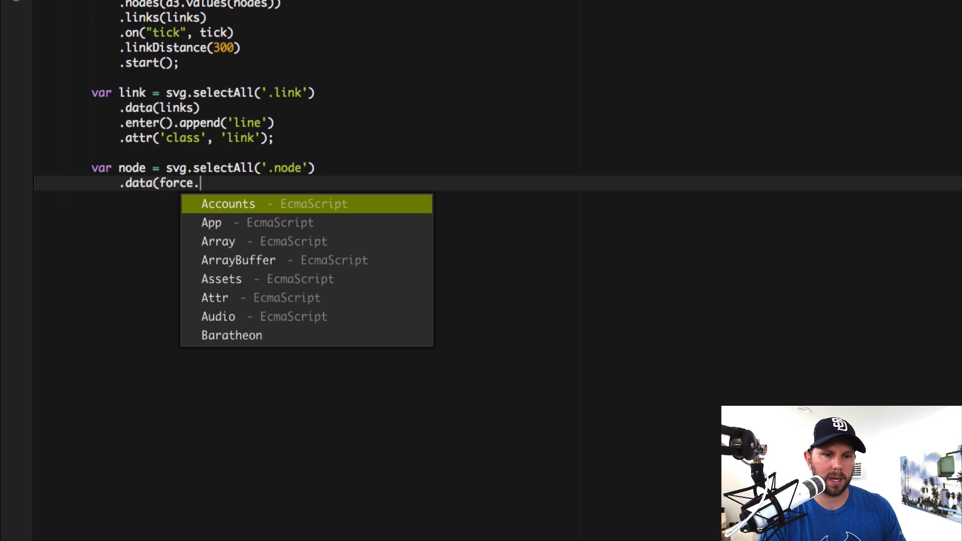
{"action": "type", "text": "nodes())"}
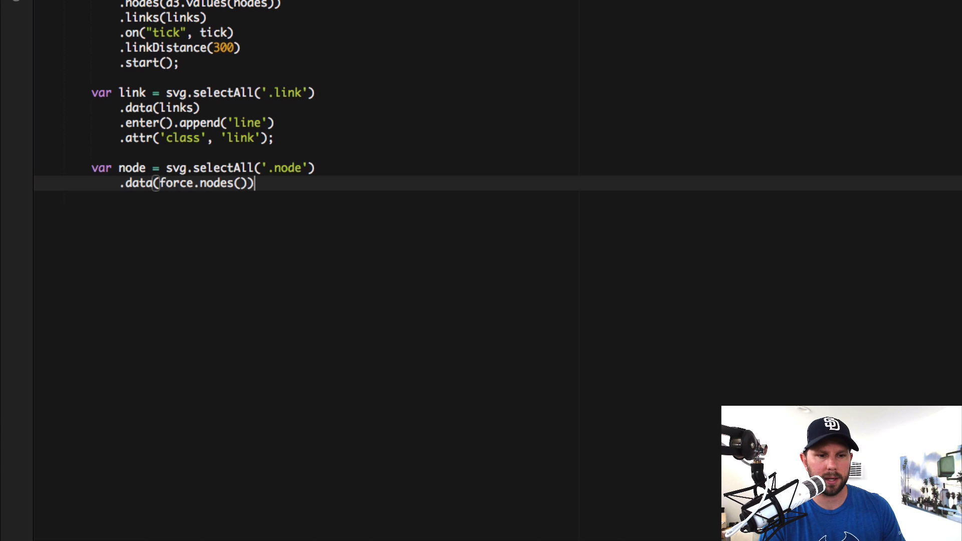
{"action": "type", "text": "."}
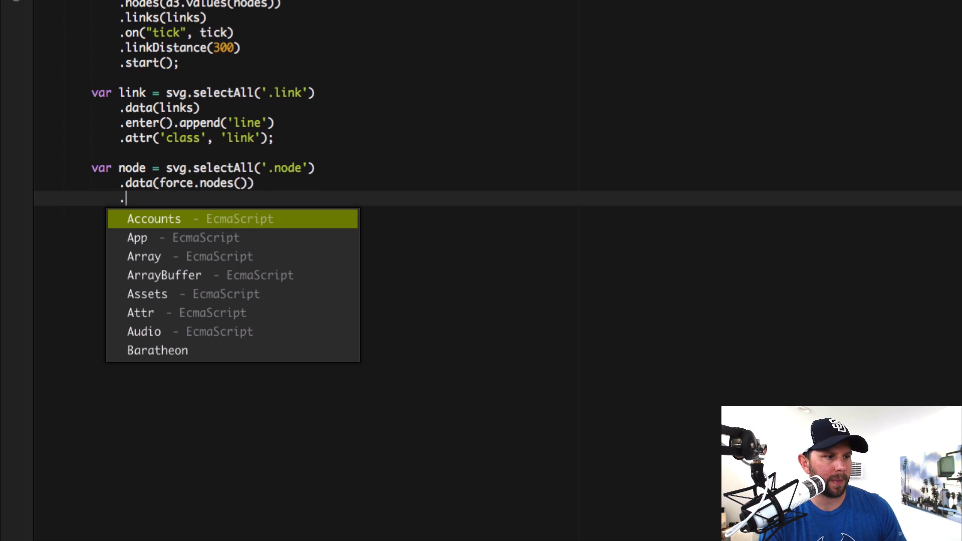
{"action": "type", "text": ".enter().append('circle"}
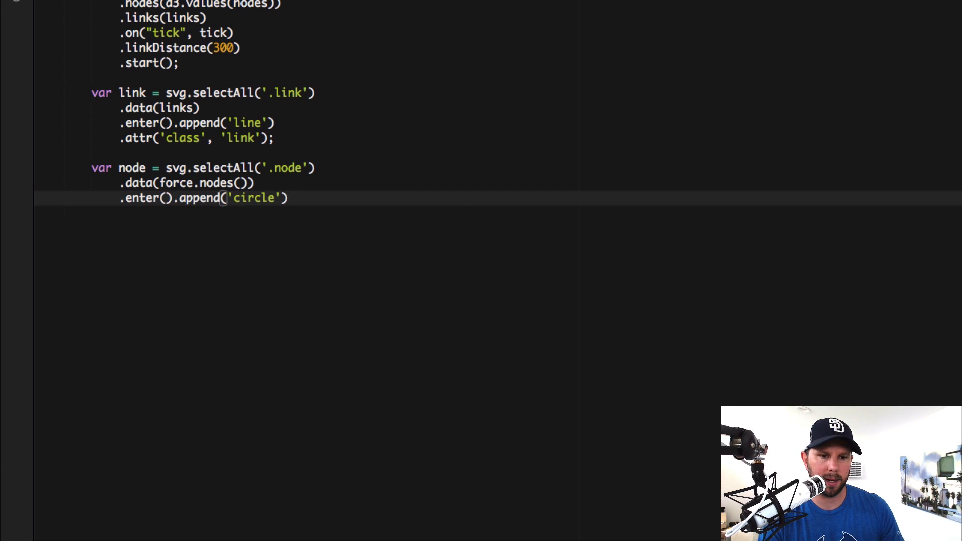
{"action": "type", "text": "."}
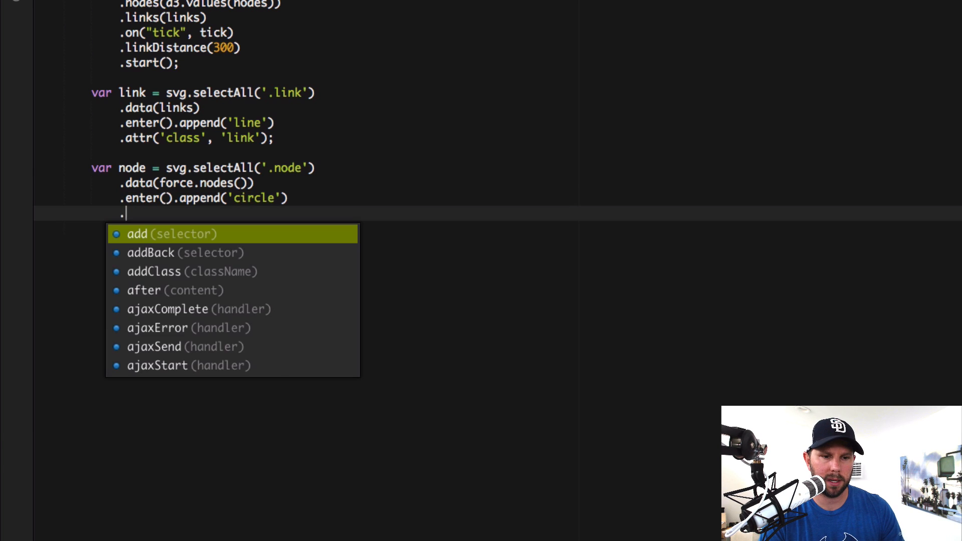
Give each node a class attribute and radius 'r' of width * 0.03
{"action": "type", "text": ".attr('class', 'node"}
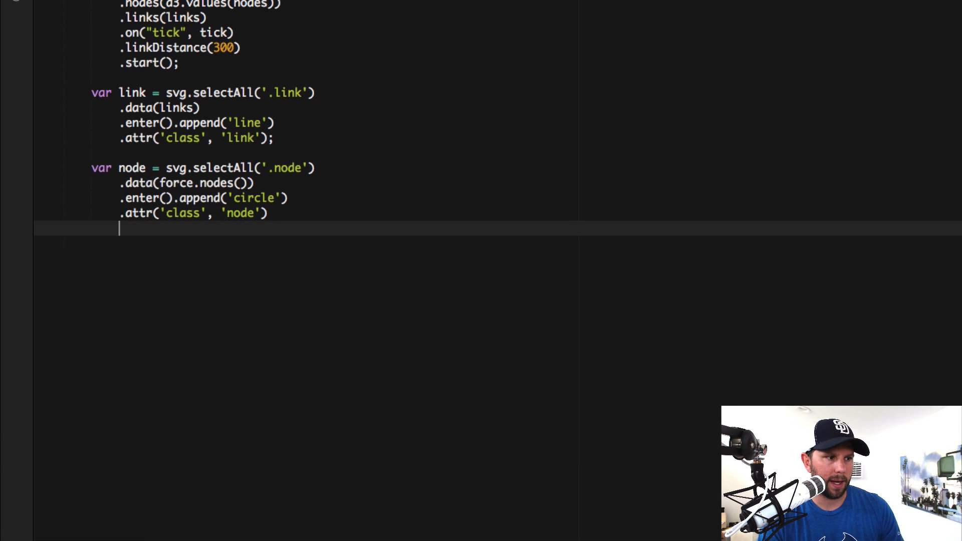
{"action": "type", "text": ".attr('r"}
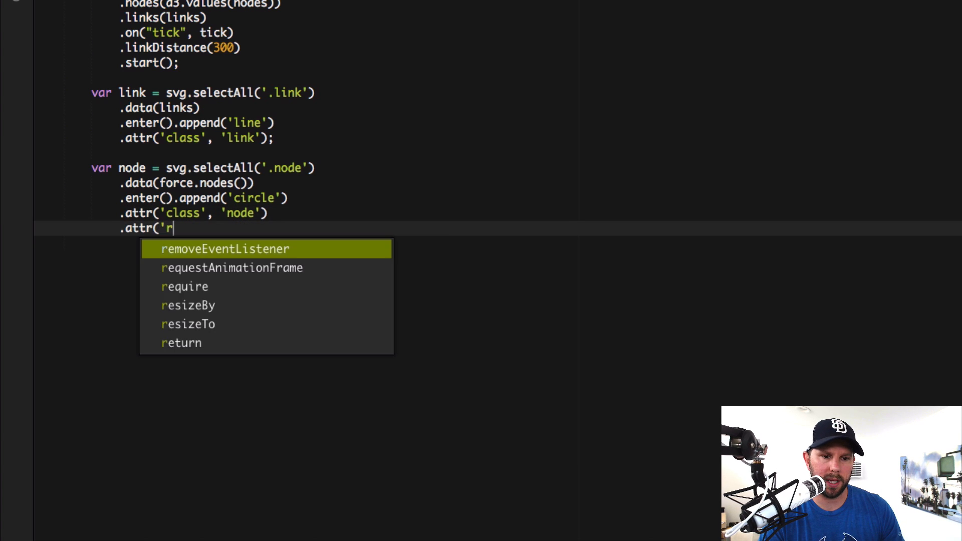
{"action": "type", "text": "',"}
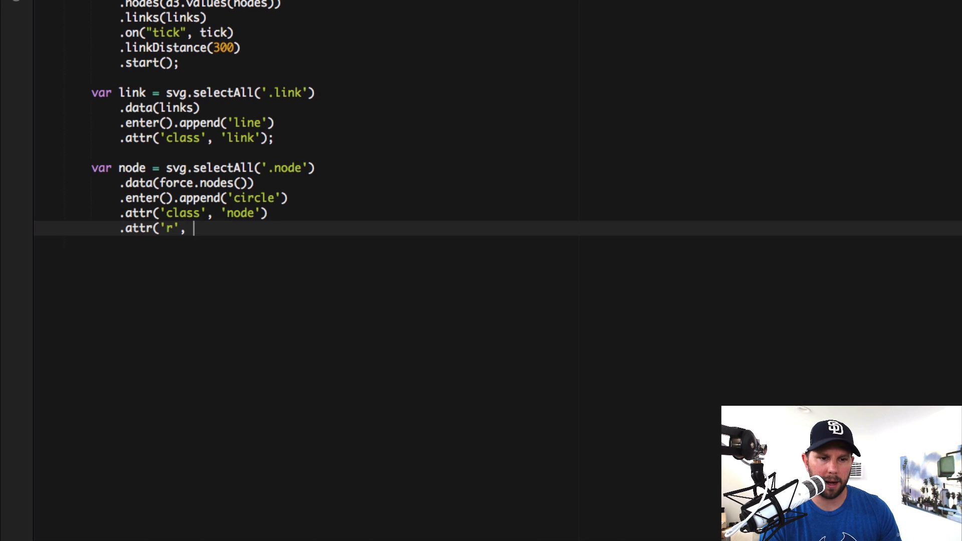
{"action": "type", "text": "wid"}
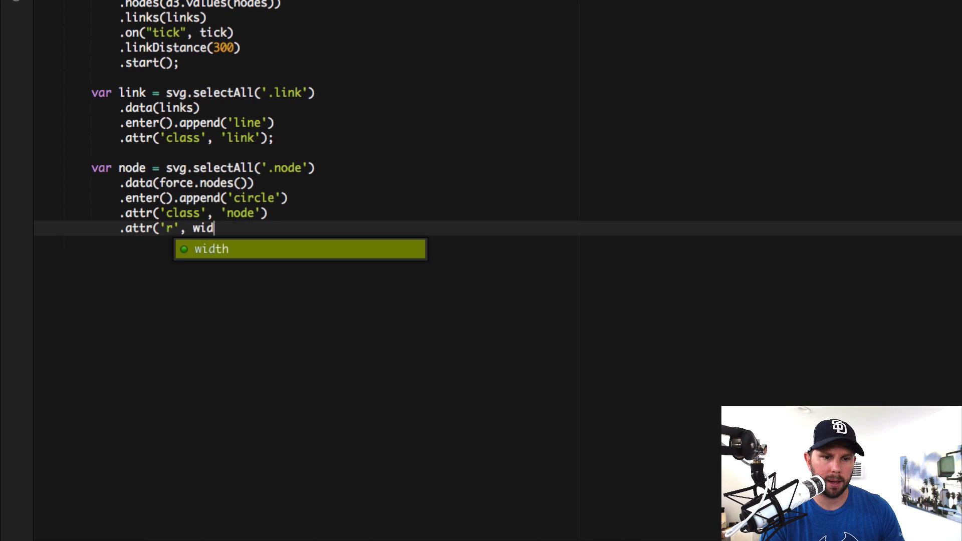
{"action": "key", "text": "Tab"}
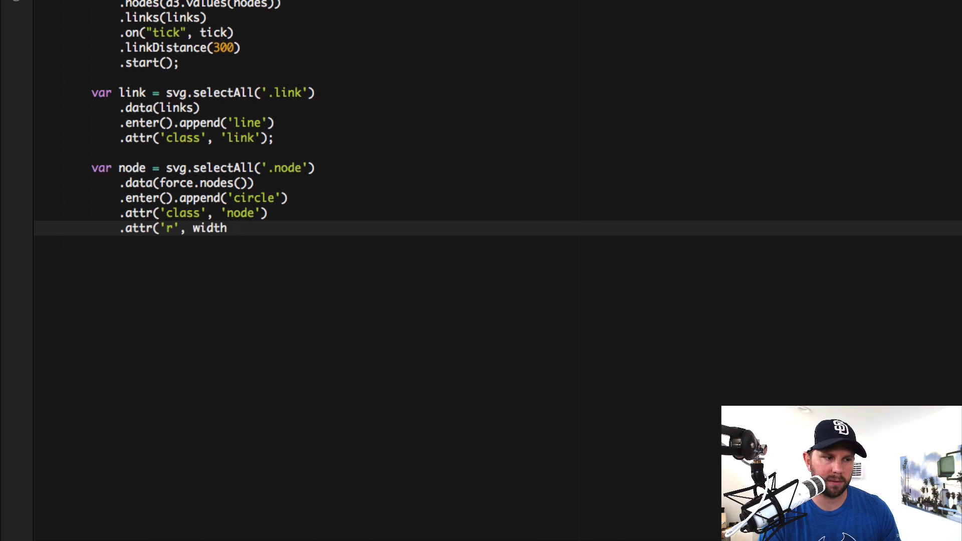
{"action": "type", "text": "* 0"}
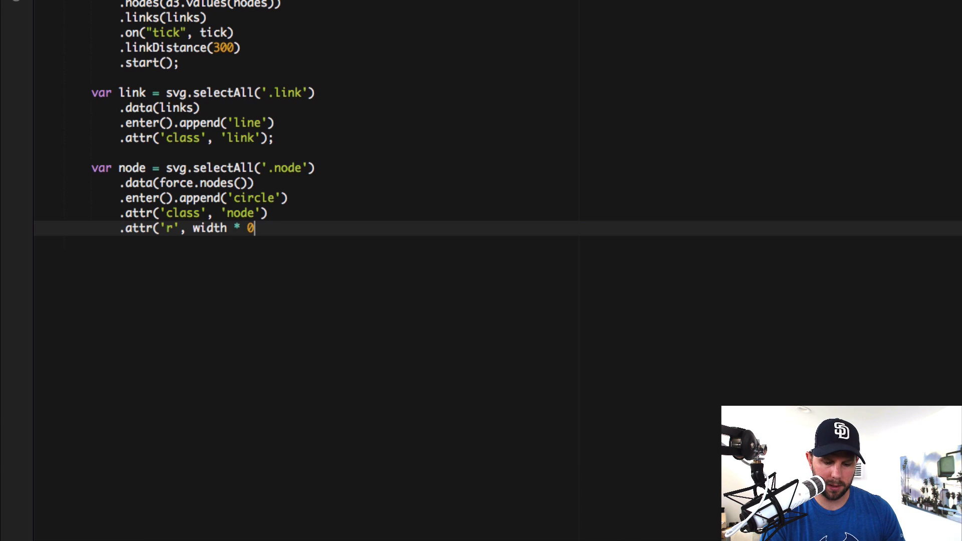
{"action": "type", "text": ".03"}
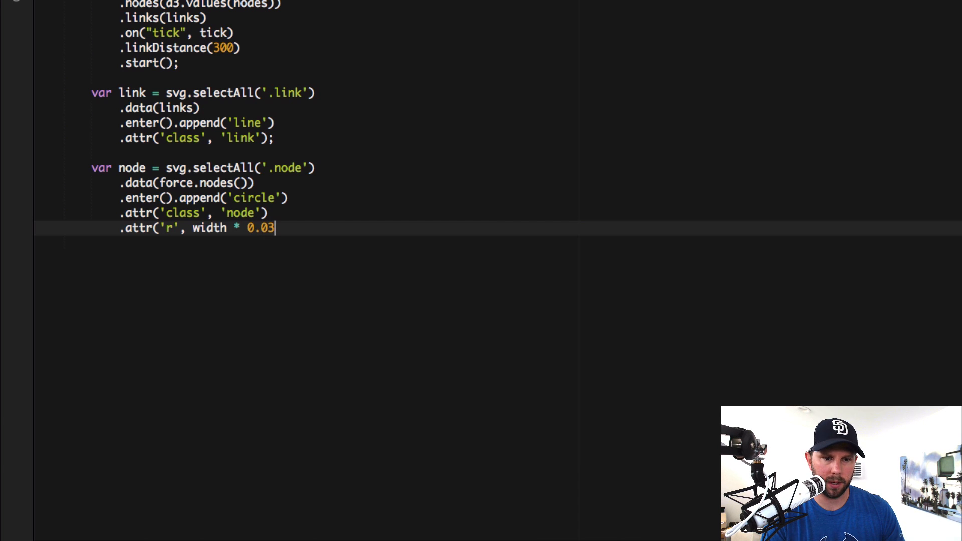
{"action": "type", "text": ");"}
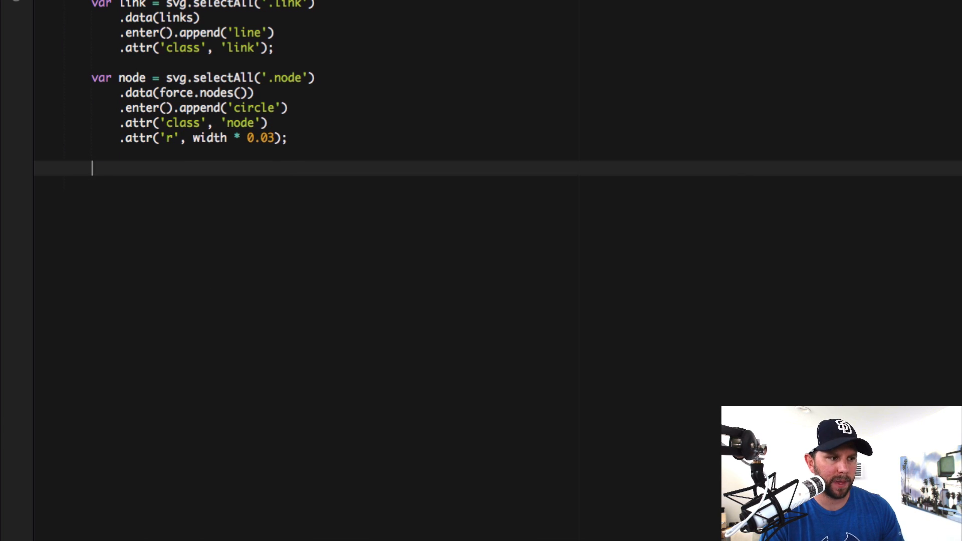
Create function tick(e) that sets each node's cx to d.x
{"action": "type", "text": "function tick"}
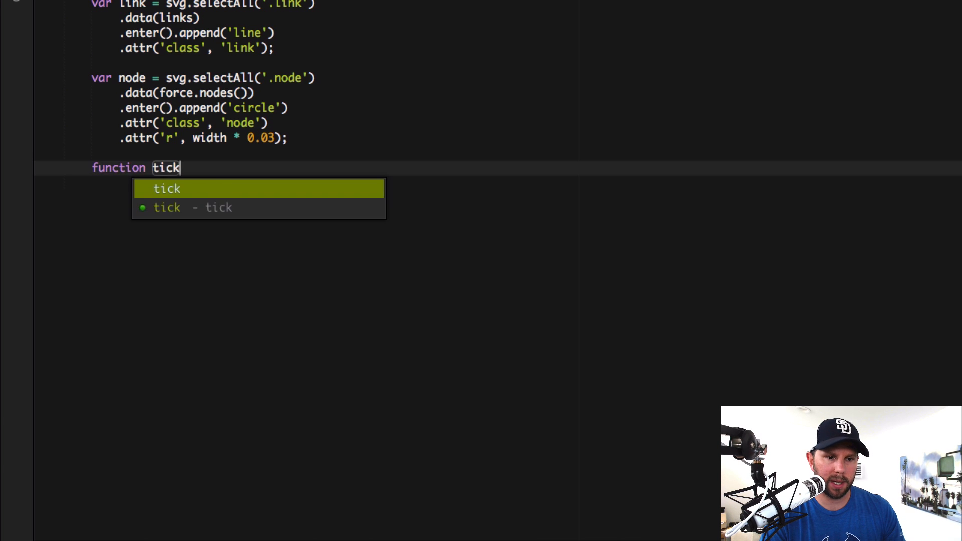
{"action": "type", "text": "(e) {"}
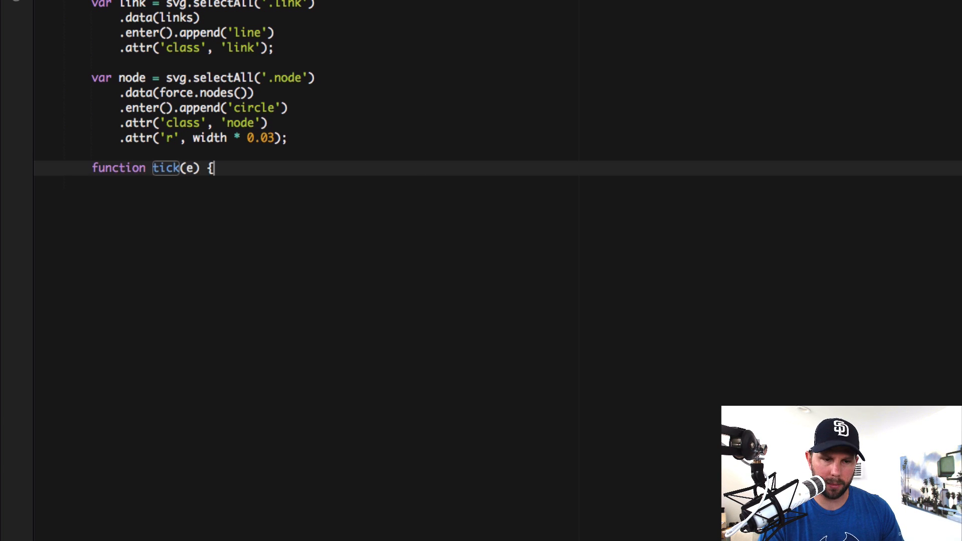
{"action": "type", "text": "}"}
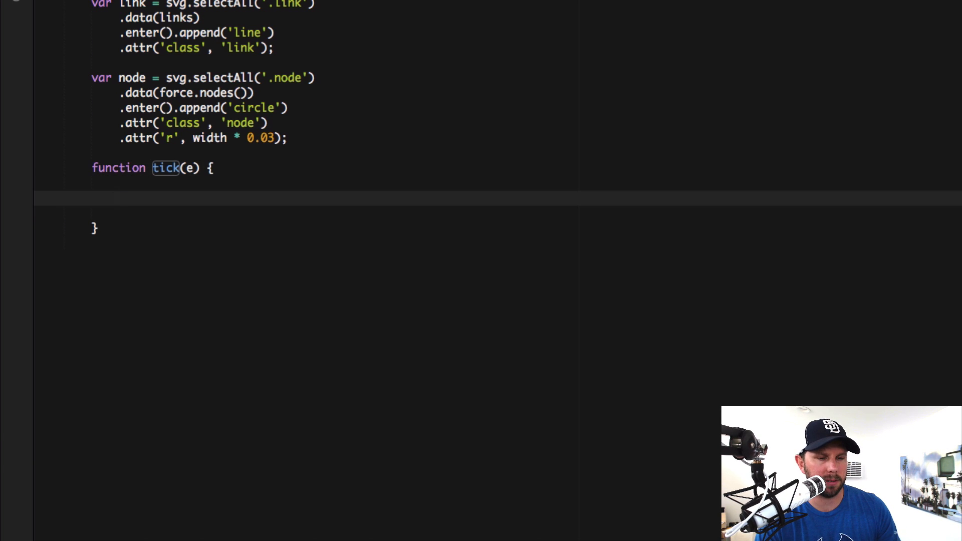
{"action": "type", "text": "node."}
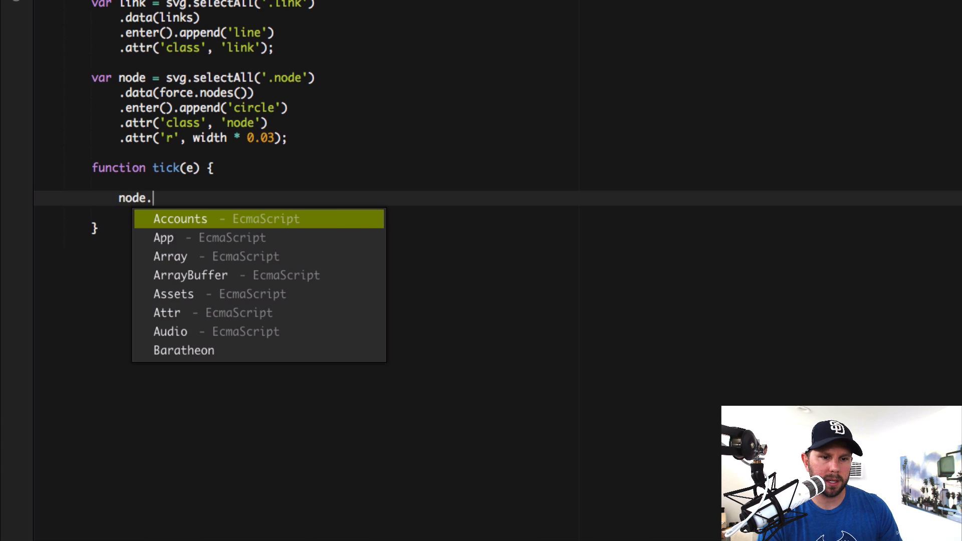
{"action": "type", "text": "attr("}
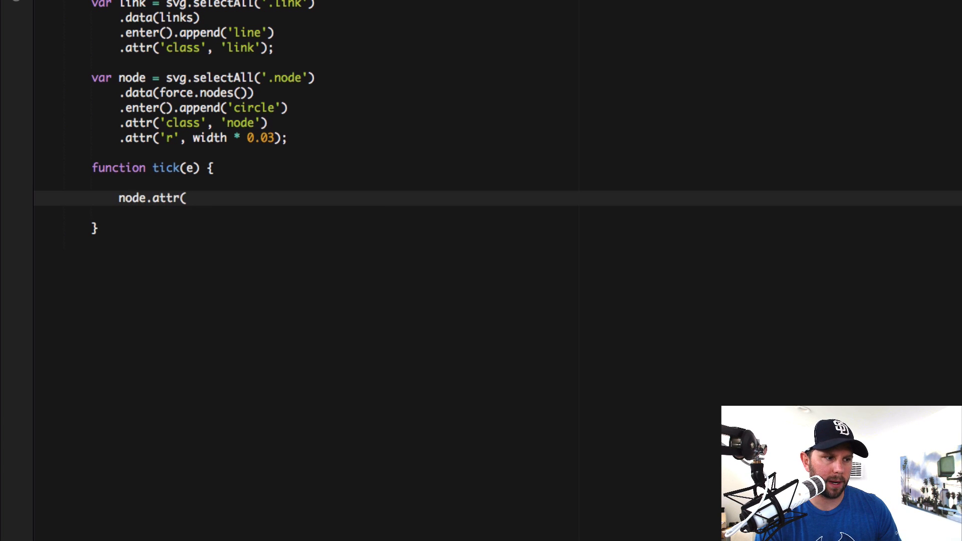
{"action": "type", "text": "'cx'"}
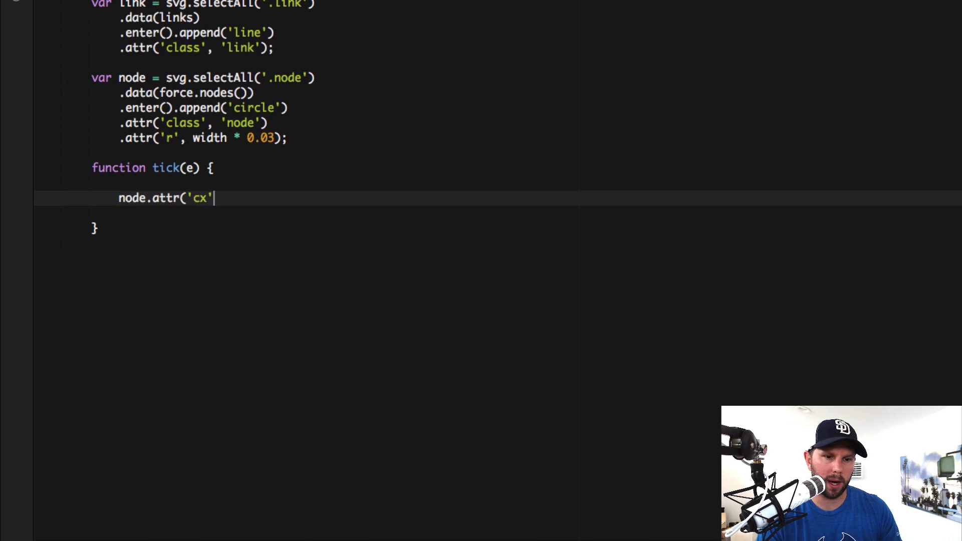
{"action": "type", "text": ","}
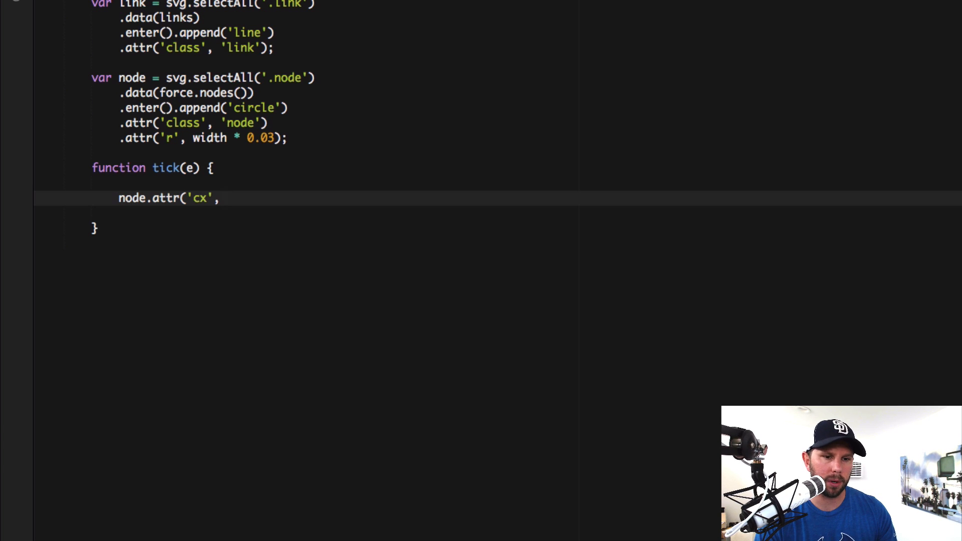
{"action": "type", "text": "function(d) {"}
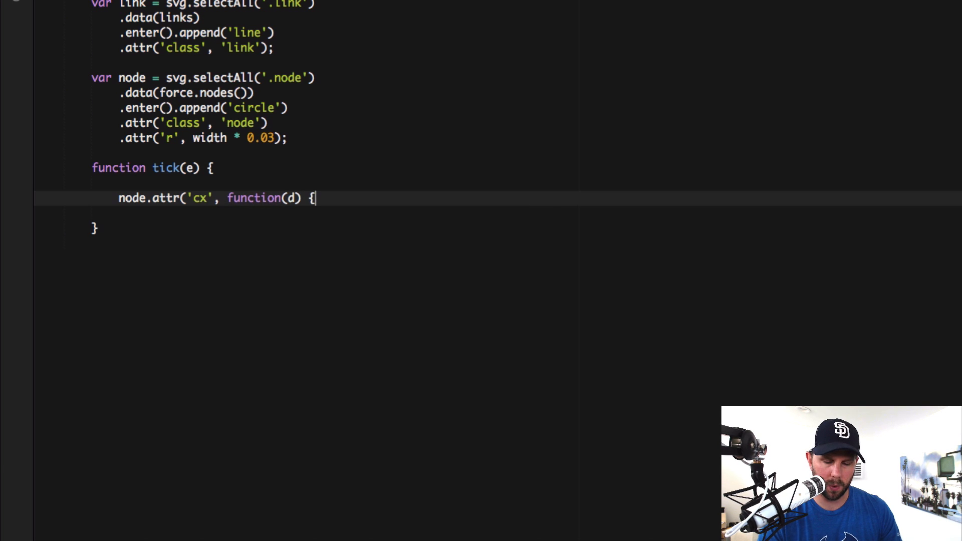
{"action": "type", "text": "ret"}
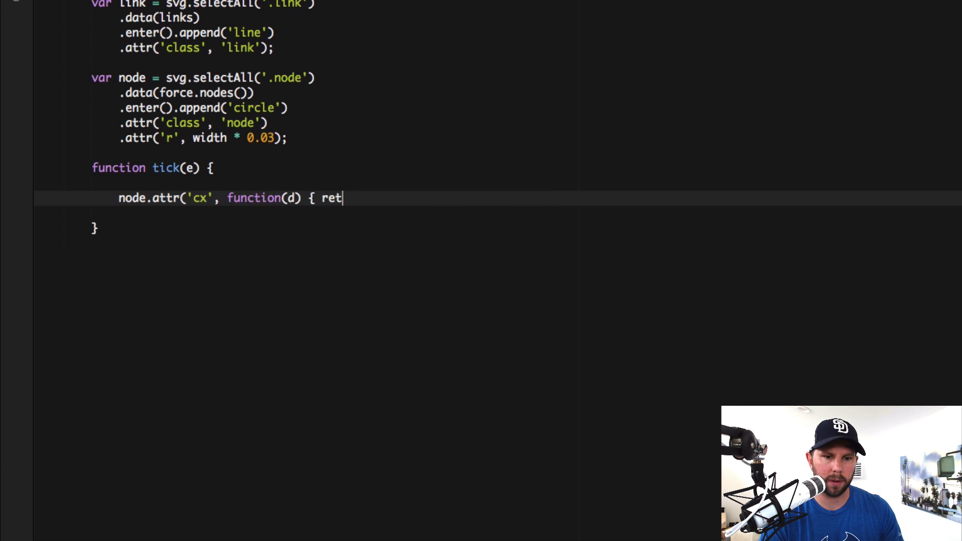
{"action": "type", "text": "urn d."}
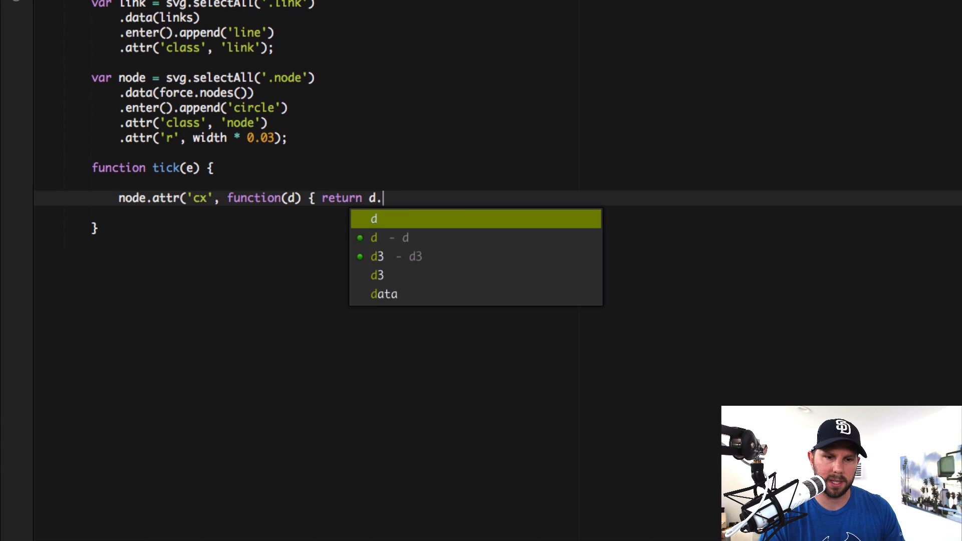
{"action": "type", "text": "x"}
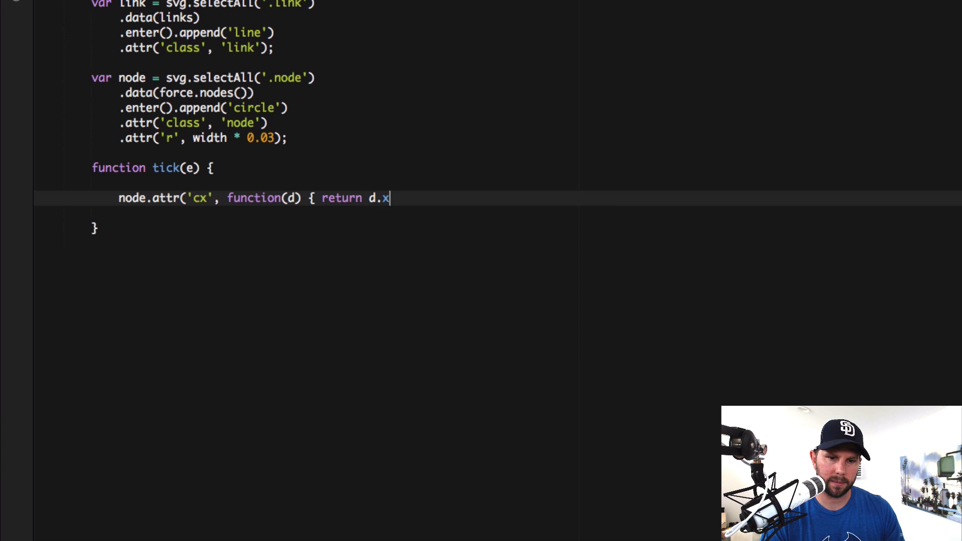
{"action": "type", "text": "; })"}
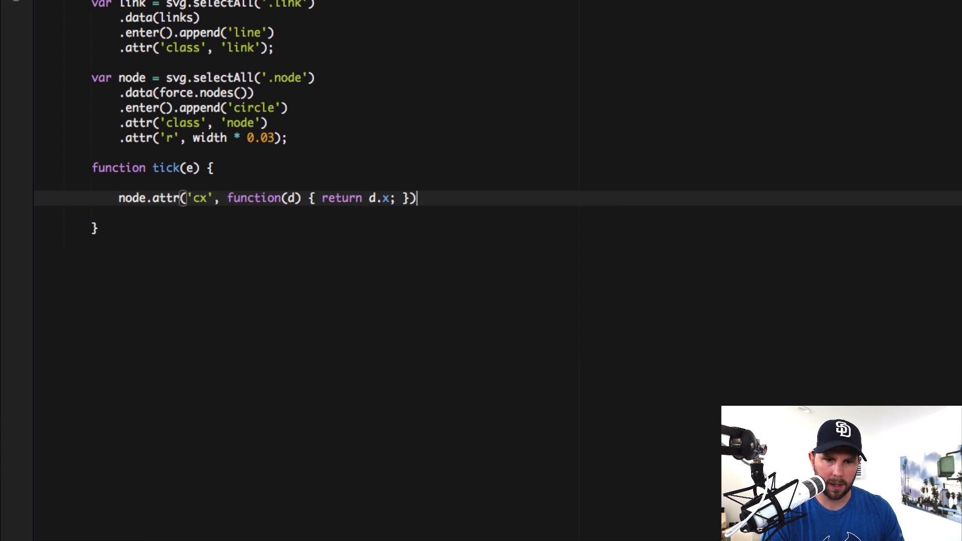
{"action": "key", "text": "Enter"}
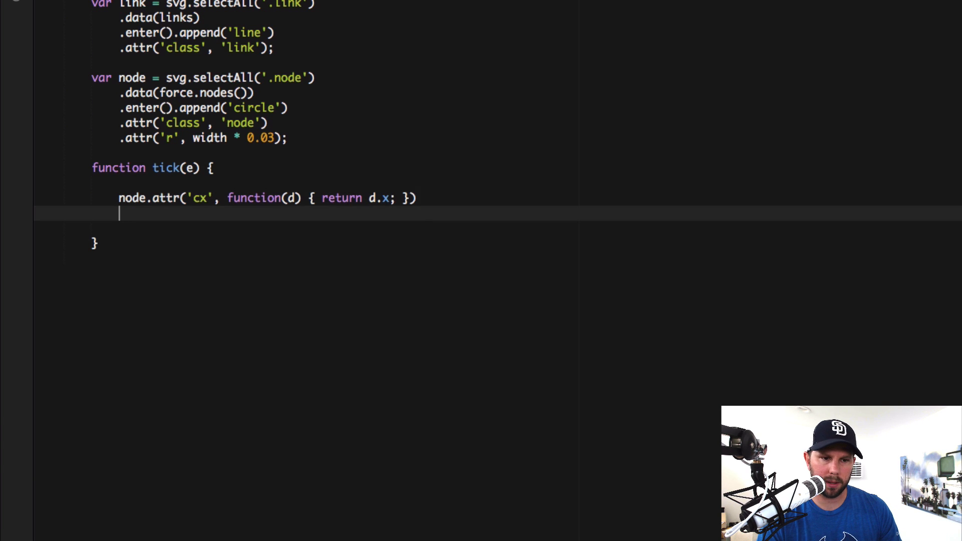
Chain cy from d.y and .call(force.drag) onto the nodes in tick
{"action": "type", "text": "charAt(.)"}
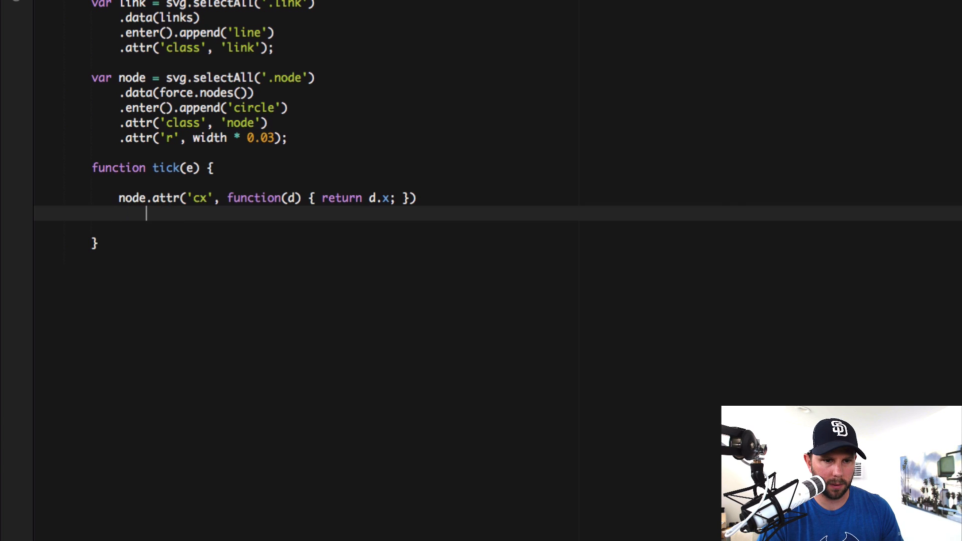
{"action": "type", "text": ".attr("}
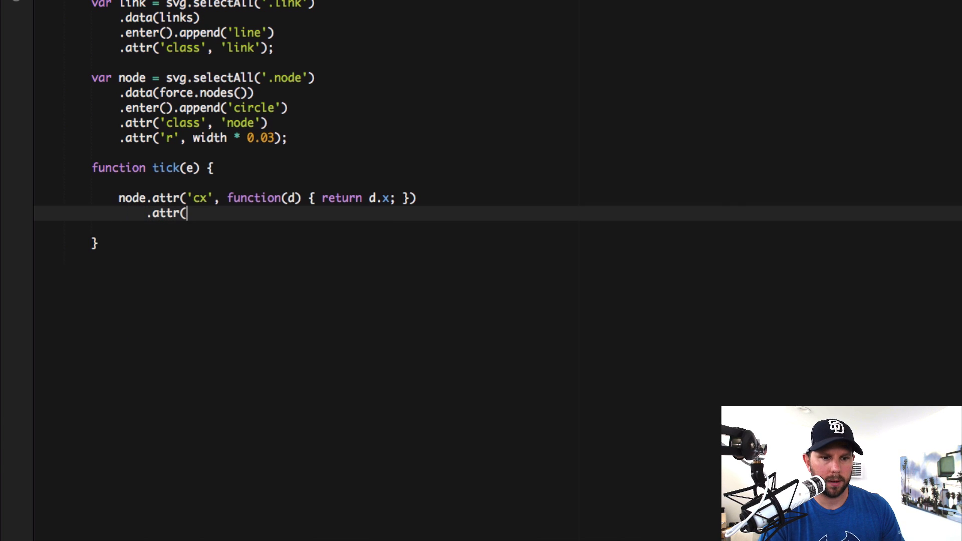
{"action": "type", "text": "'cy',"}
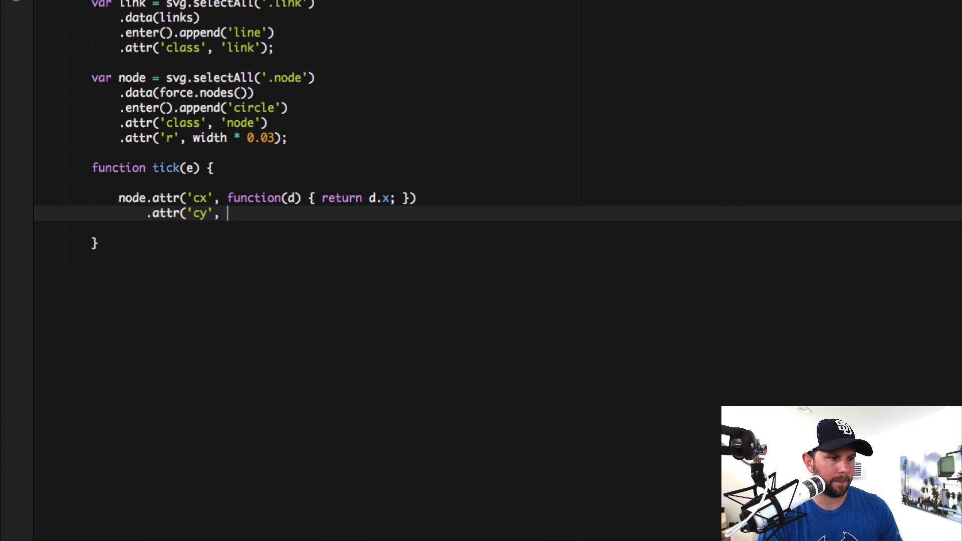
{"action": "type", "text": "function(d)"}
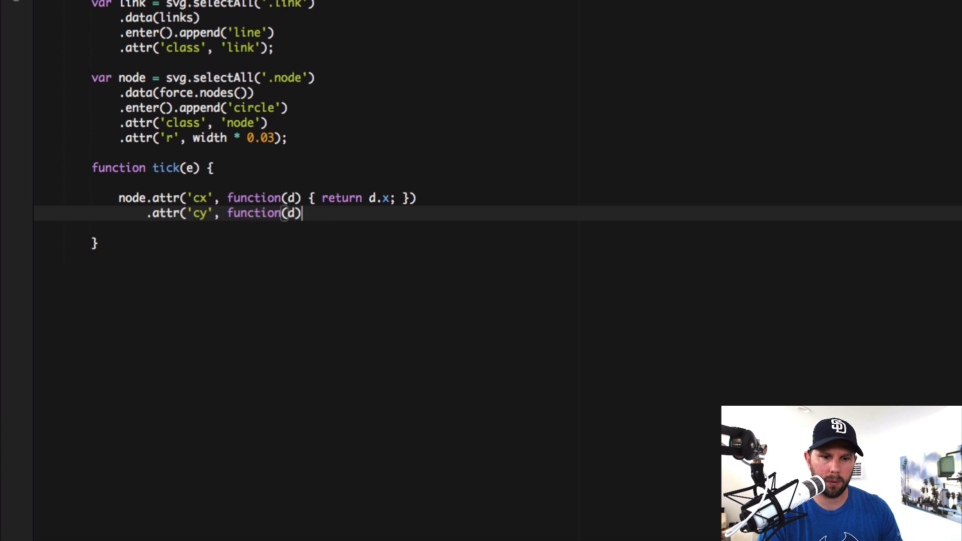
{"action": "type", "text": "{"}
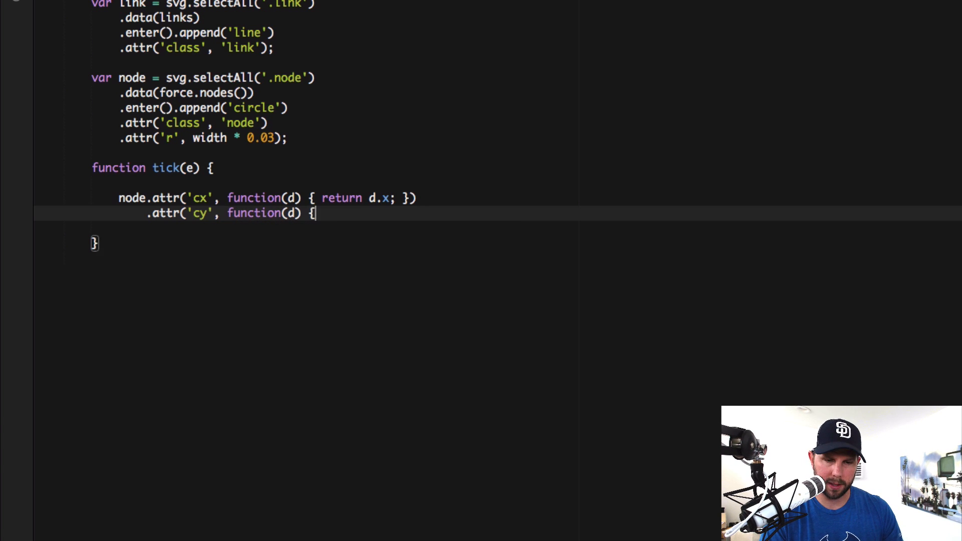
{"action": "type", "text": "return d.y"}
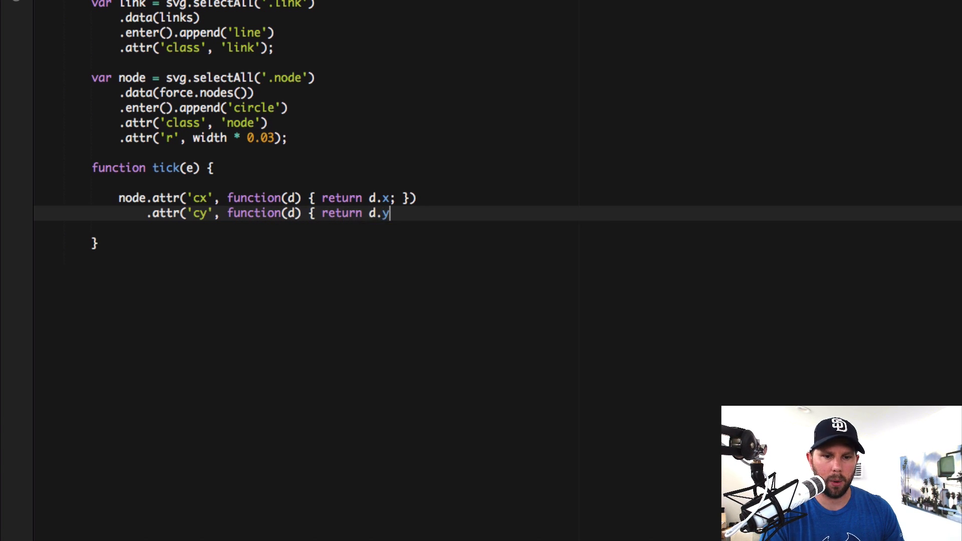
{"action": "type", "text": "; })"}
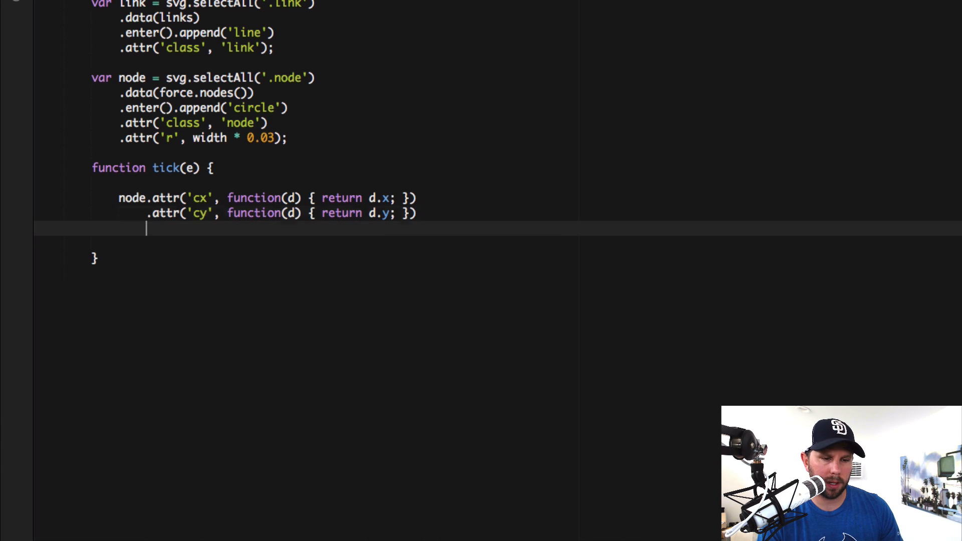
{"action": "type", "text": ".call"}
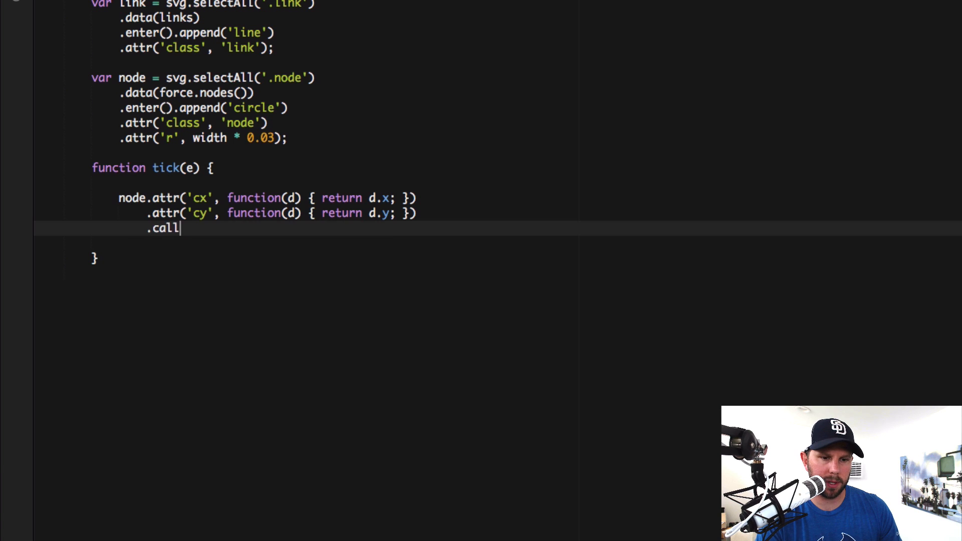
{"action": "type", "text": "(force."}
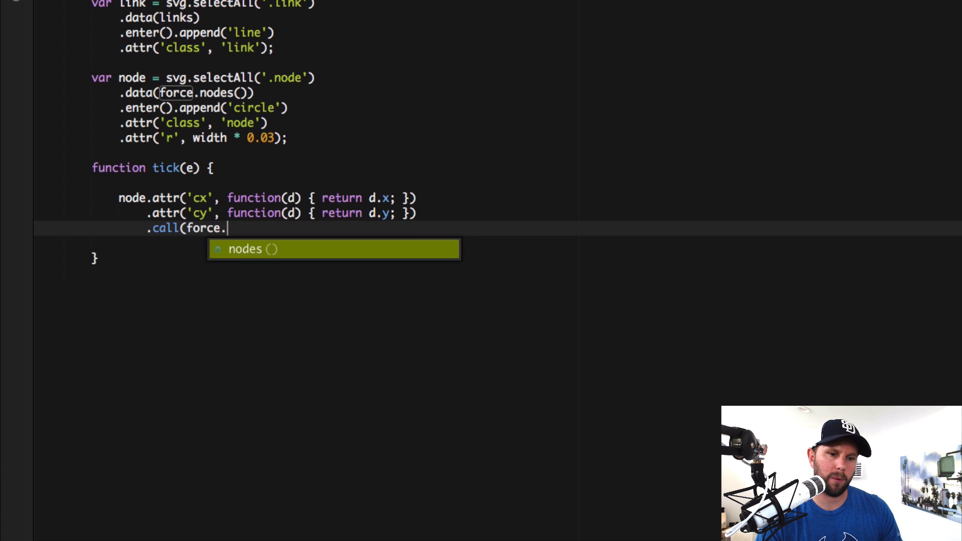
{"action": "type", "text": "drag);"}
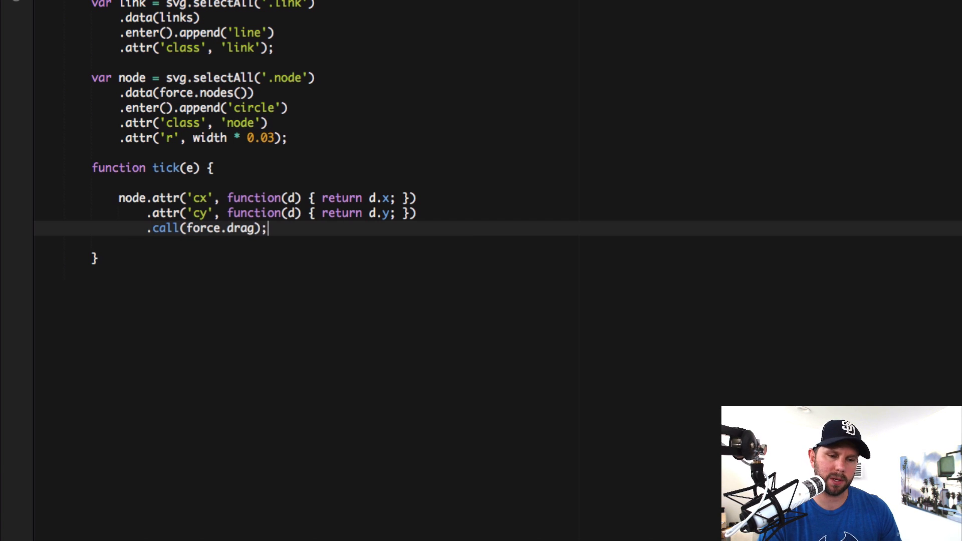
{"action": "double_click", "coordinate": [165, 167]}
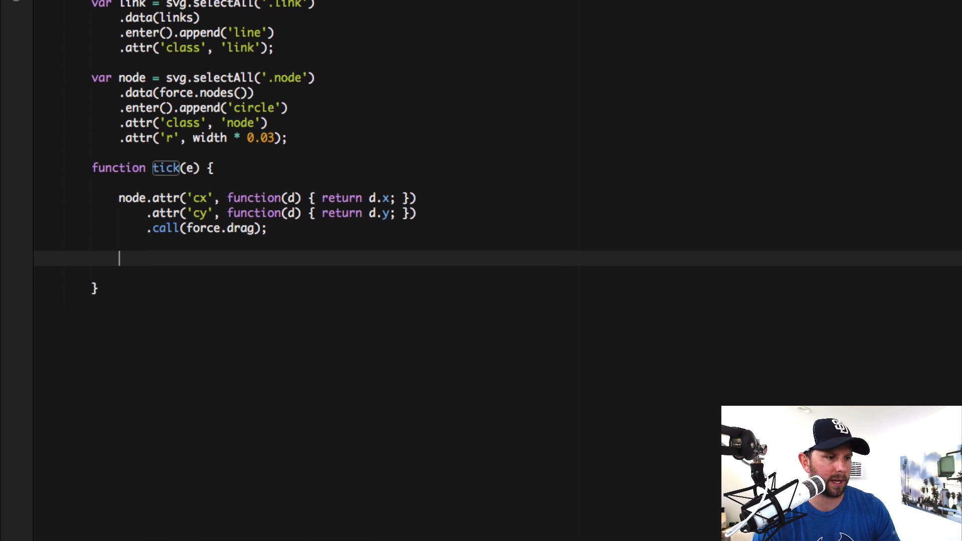
In tick, set each link's x1 from d.source.x
{"action": "type", "text": "link.attr"}
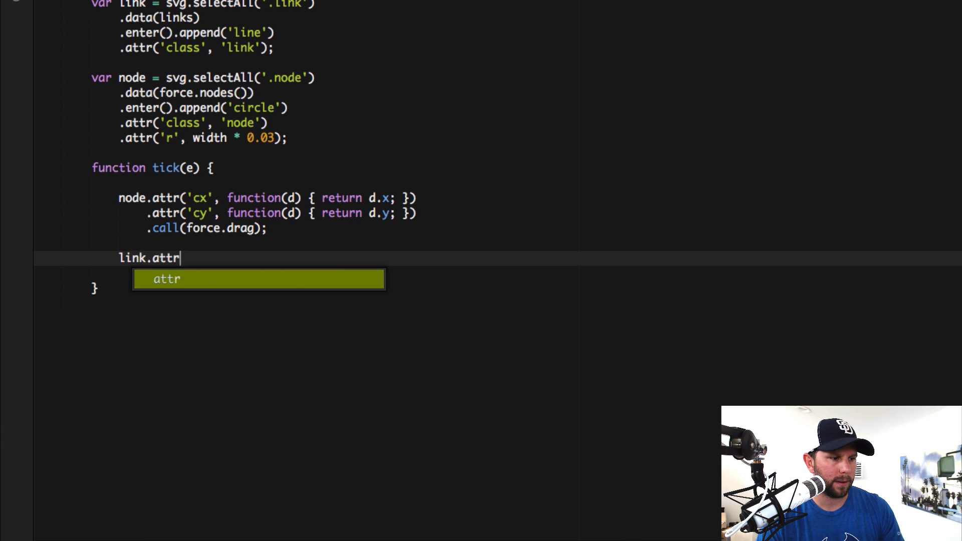
{"action": "type", "text": "('x1"}
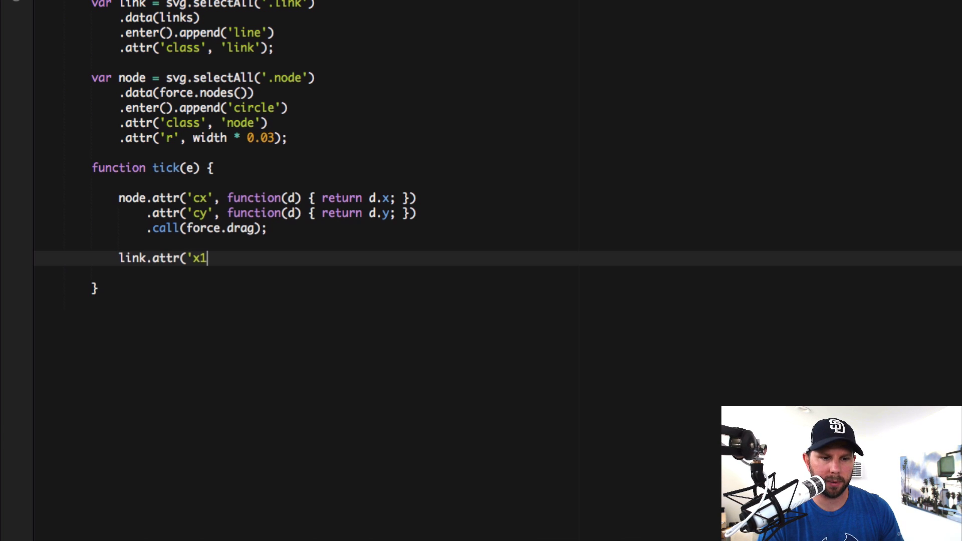
{"action": "type", "text": "'"}
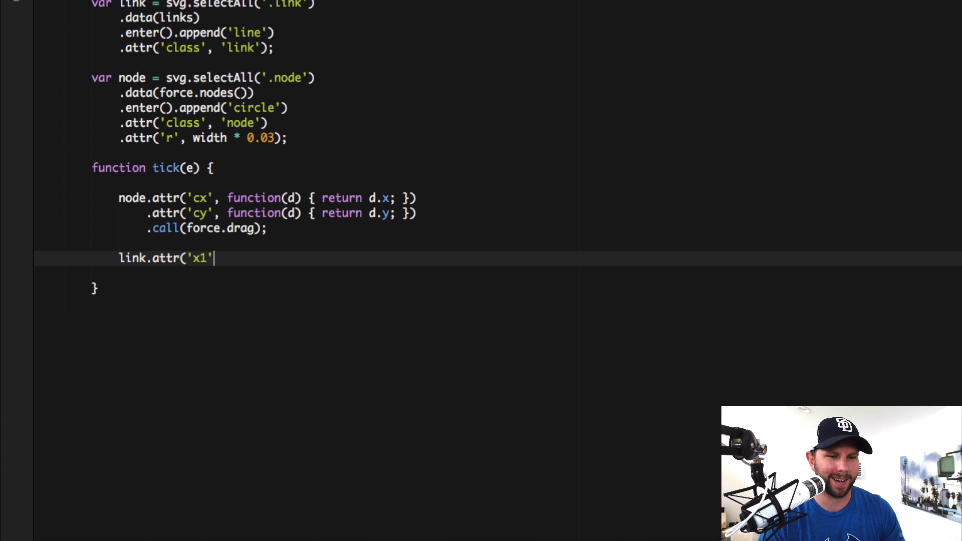
{"action": "type", "text": ","}
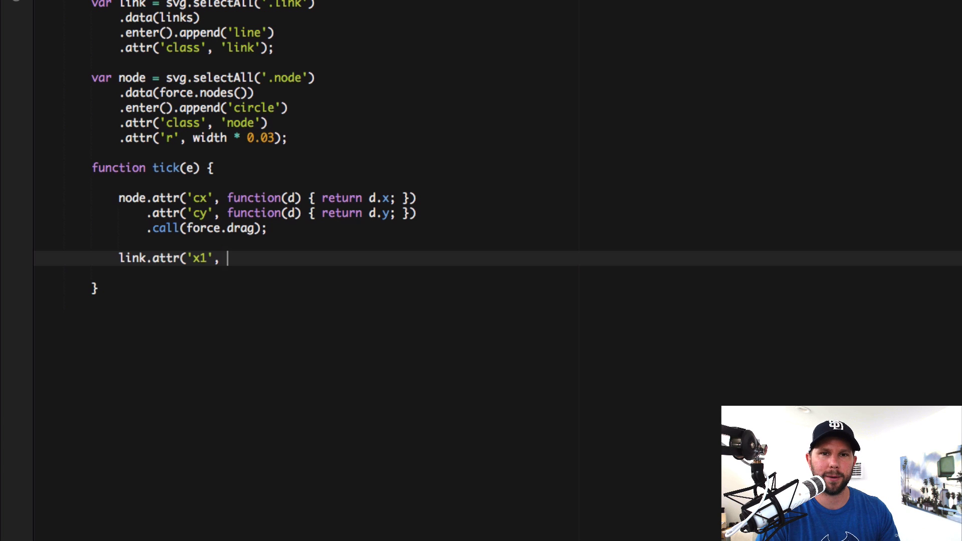
{"action": "type", "text": "fu"}
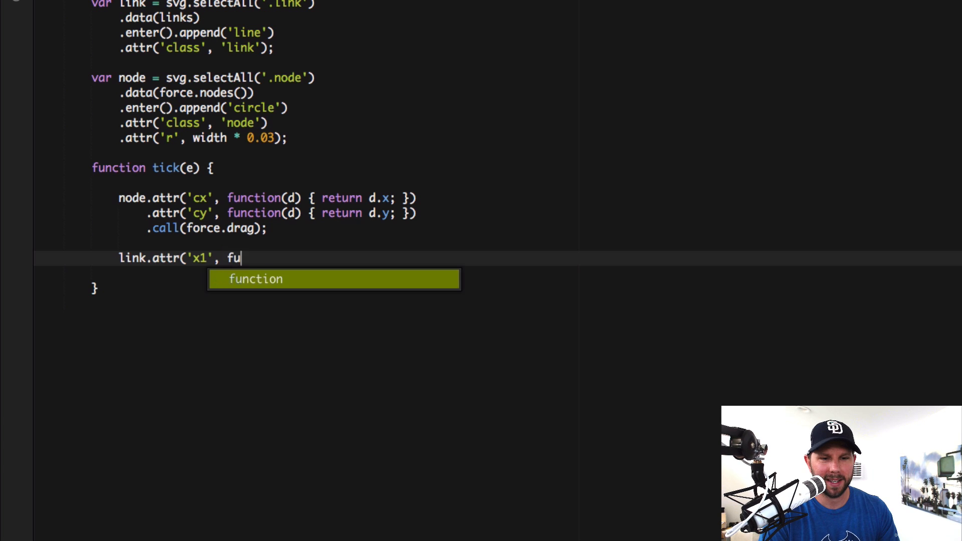
{"action": "key", "text": "Tab"}
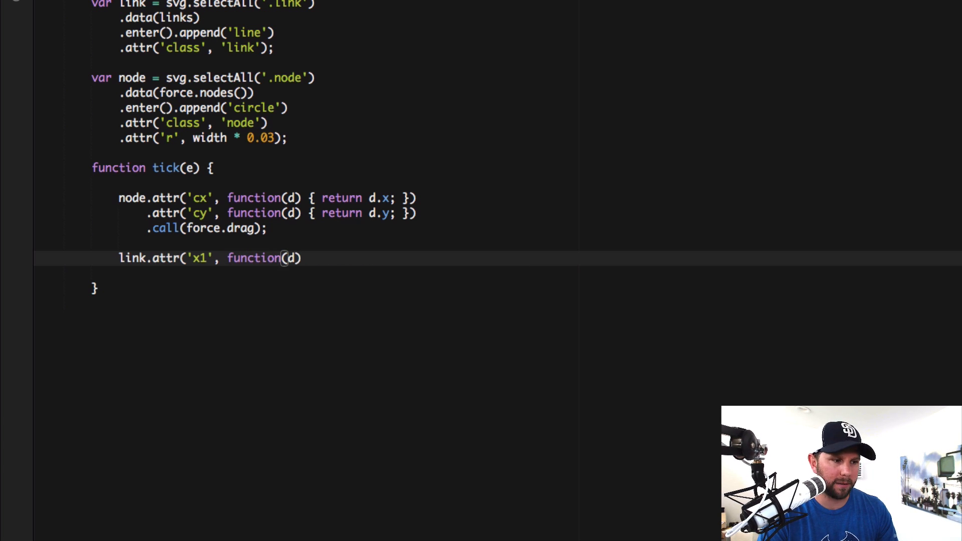
{"action": "type", "text": "{ return"}
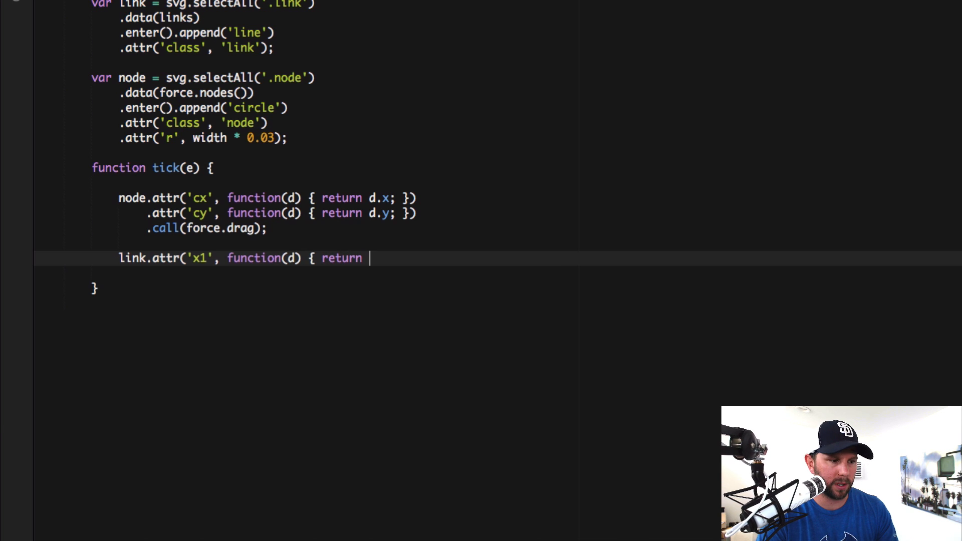
{"action": "type", "text": "d.source.x;"}
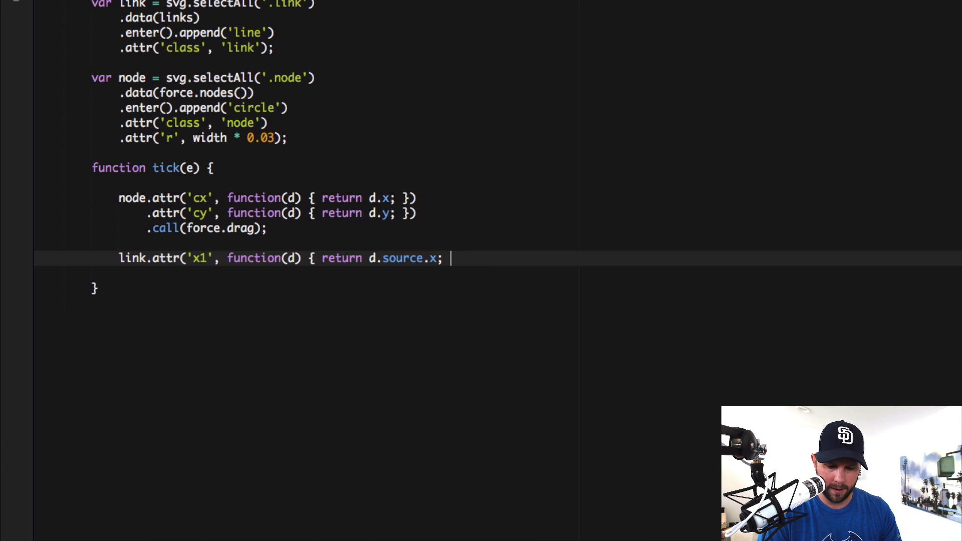
{"action": "type", "text": "})"}
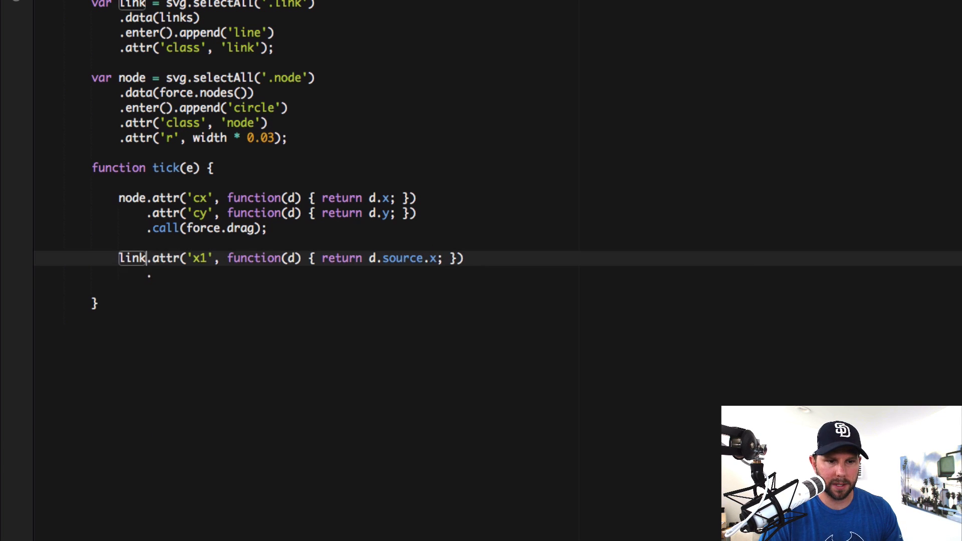
{"action": "type", "text": ".attr('x1', function(d) { return d.source.x; })"}
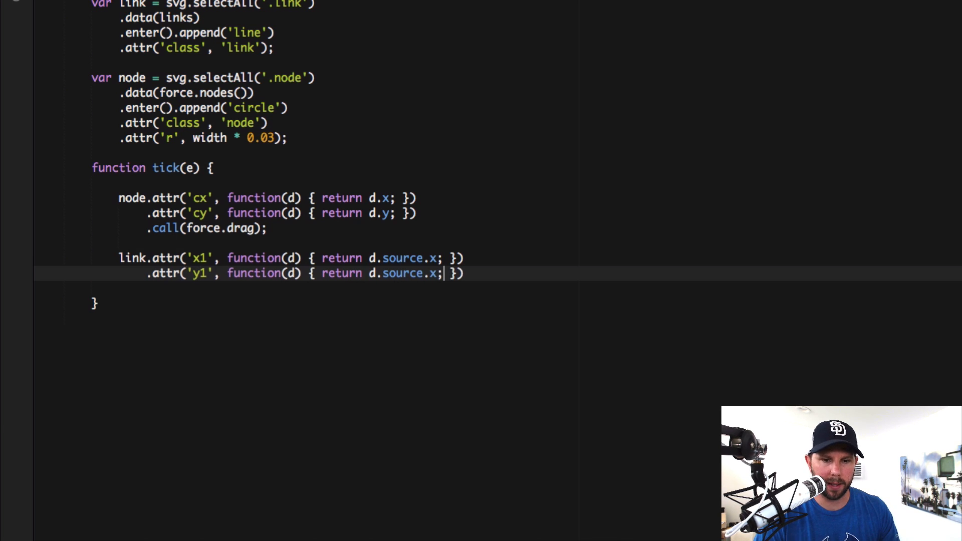
Add the link's y1, x2 and y2 endpoint attributes from source and target
{"action": "type", "text": "y"}
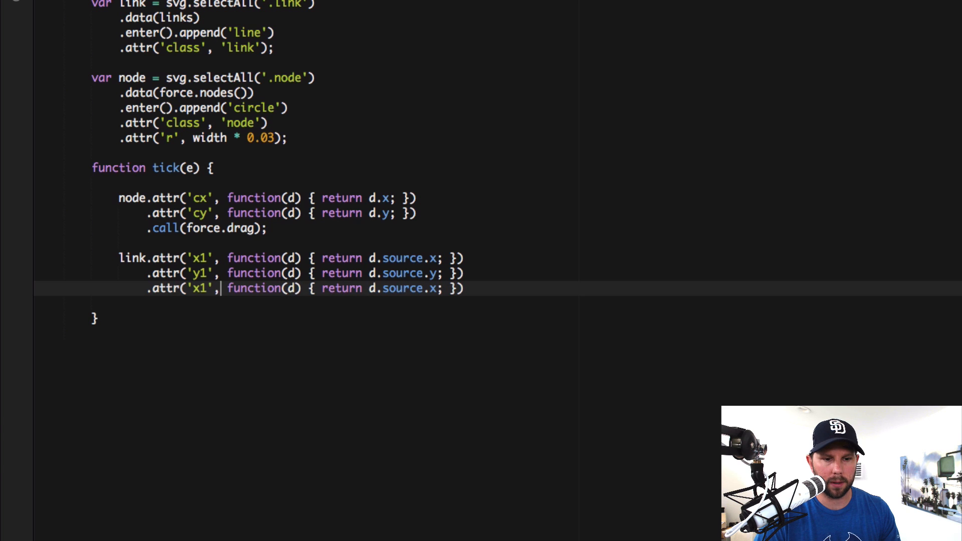
{"action": "type", "text": "2"}
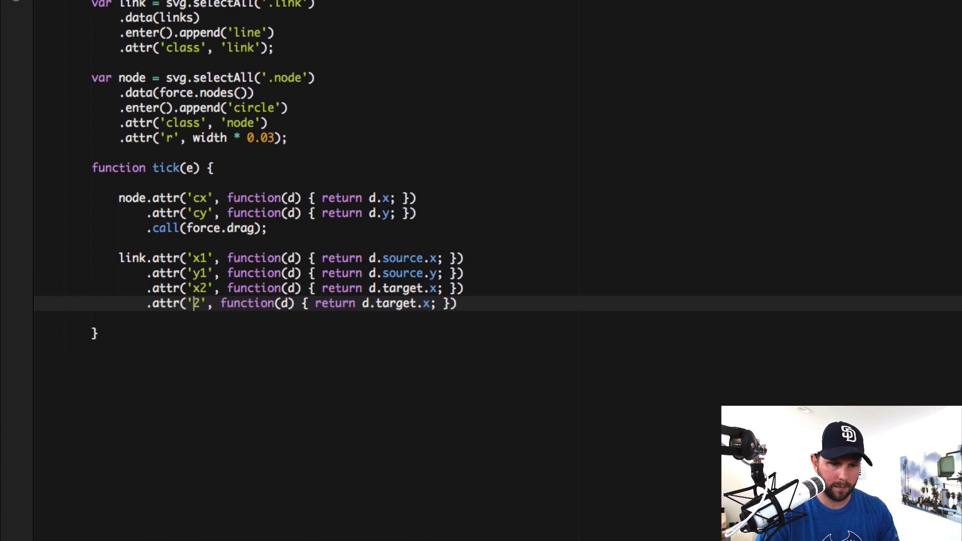
{"action": "type", "text": "y"}
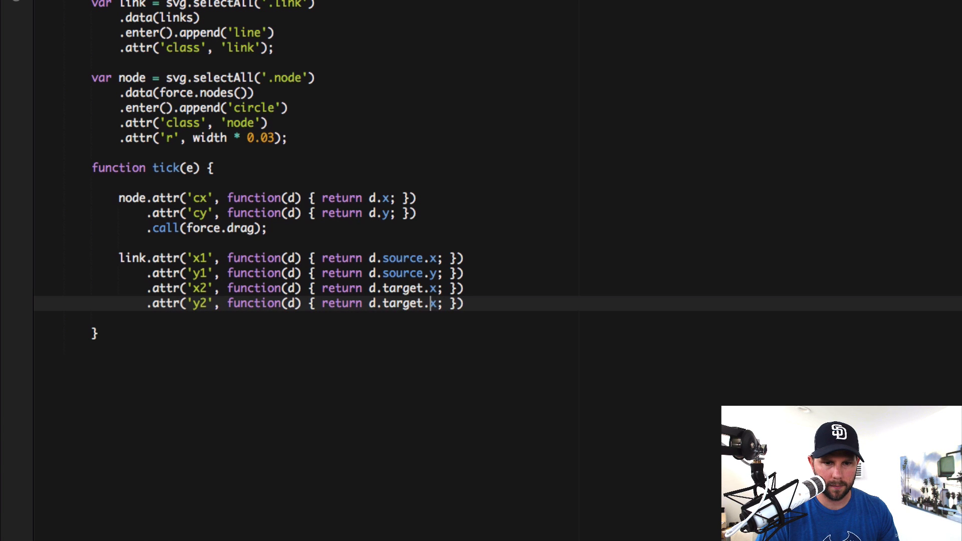
{"action": "key", "text": "Backspace"}
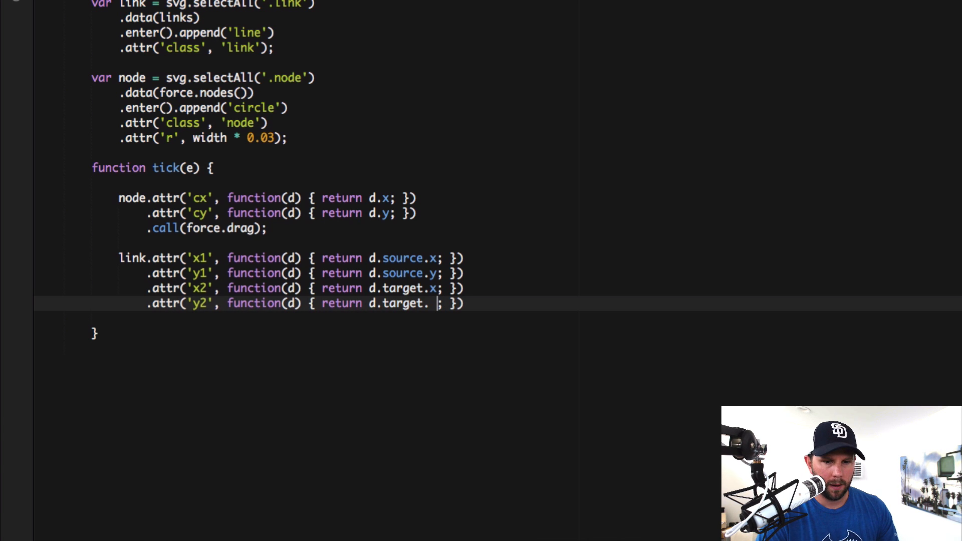
{"action": "type", "text": "y"}
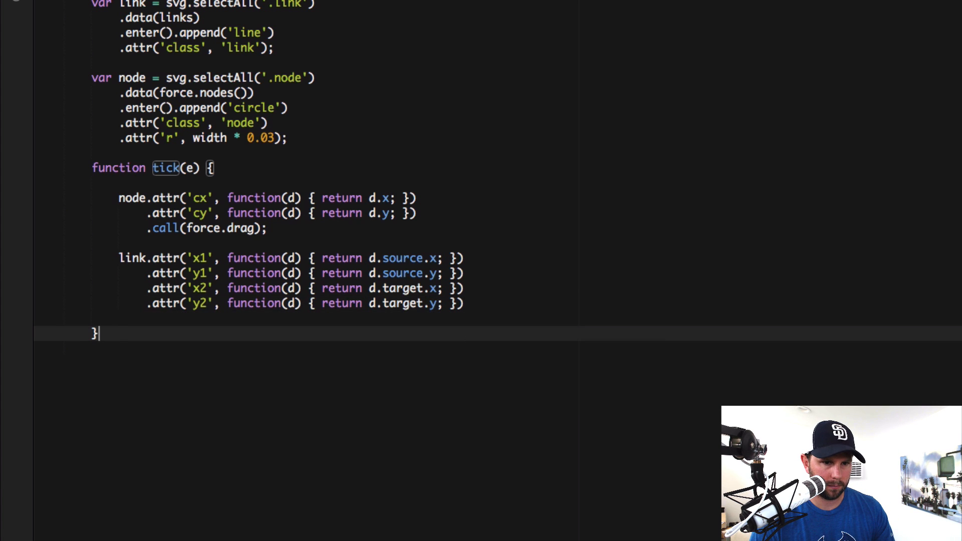
{"action": "key", "text": "enter"}
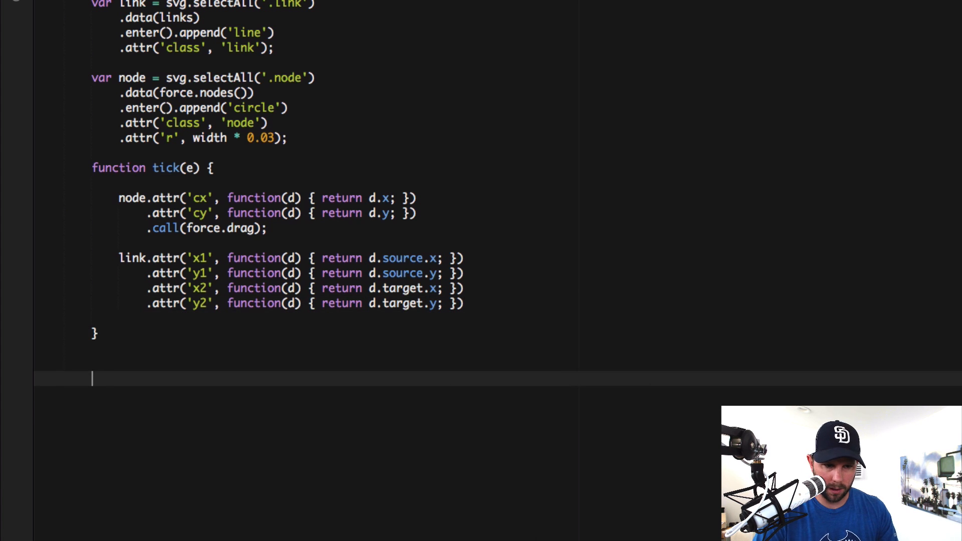
Close the script with </script> and open a Live Preview of the file
{"action": "type", "text": "</scriot>"}
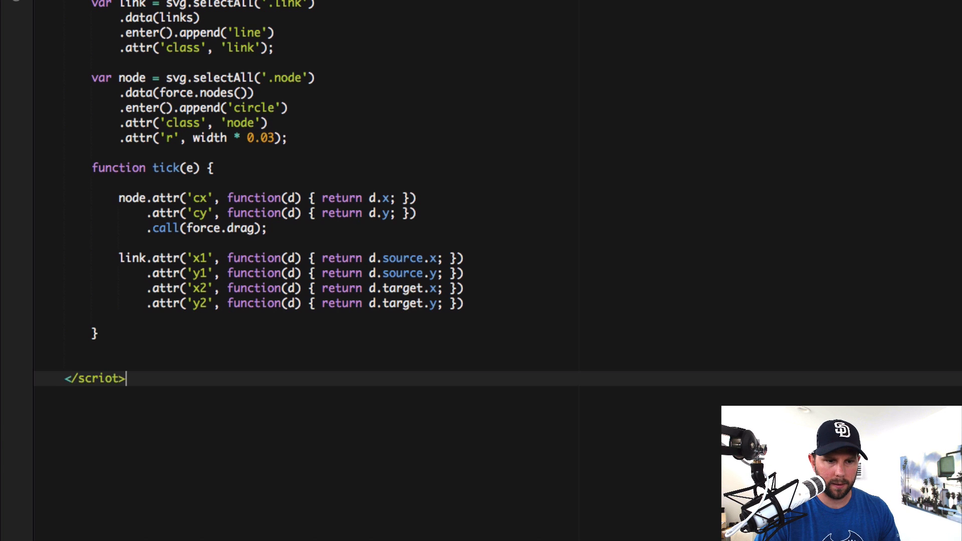
{"action": "type", "text": "script"}
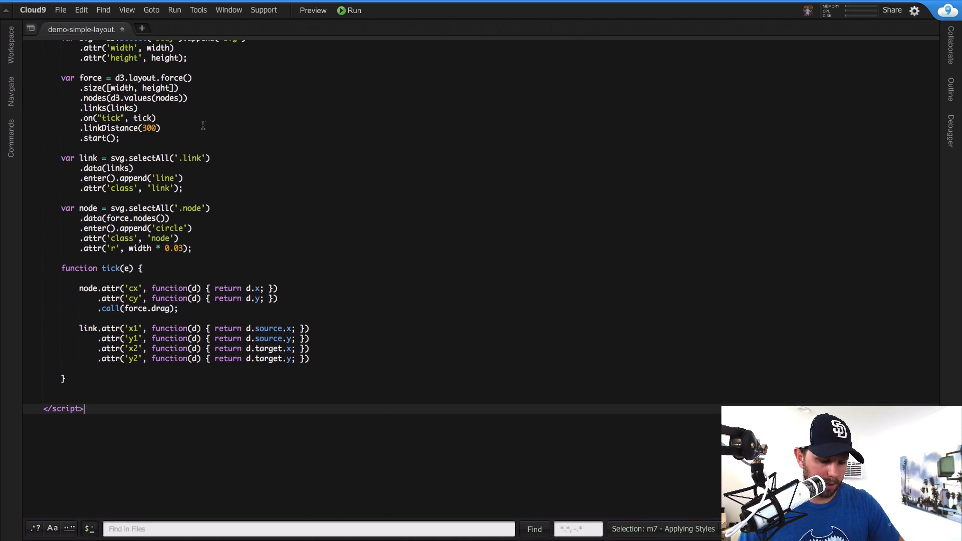
{"action": "left_click", "coordinate": [312, 10]}
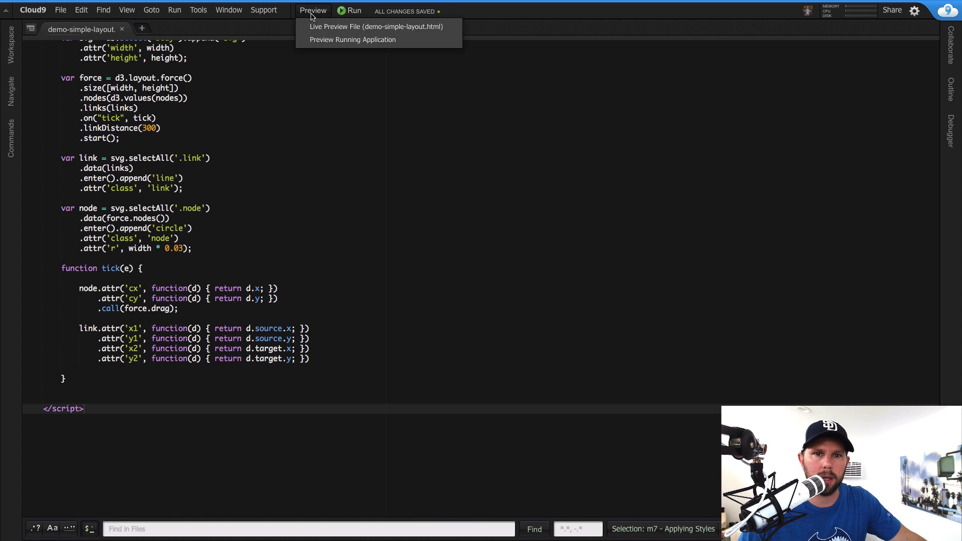
{"action": "left_click", "coordinate": [375, 26]}
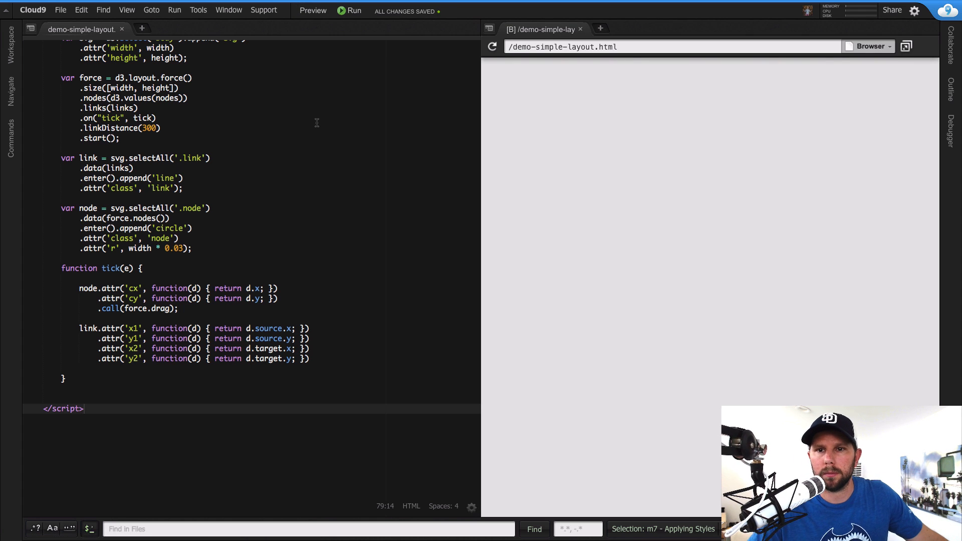
{"action": "scroll", "scroll_direction": "up", "scroll_amount": 3}
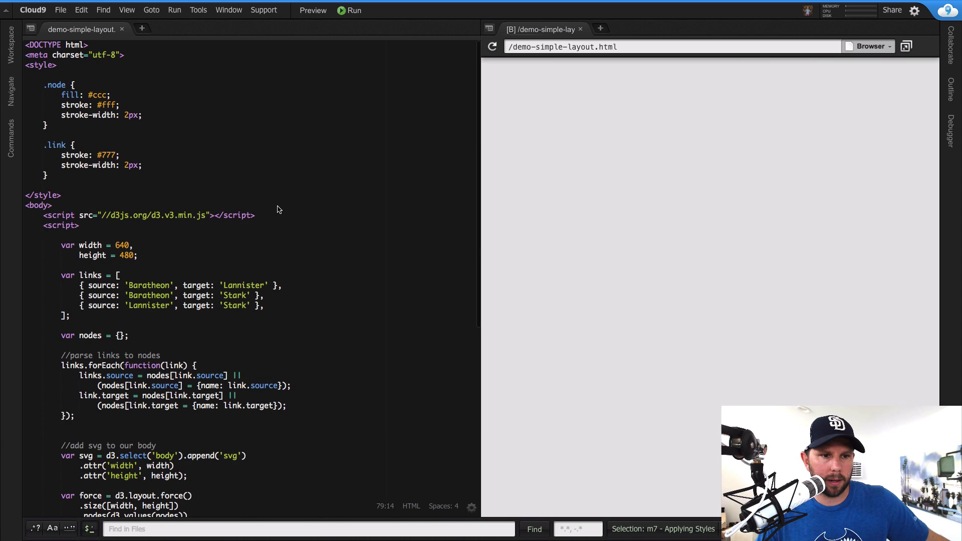
{"action": "right_click", "coordinate": [232, 142]}
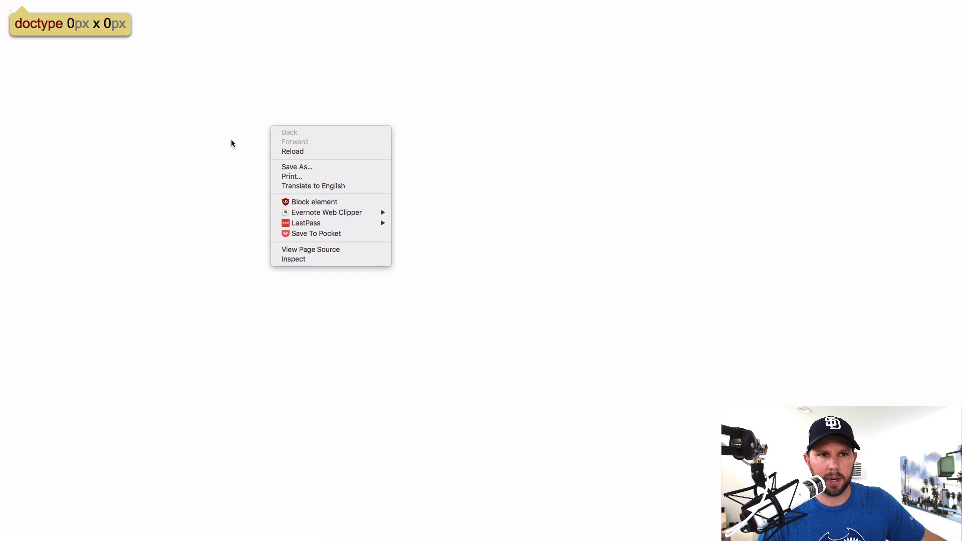
{"action": "mouse_move", "coordinate": [311, 249]}
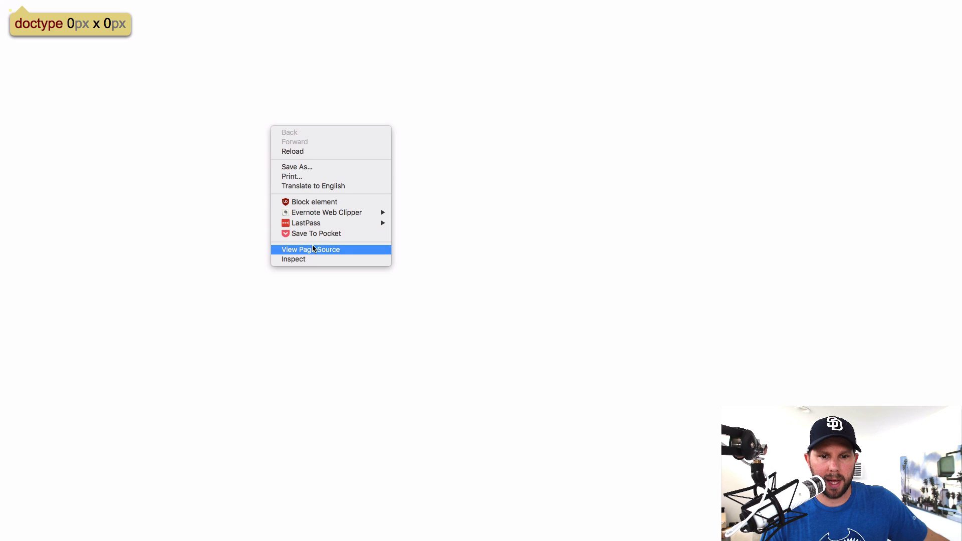
{"action": "left_click", "coordinate": [293, 259]}
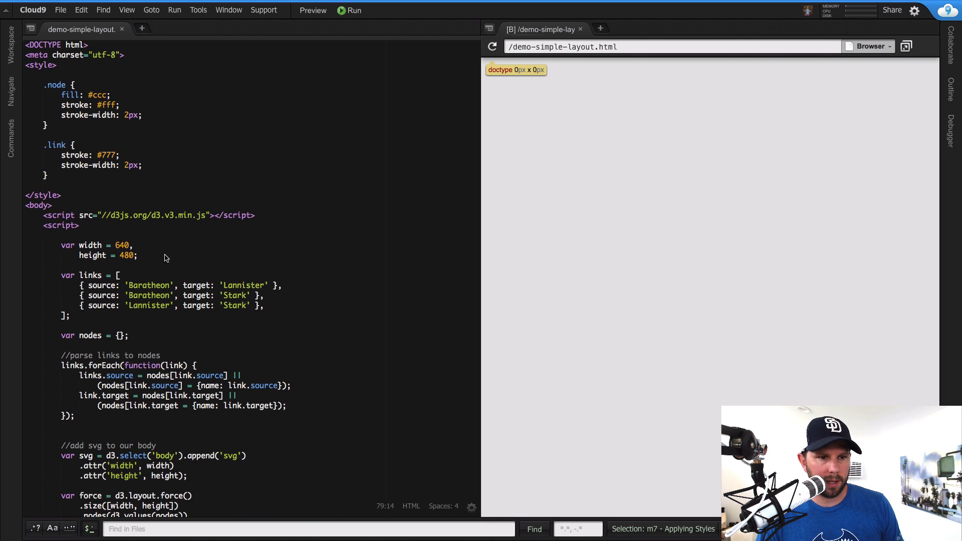
Return to the HTML file in the editor and scroll through the code
{"action": "left_click", "coordinate": [103, 10]}
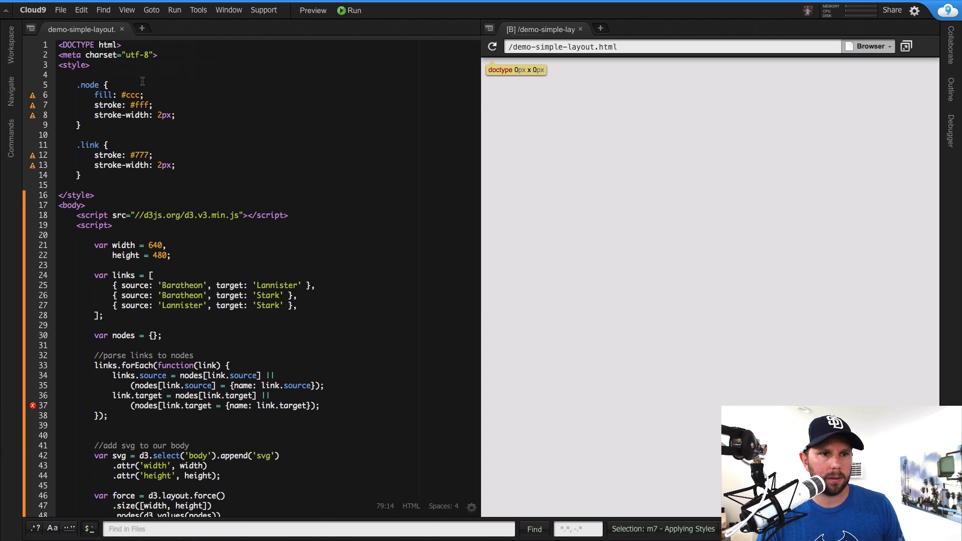
{"action": "scroll", "scroll_direction": "down", "scroll_amount": 3}
{"action": "type", "text": "!"}
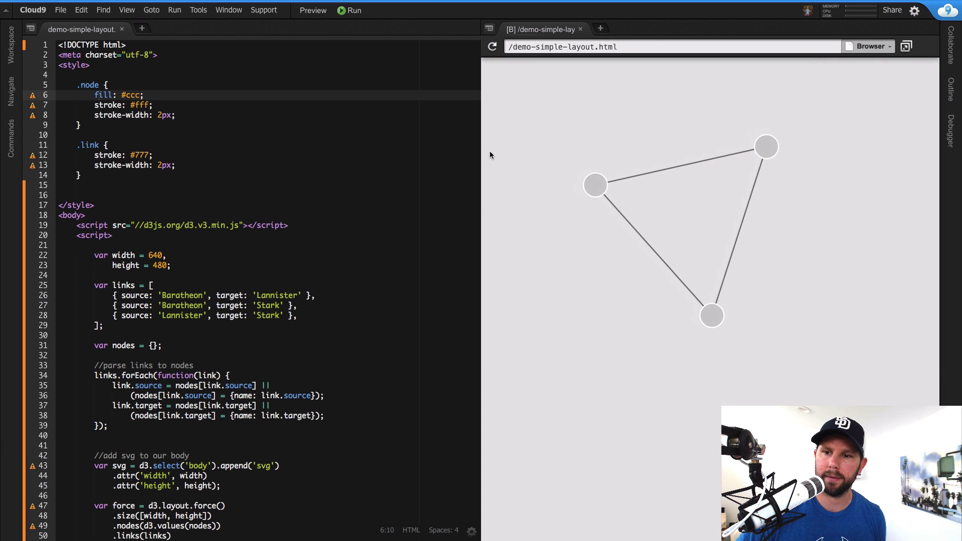
Move the var node = svg.selectAll('.node') block below the link code block
{"action": "left_click_drag", "start_coordinate": [766, 145], "coordinate": [625, 140]}
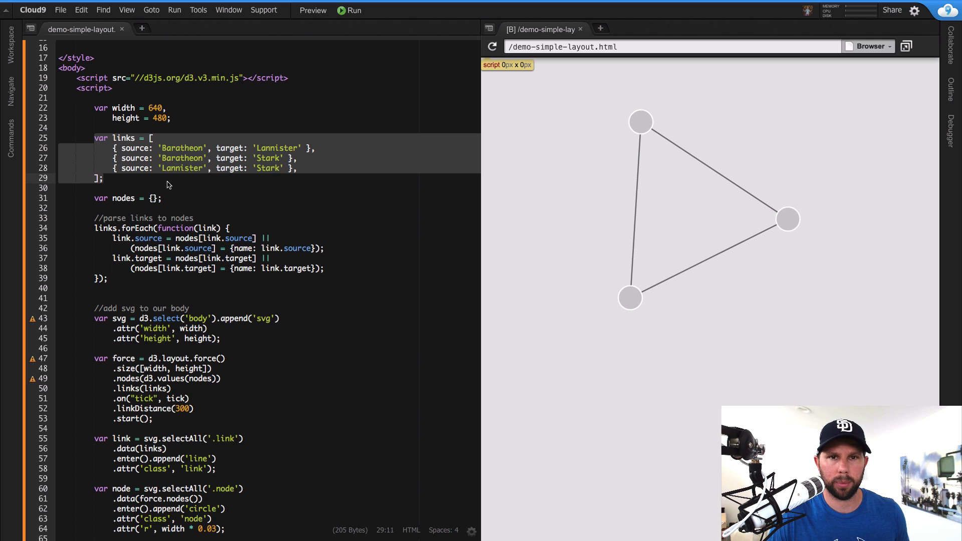
{"action": "mouse_move", "coordinate": [118, 198]}
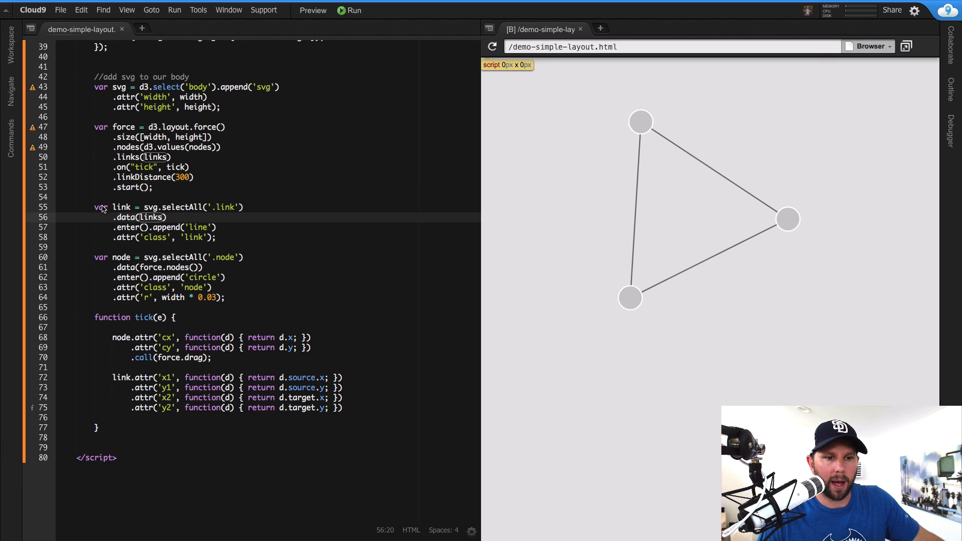
{"action": "left_click", "coordinate": [226, 298]}
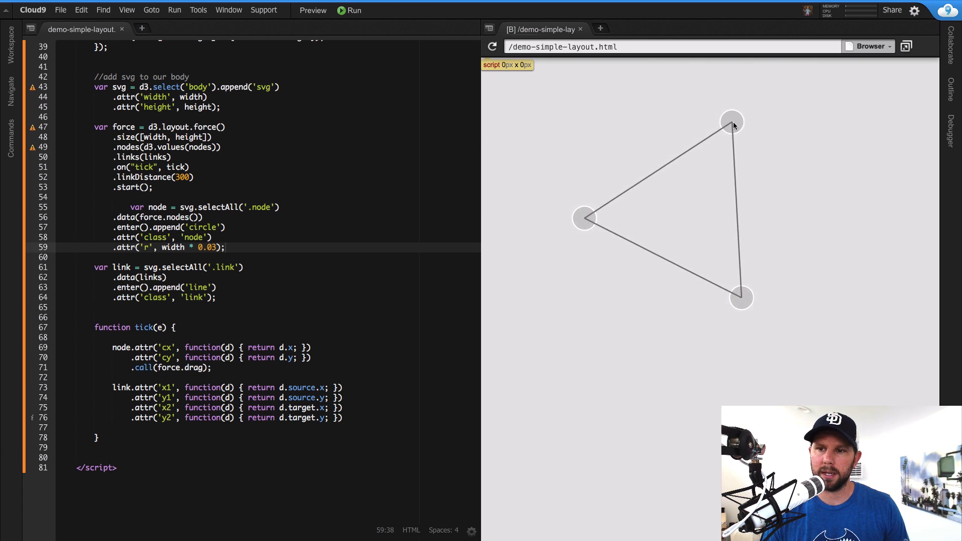
{"action": "left_click", "coordinate": [137, 210]}
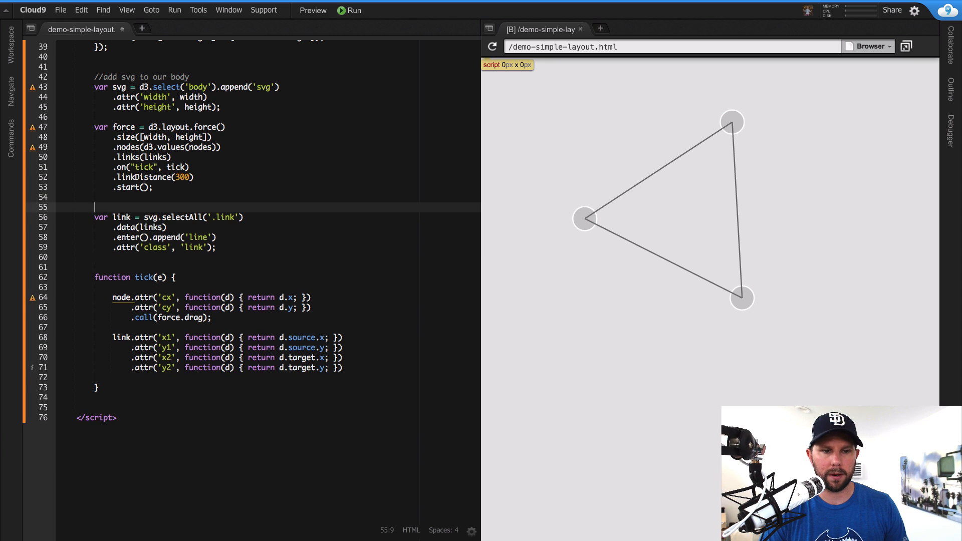
{"action": "type", "text": "var node = svg.selectAll('.node')"}
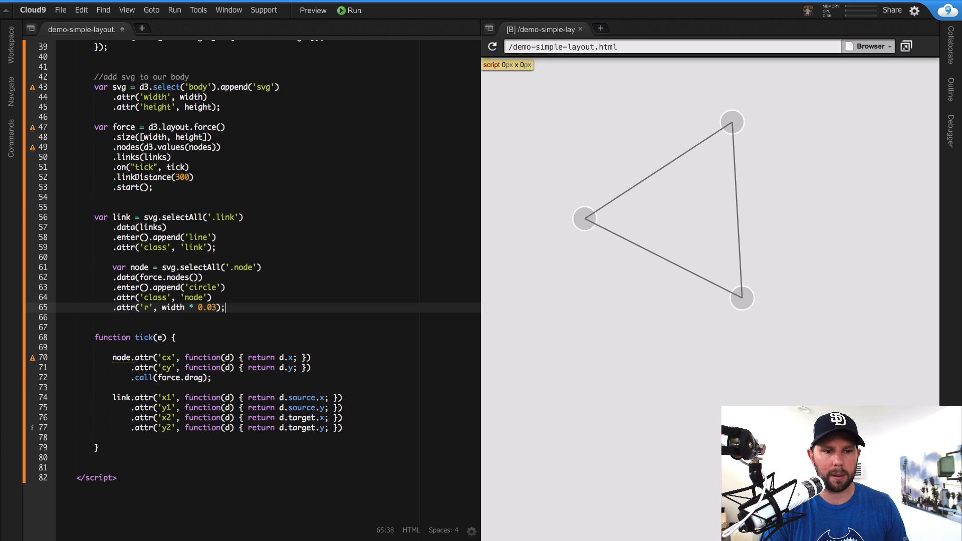